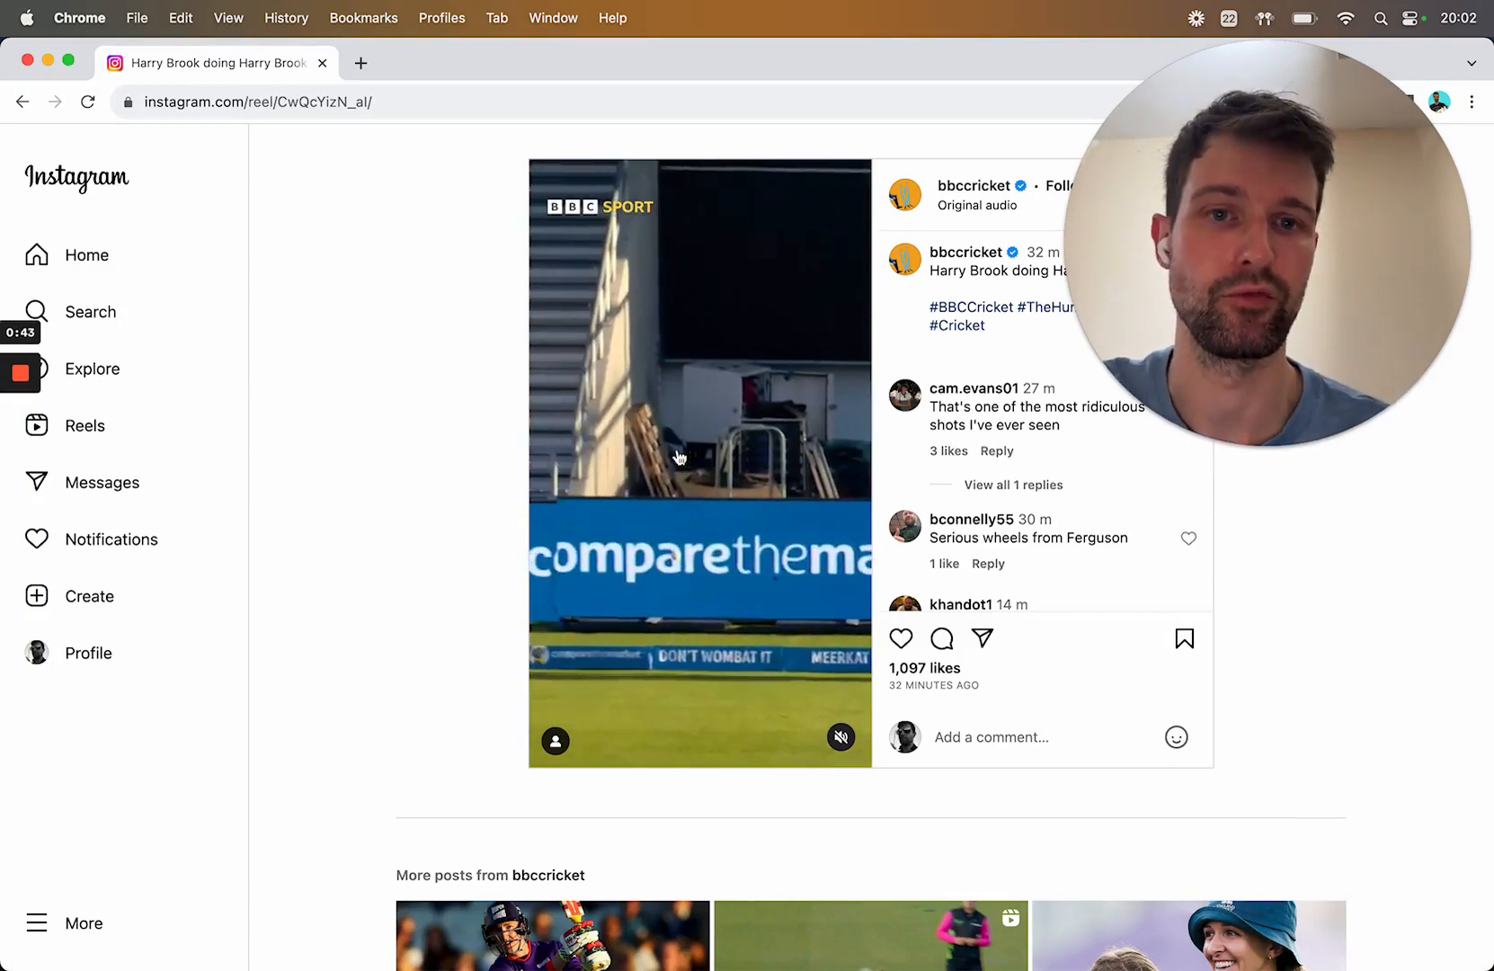
Pause the playing bbccricket reel so its play overlay shows.
left_click(682, 457)
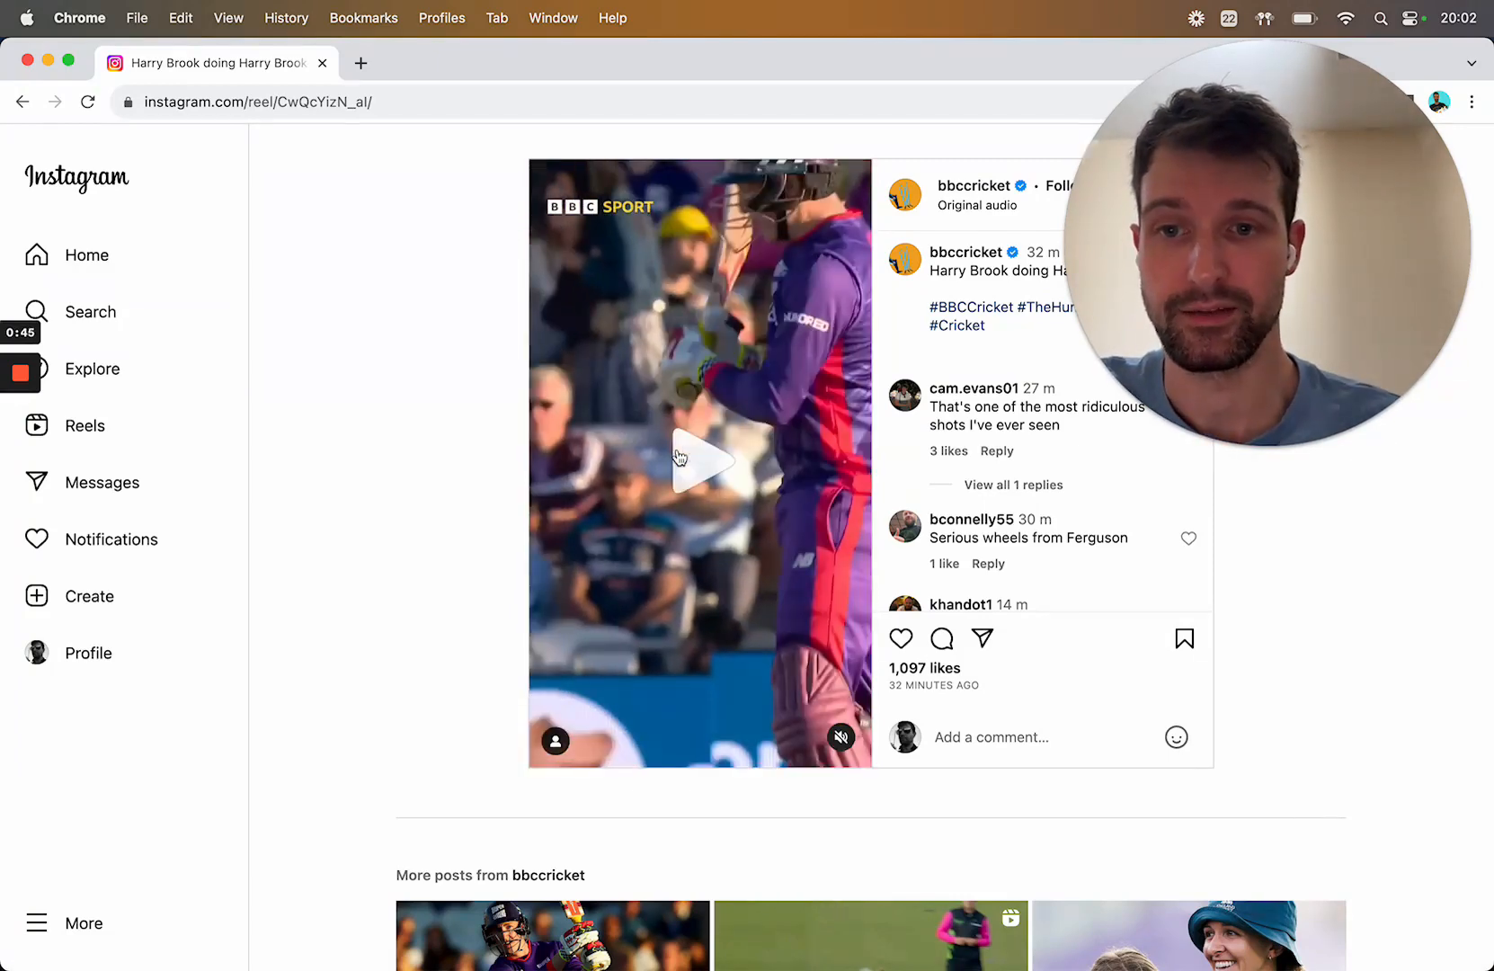
mouse_move(539, 457)
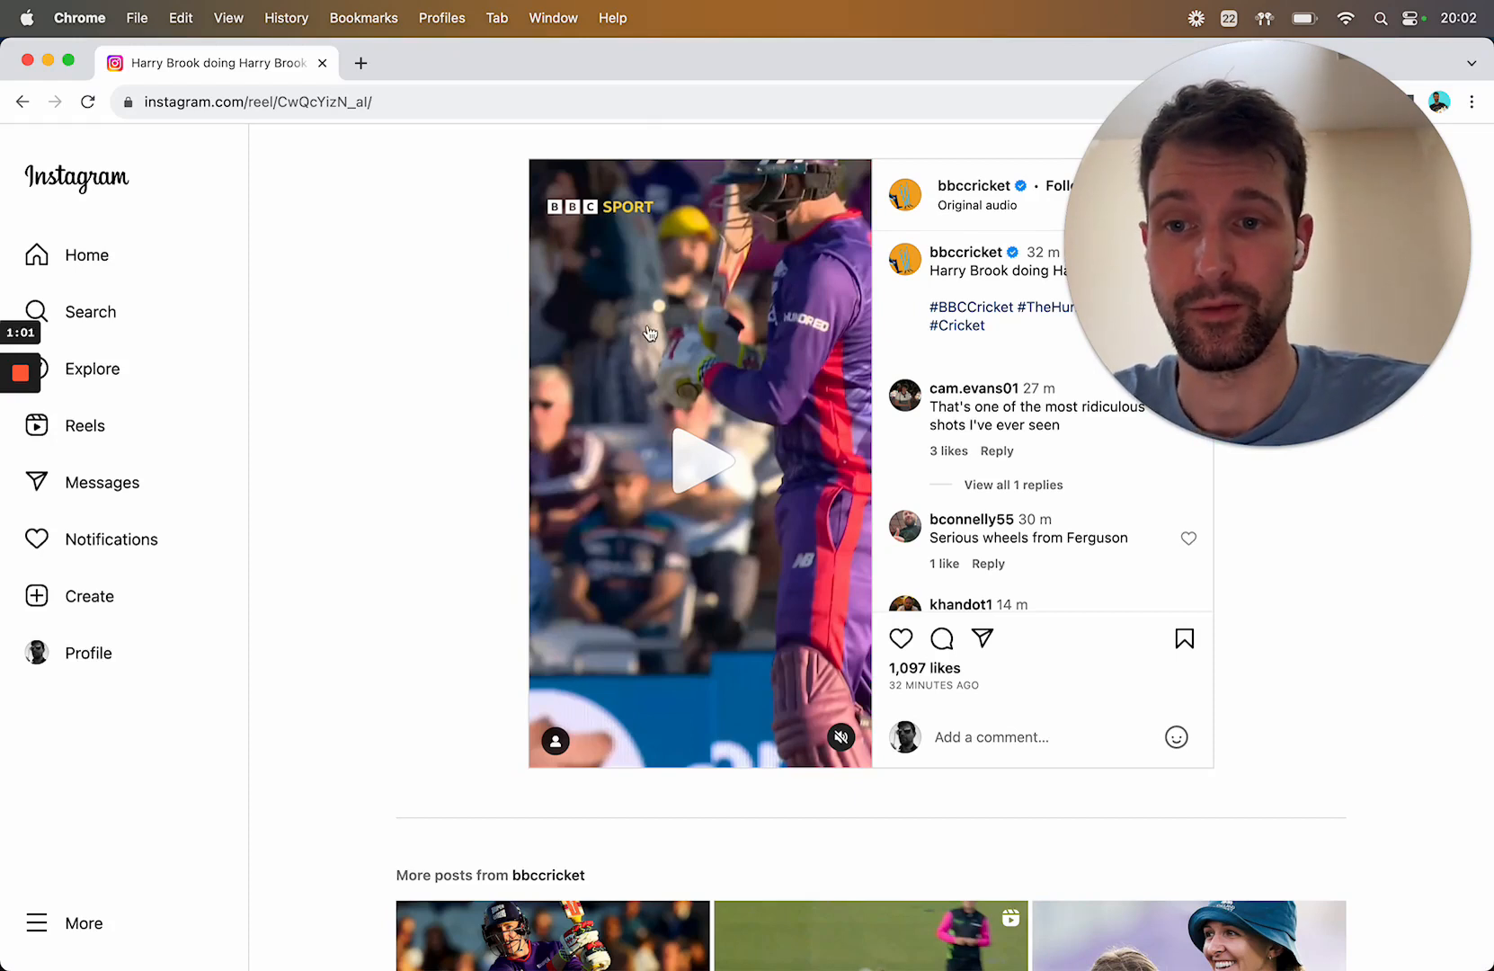
mouse_move(422, 435)
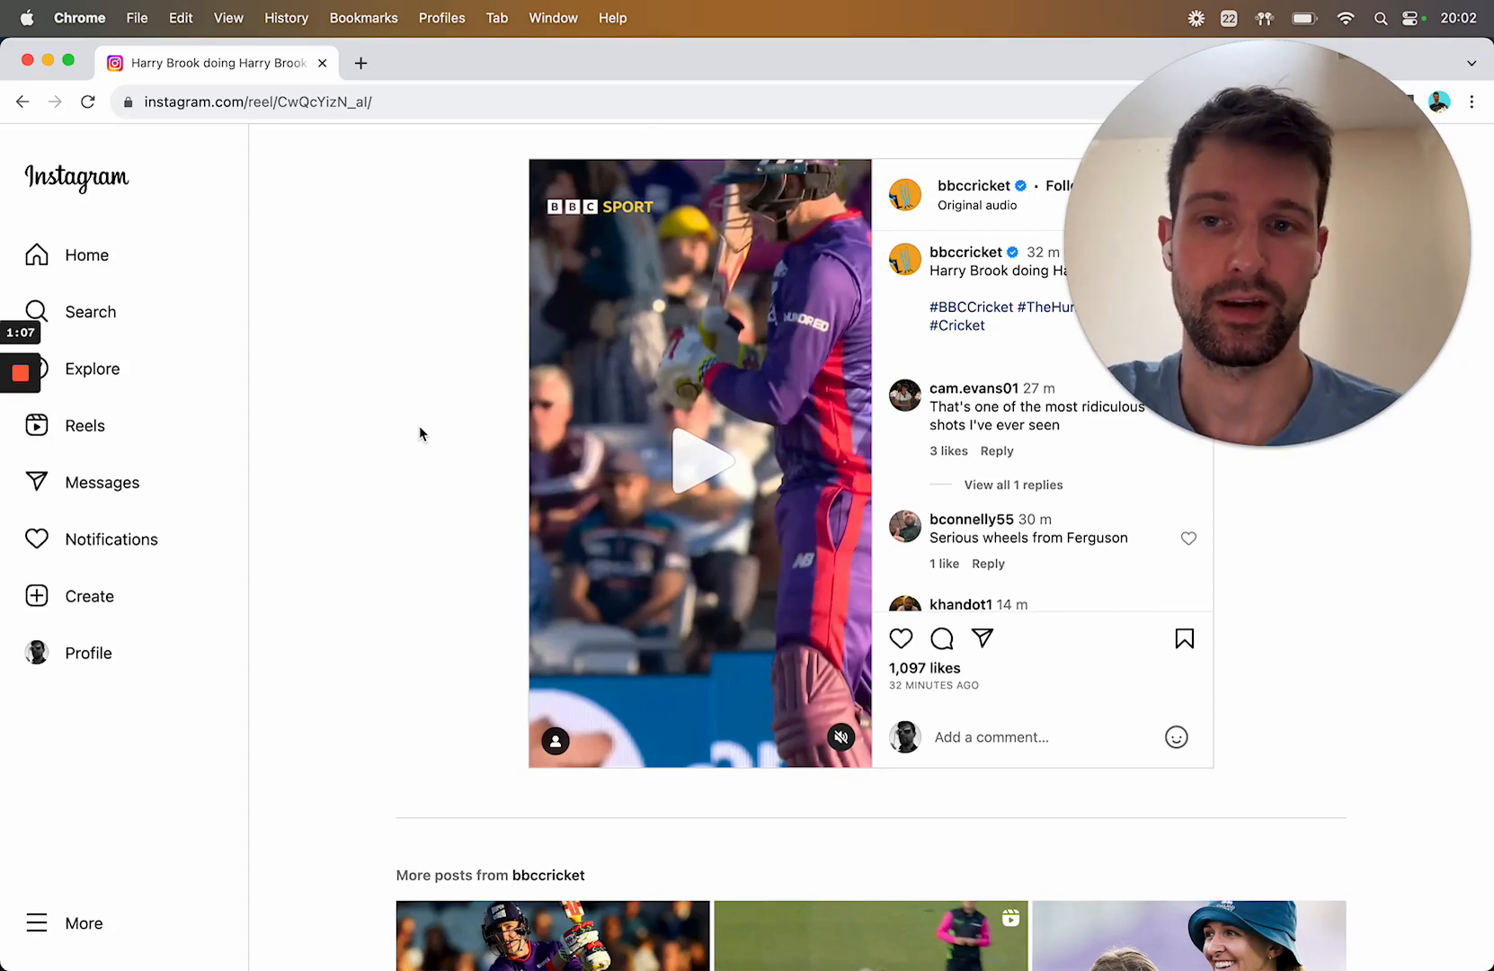
mouse_move(381, 543)
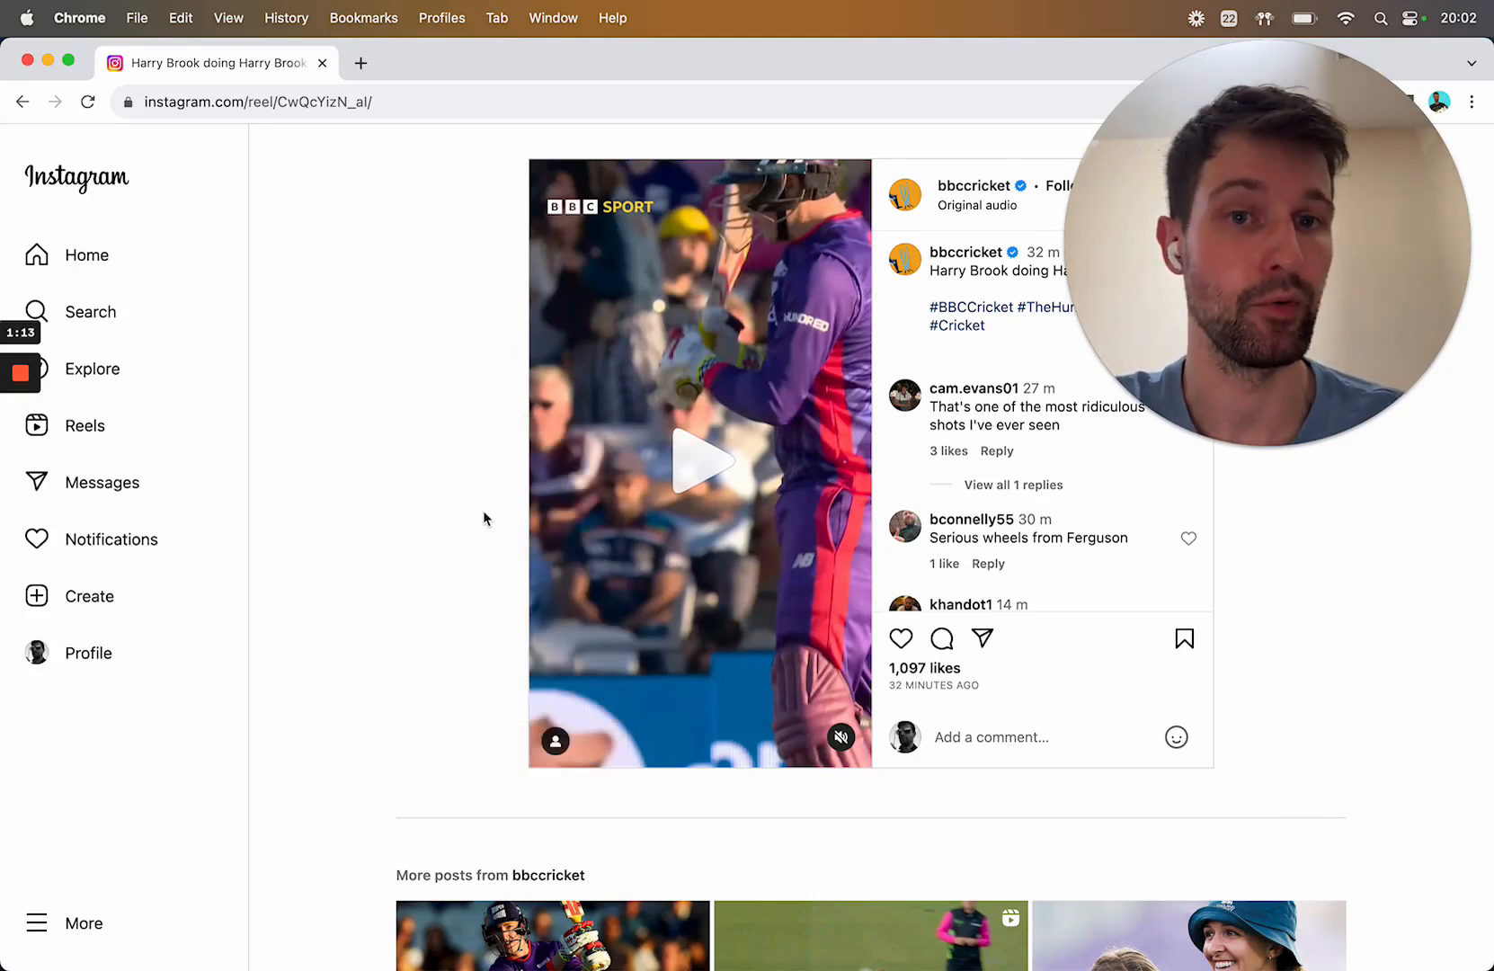
mouse_move(518, 541)
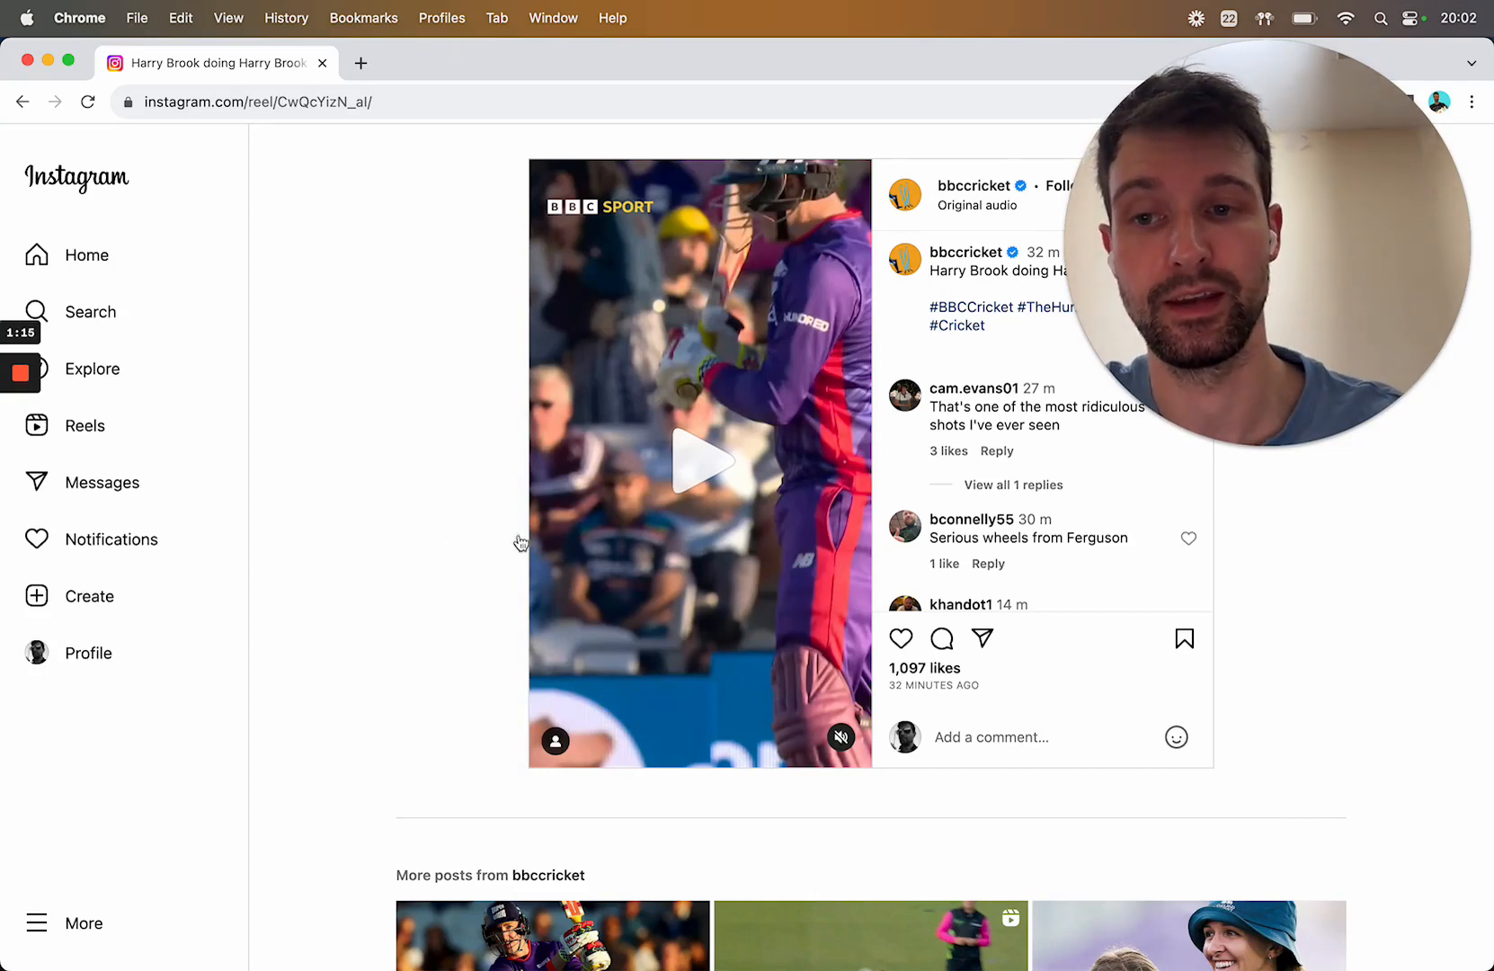
Bring up DevTools on the paused reel to inspect the video element and its padding-bottom 177.778% wrapper.
key("F12")
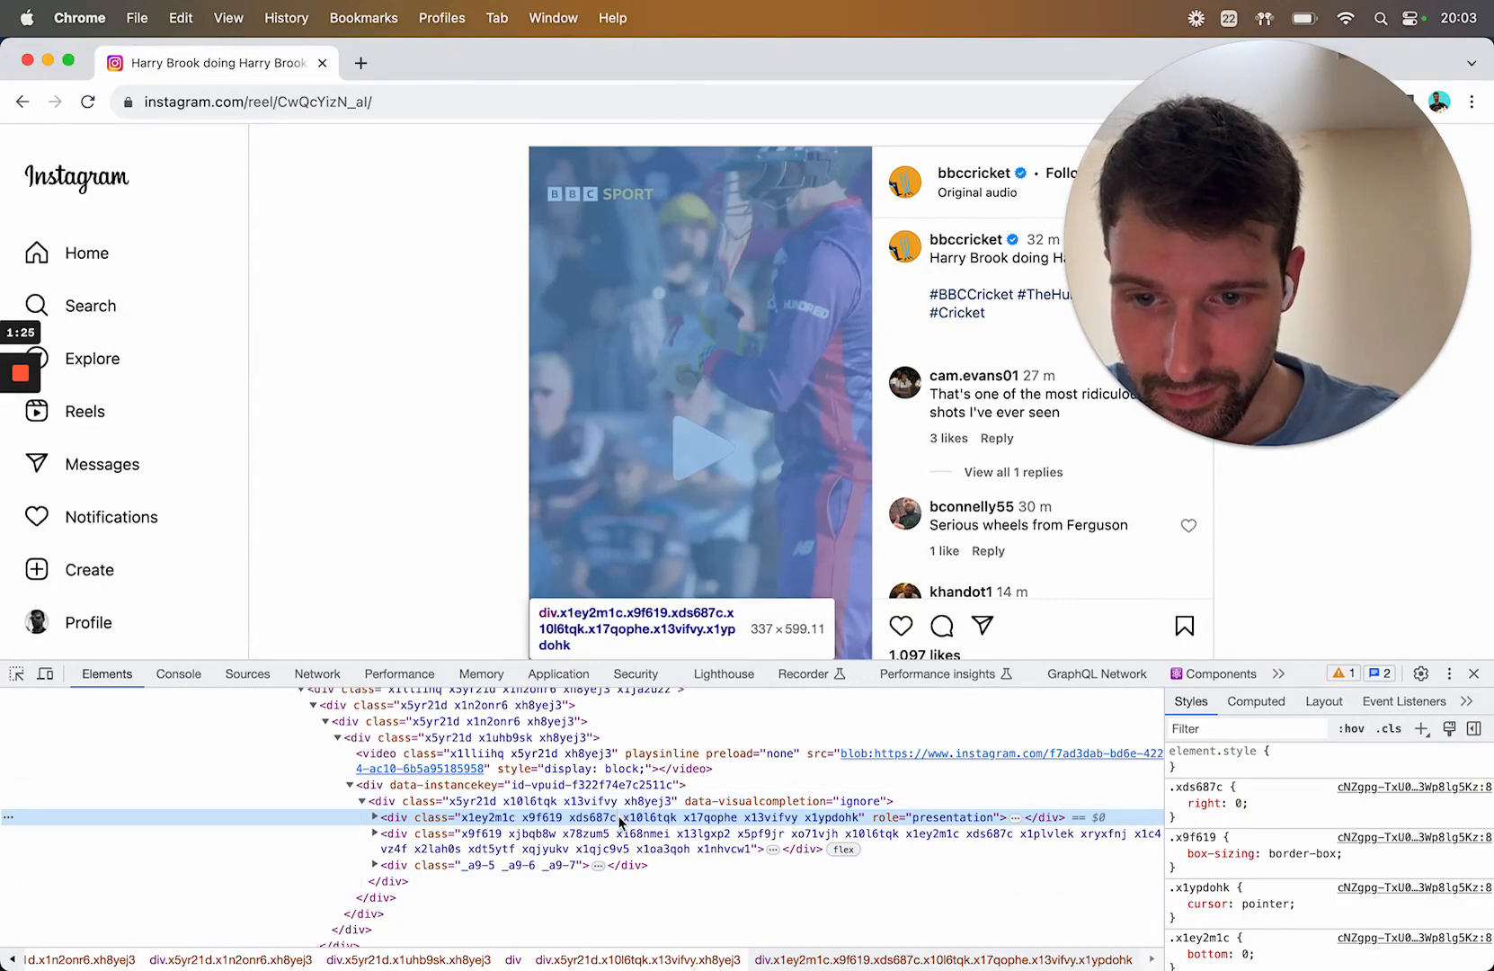
mouse_move(615, 832)
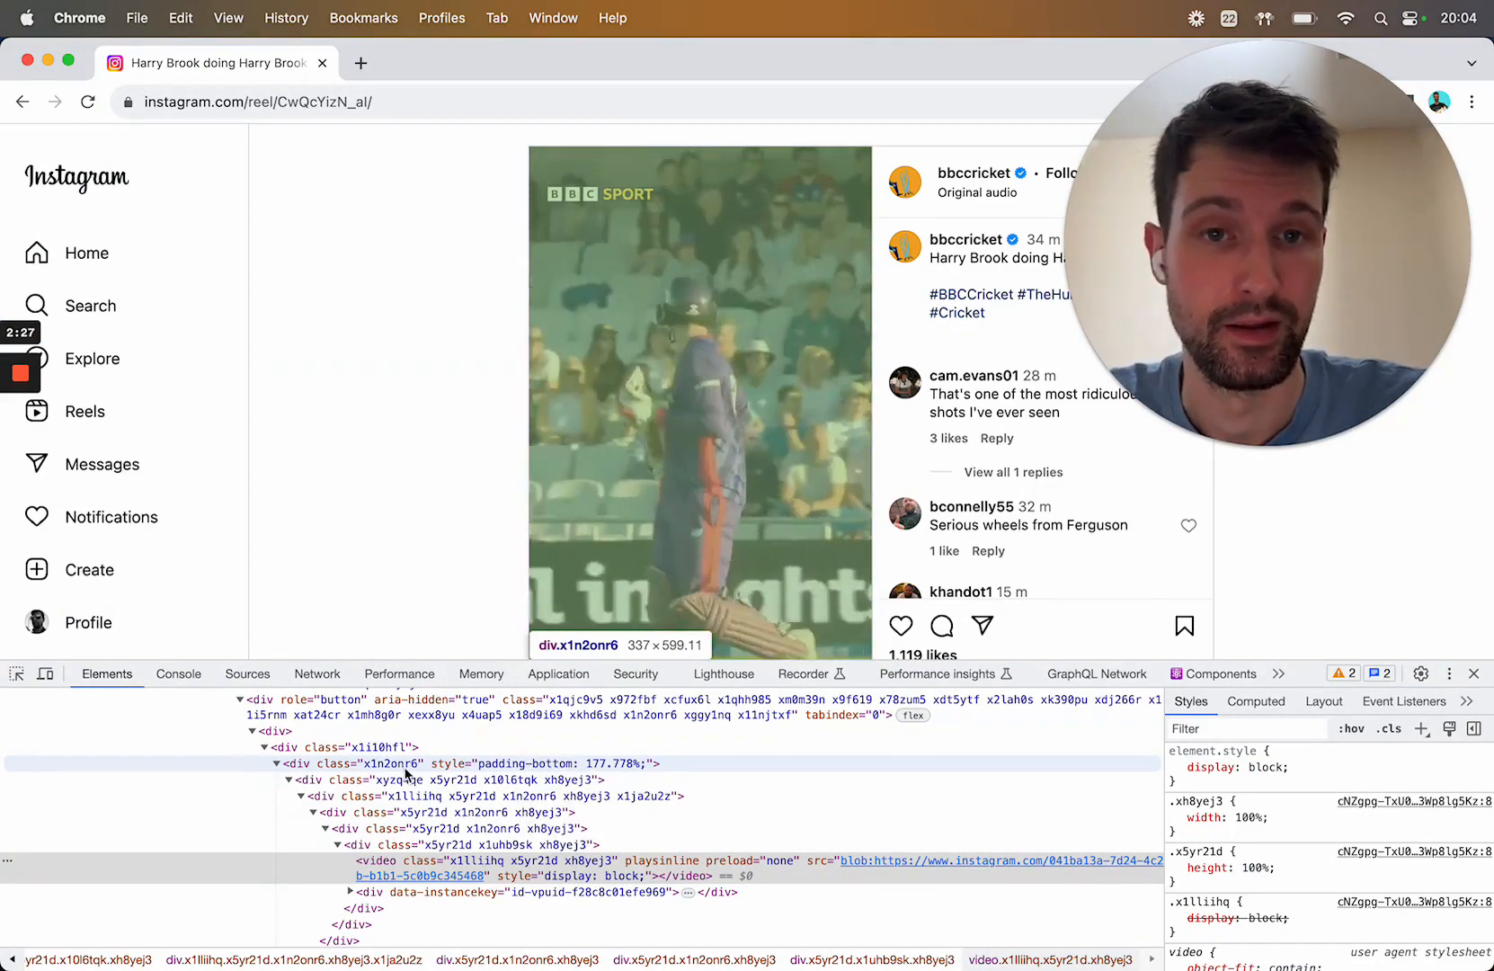
Run a console querySelector for the div styled padding-bottom: 177.778% and inspect the returned wrapper.
left_click(179, 673)
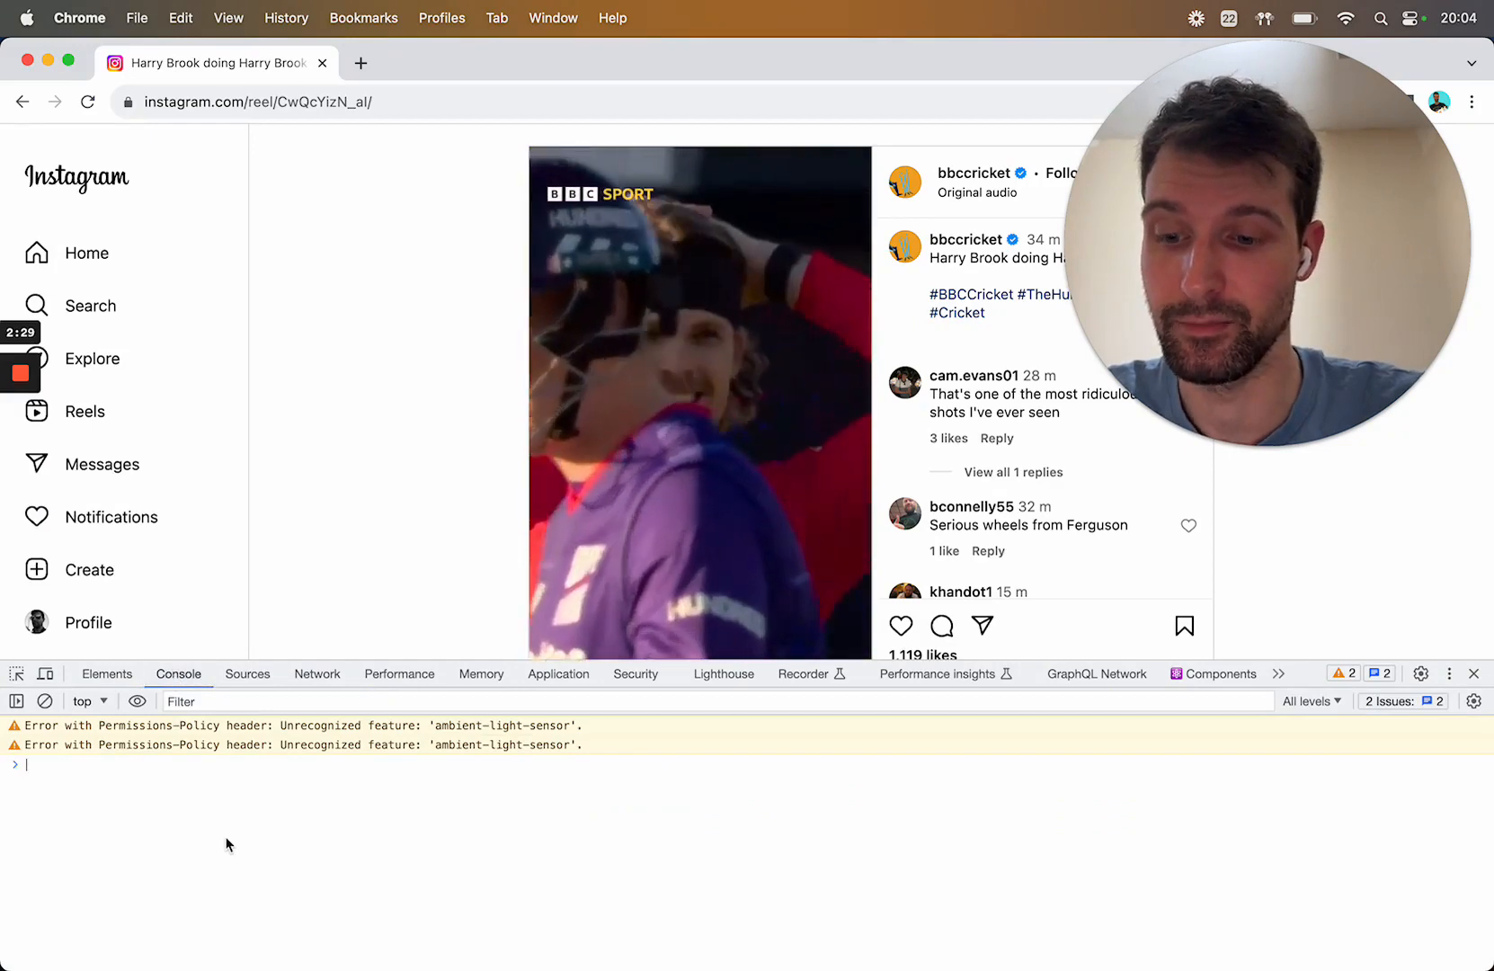
type("document.querySelector")
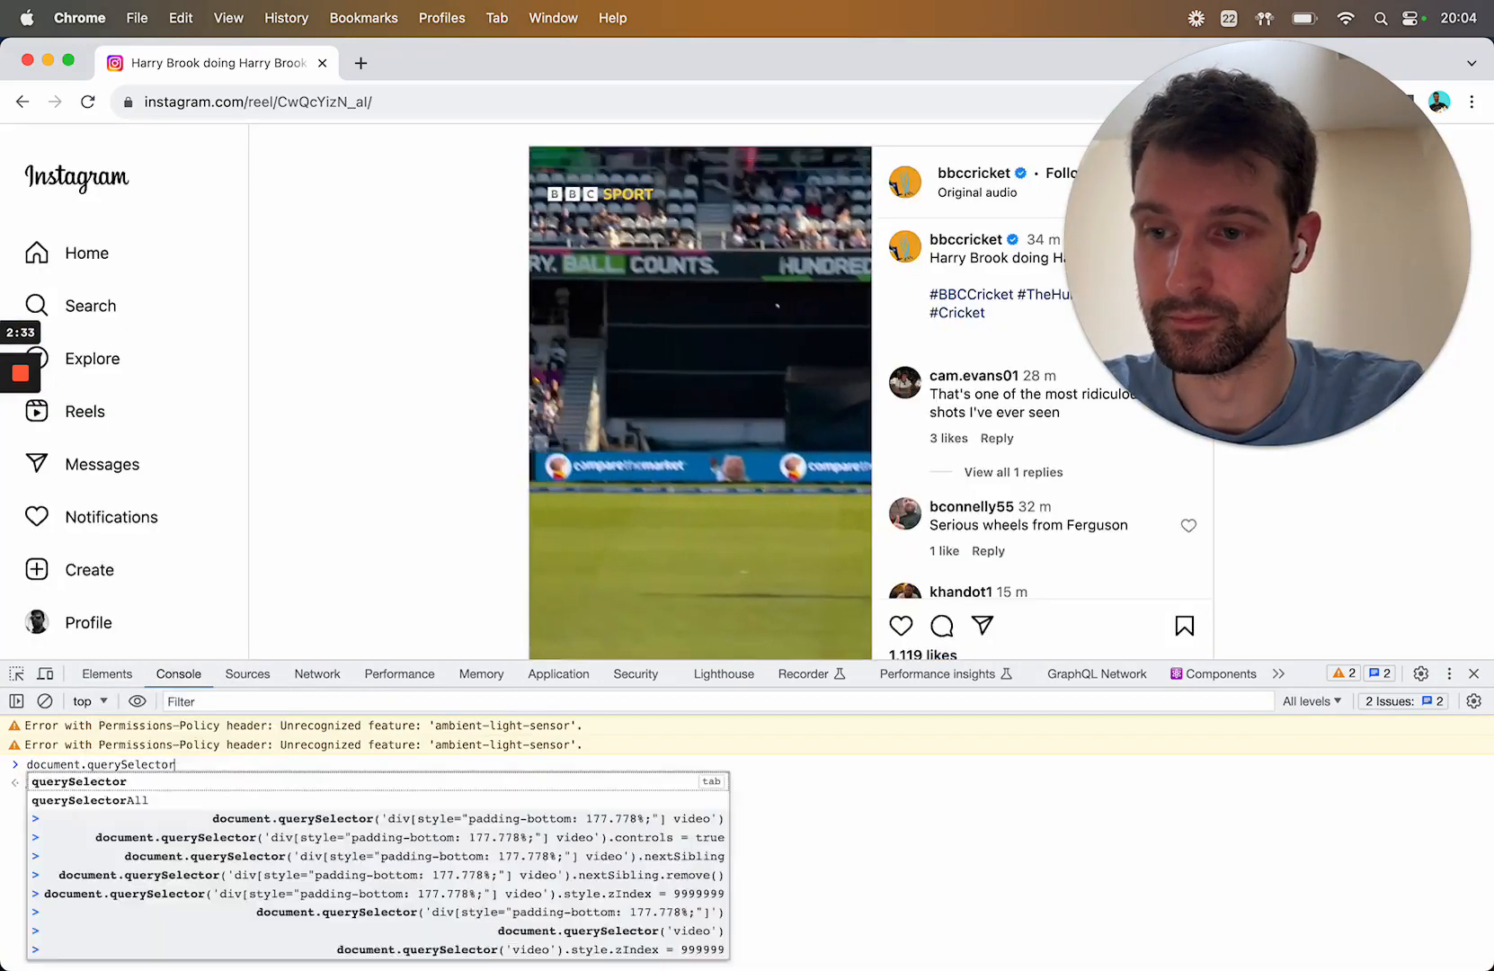
type("('div style=[")
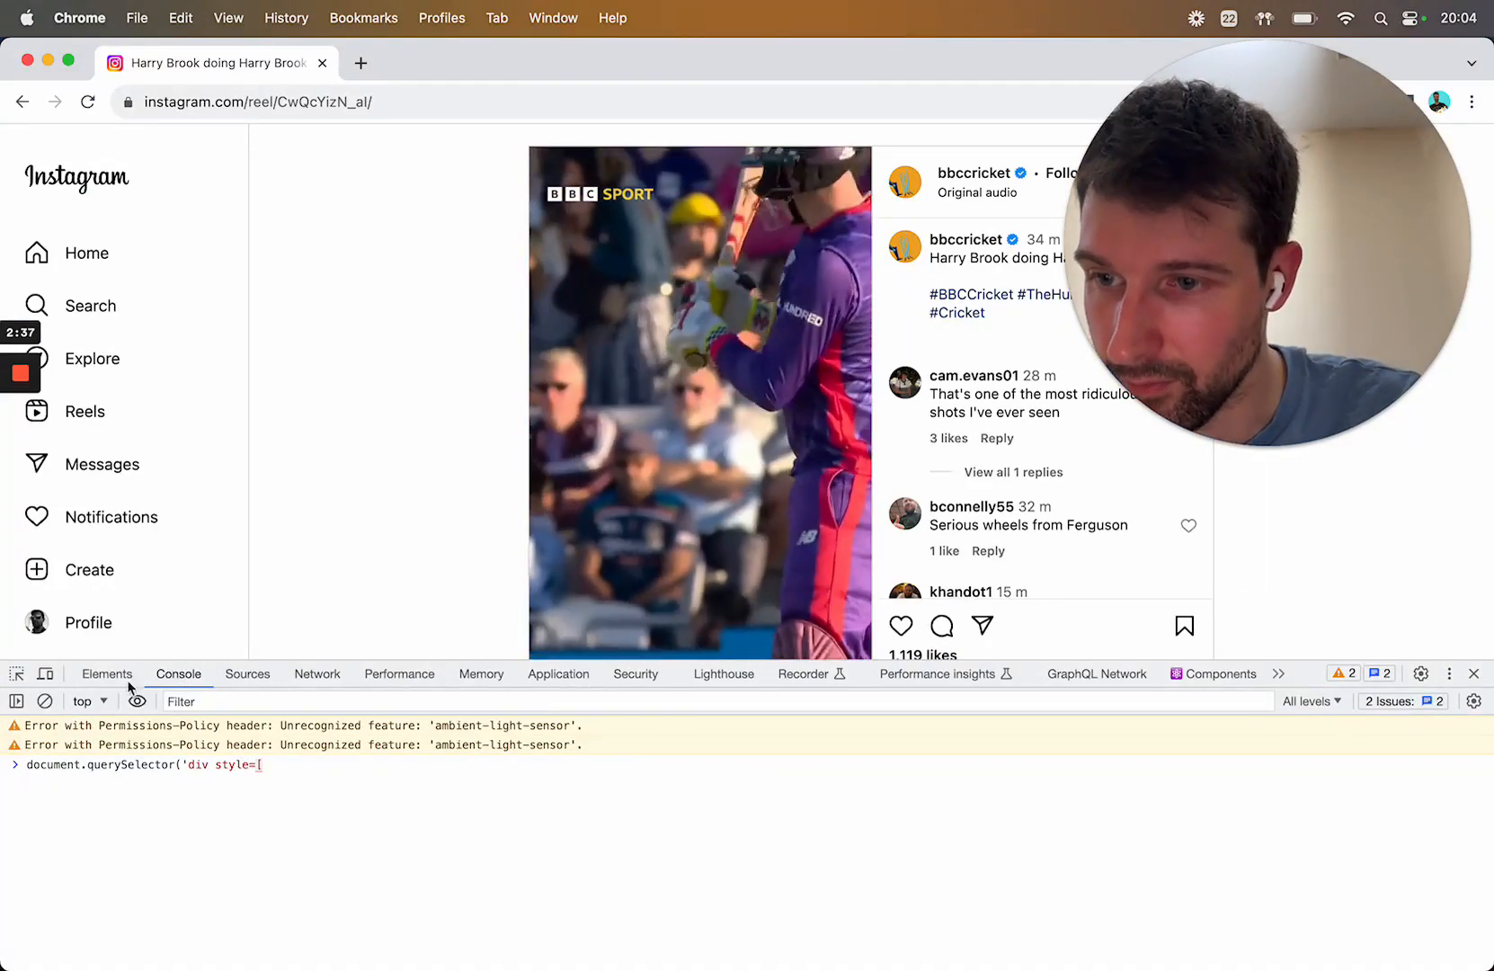
left_click(106, 673)
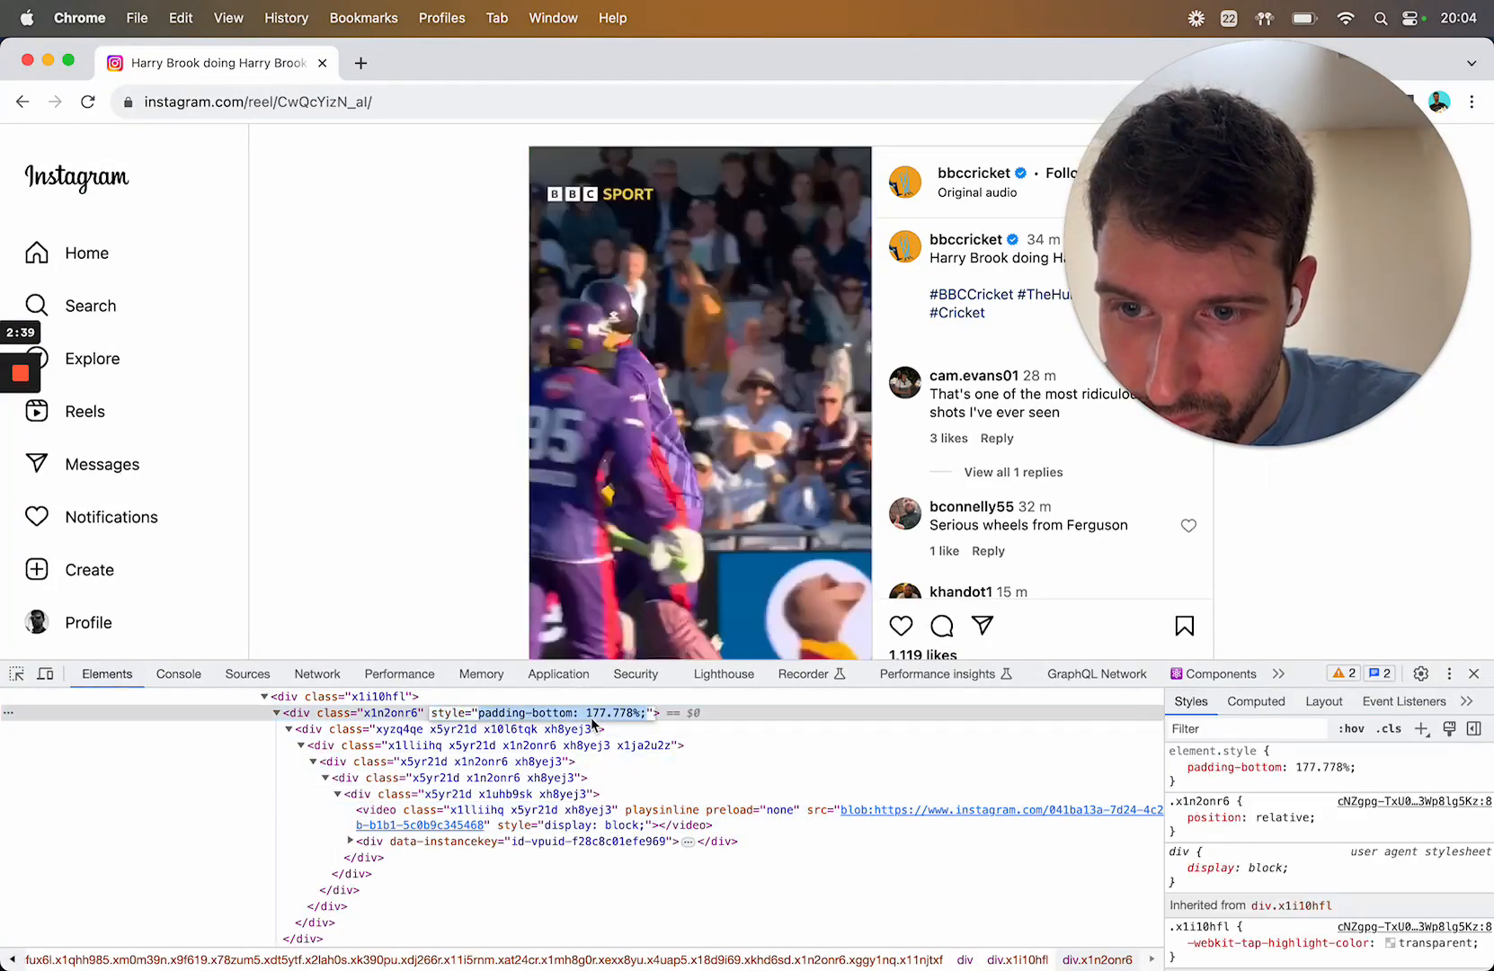
left_click(178, 672)
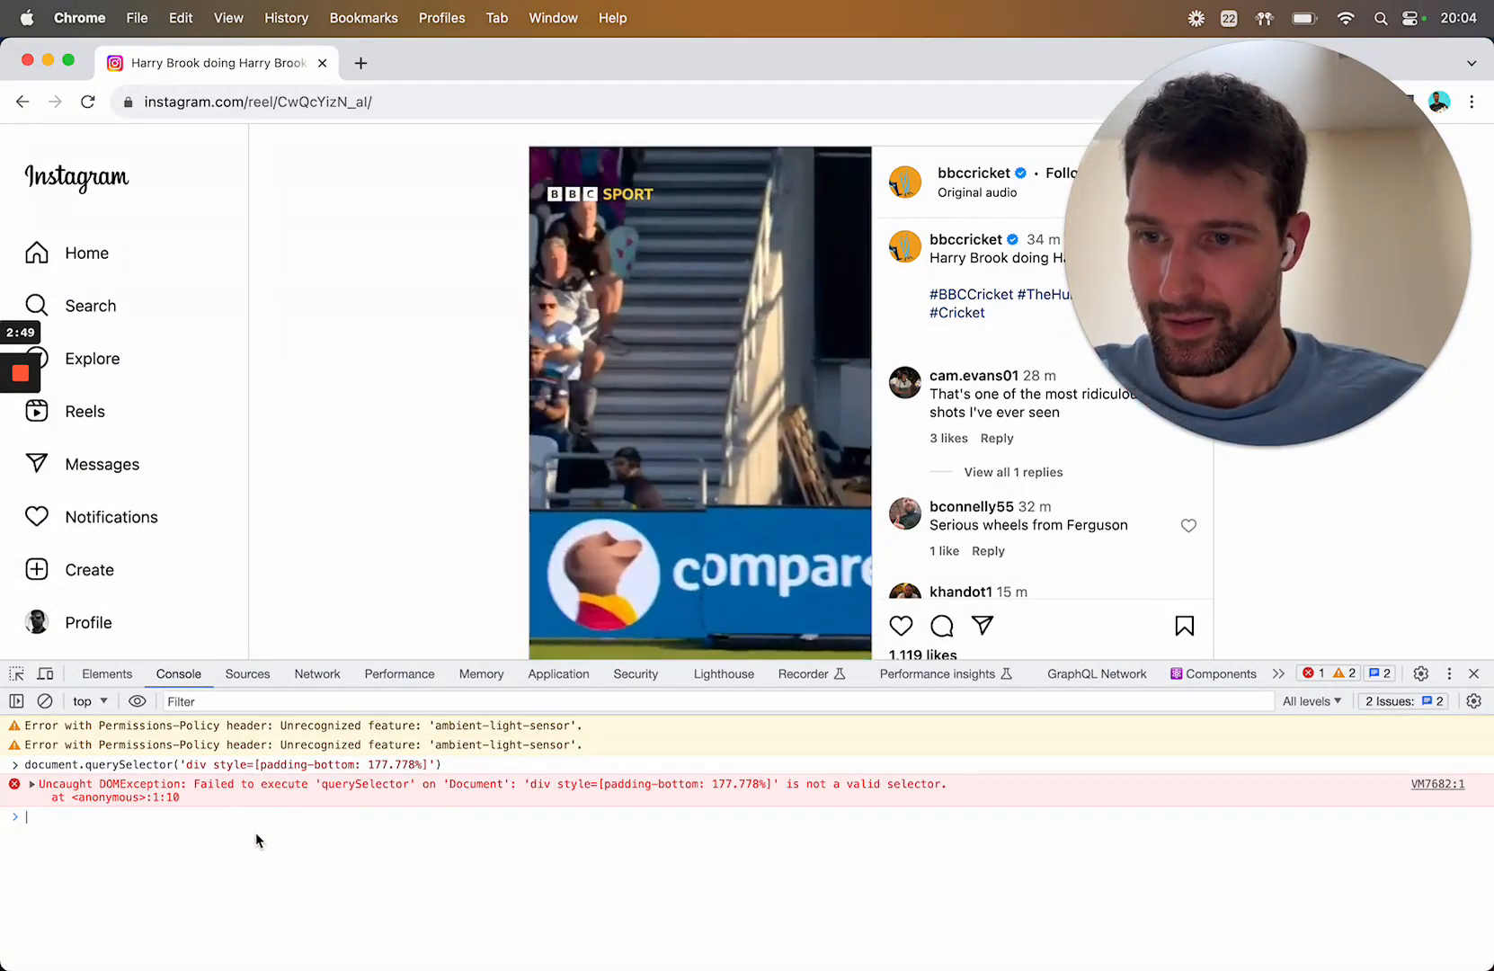
type("document.querySelector('div style=[padding-bottom: 177.778%]')")
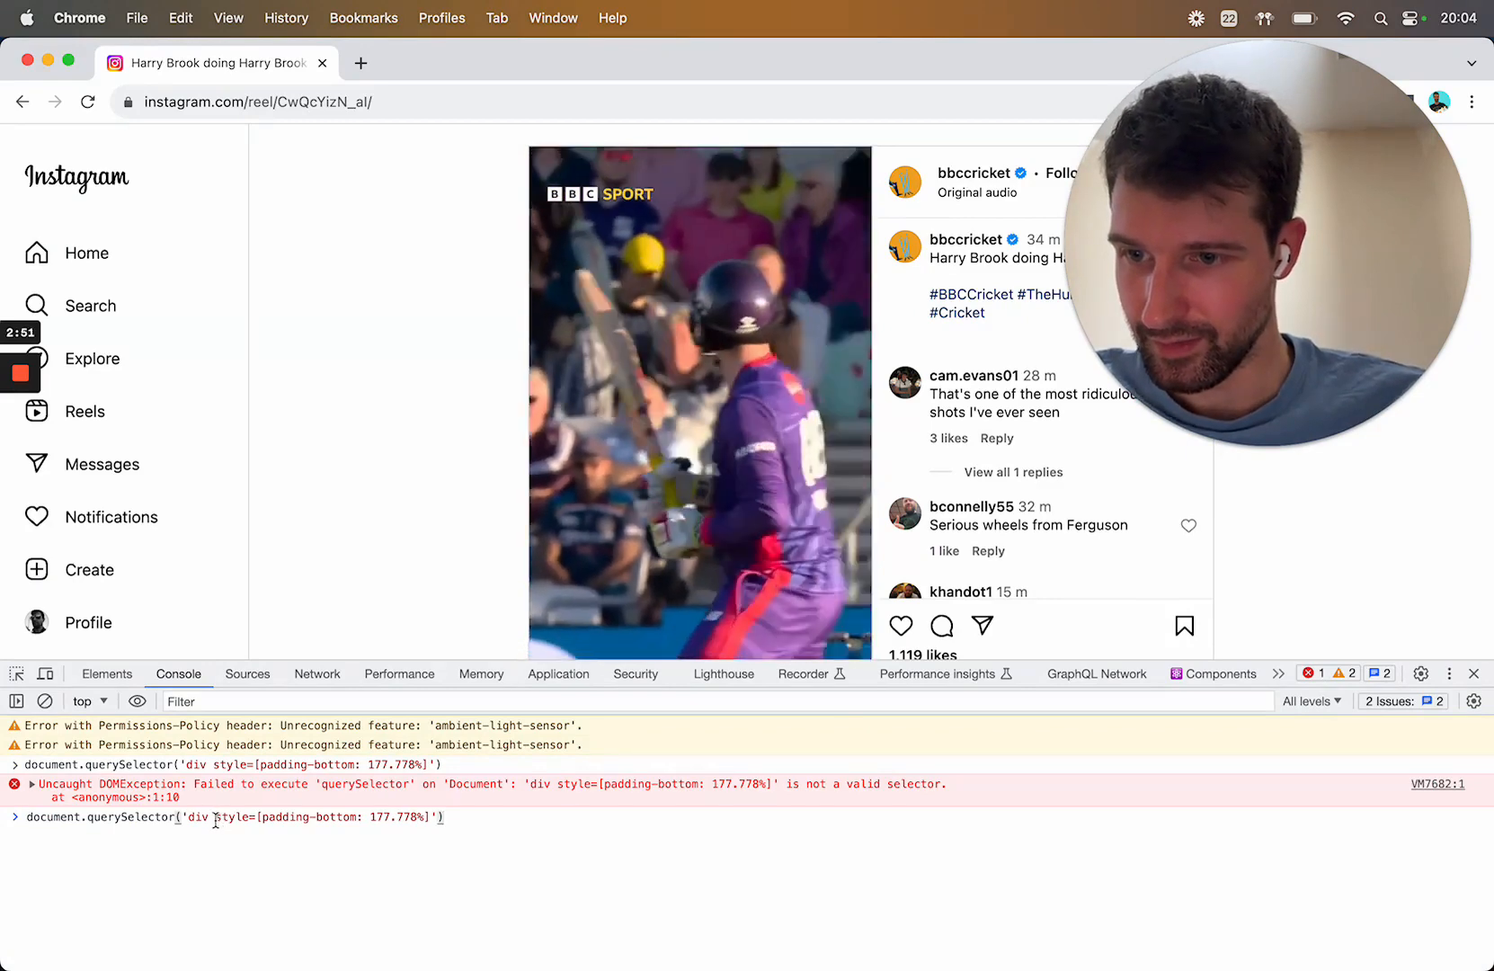
key("Enter")
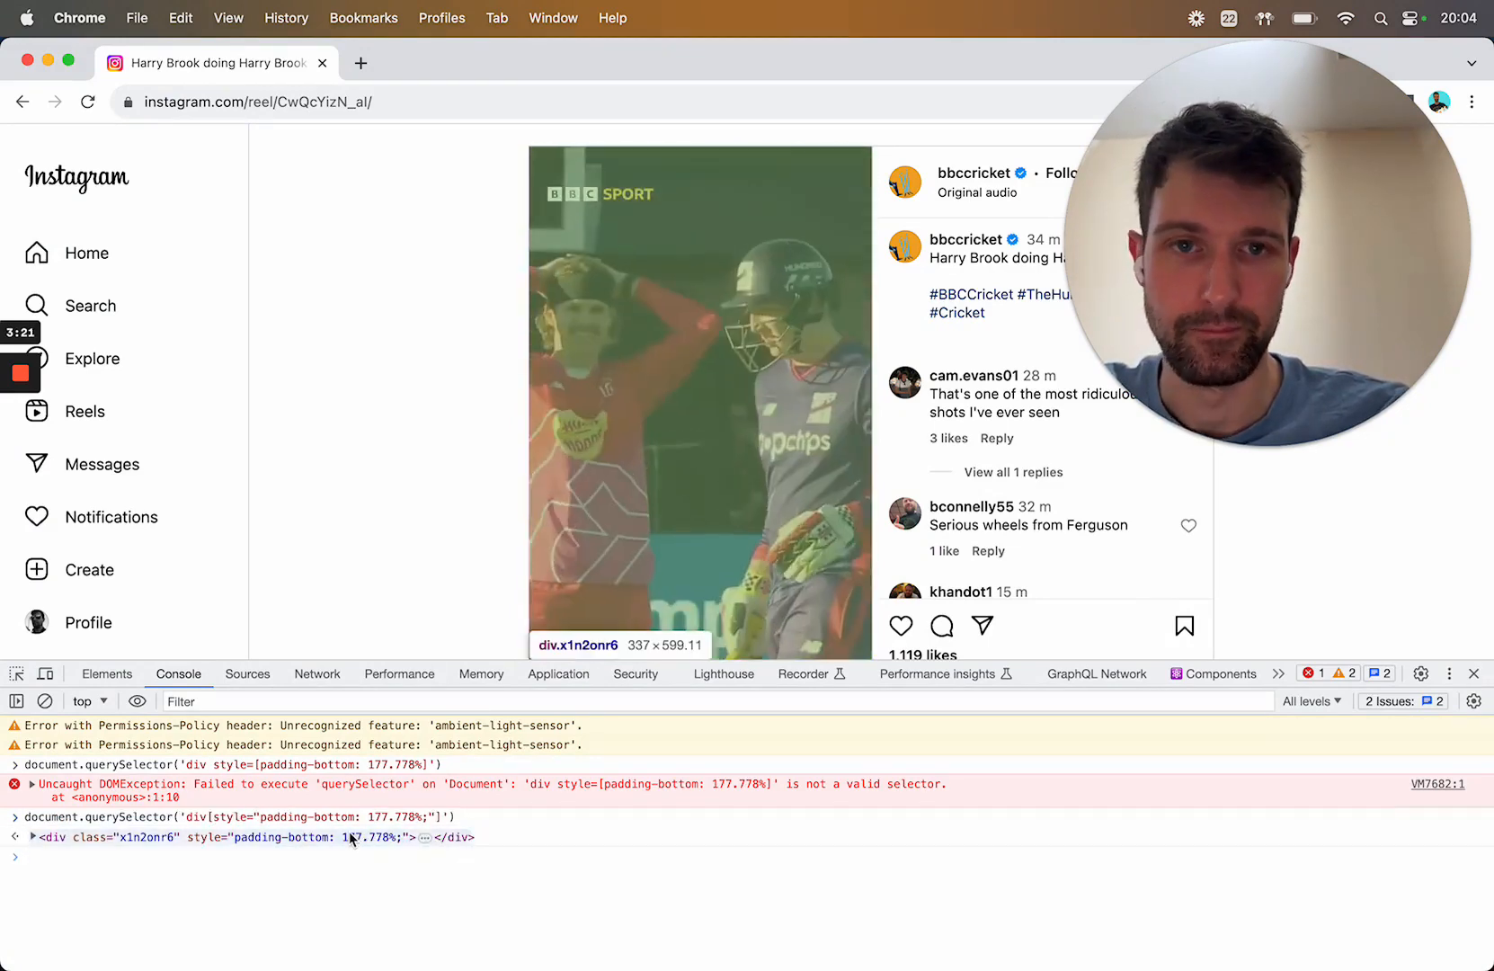
right_click(353, 838)
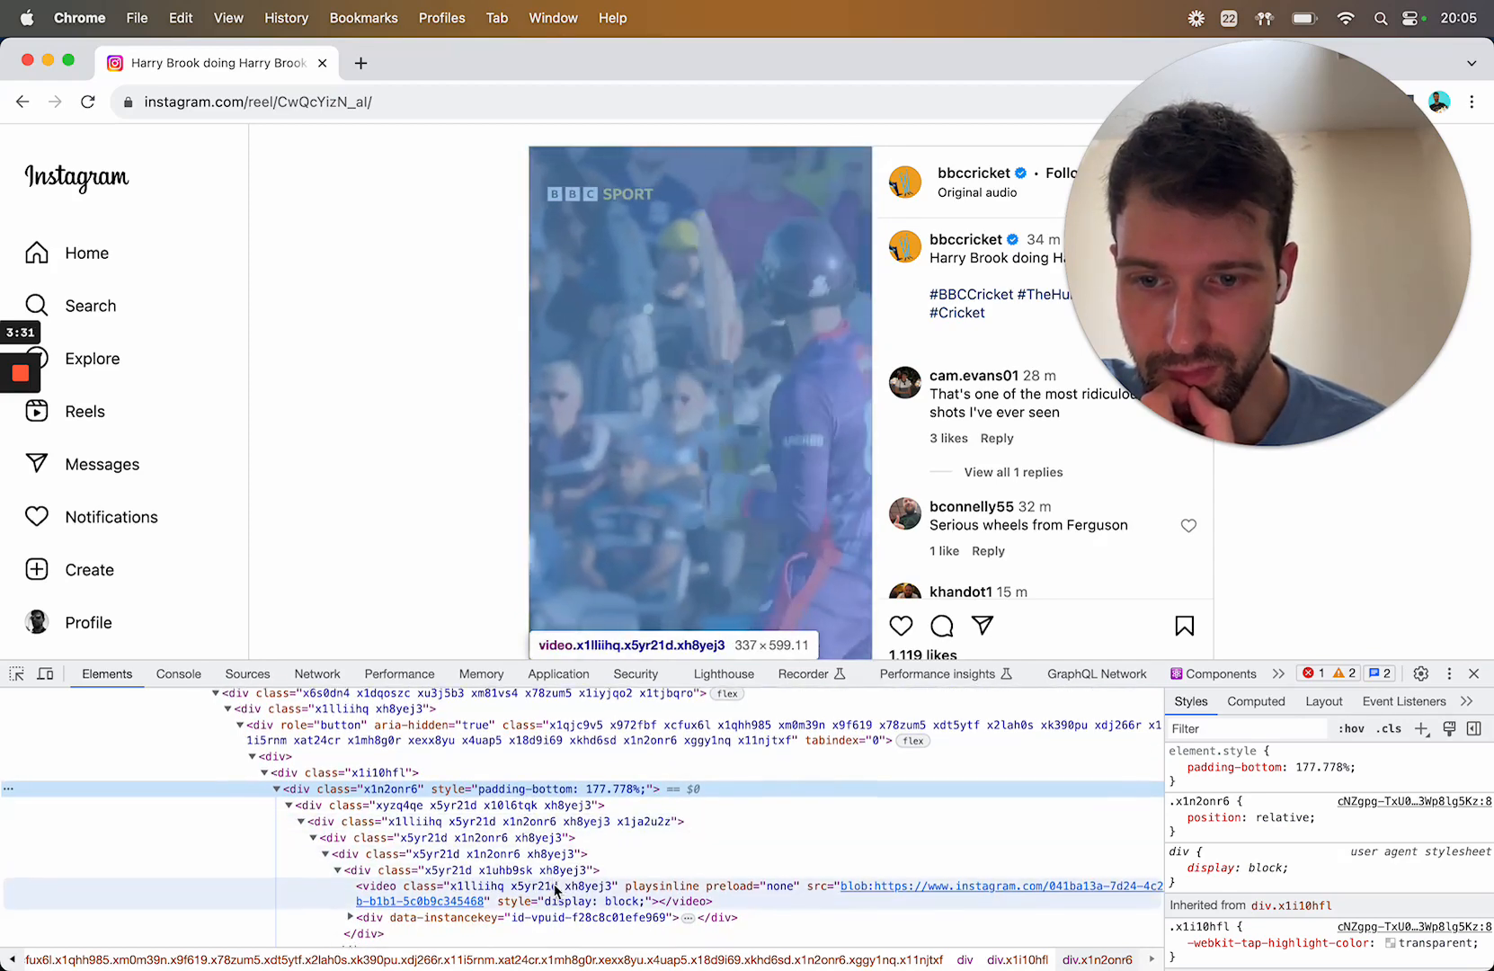
Extend the query with 'video' so it returns the reel's video element.
left_click(179, 672)
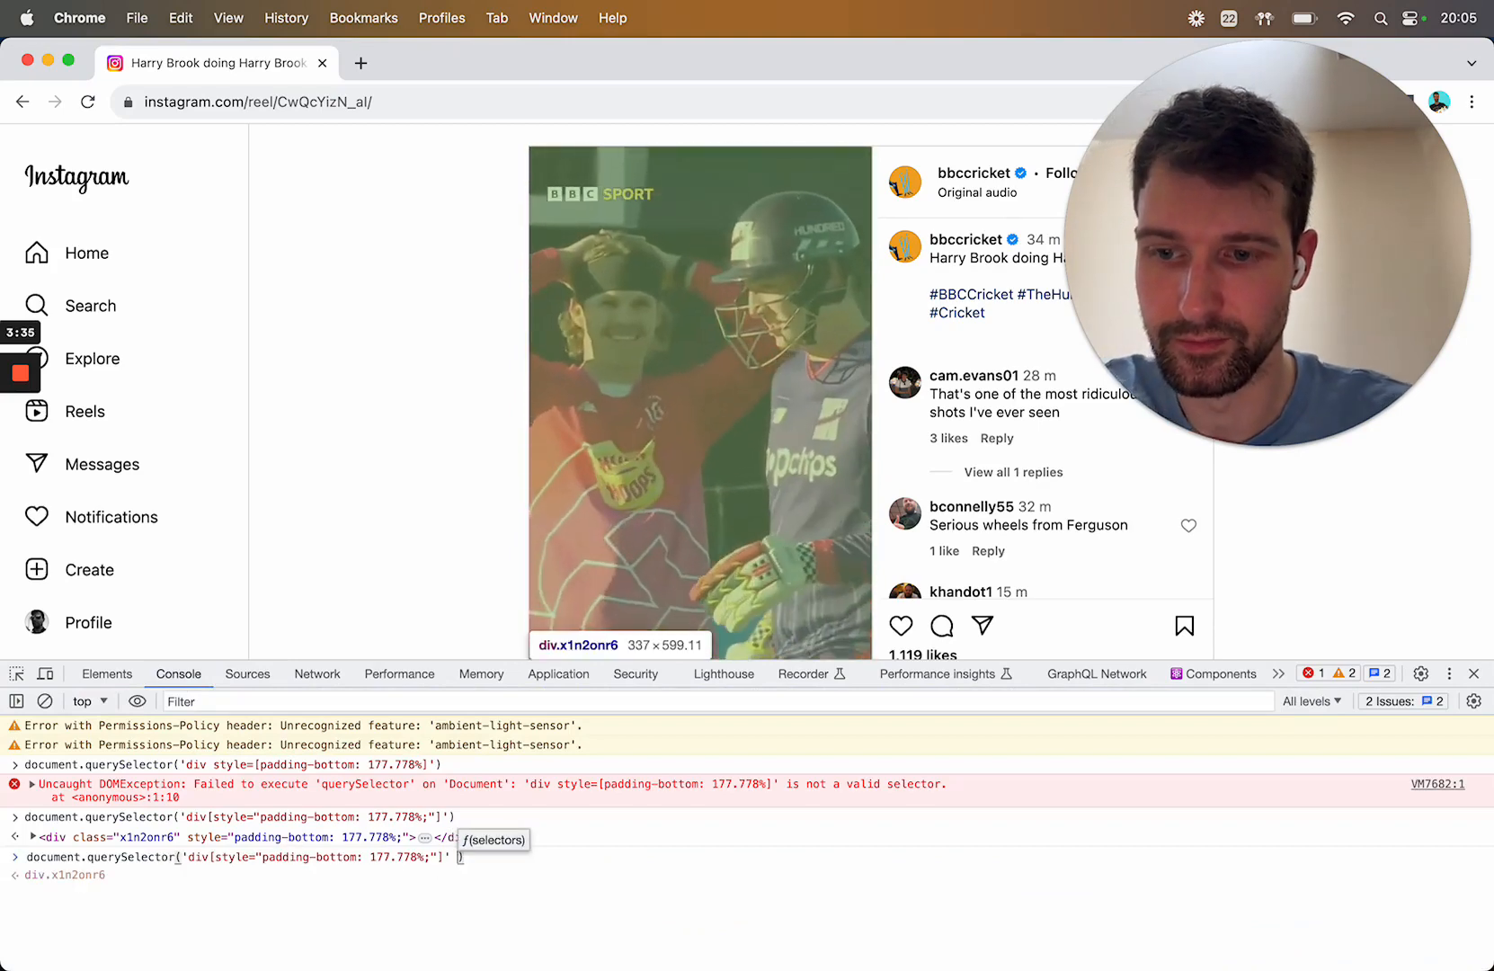
type("video")
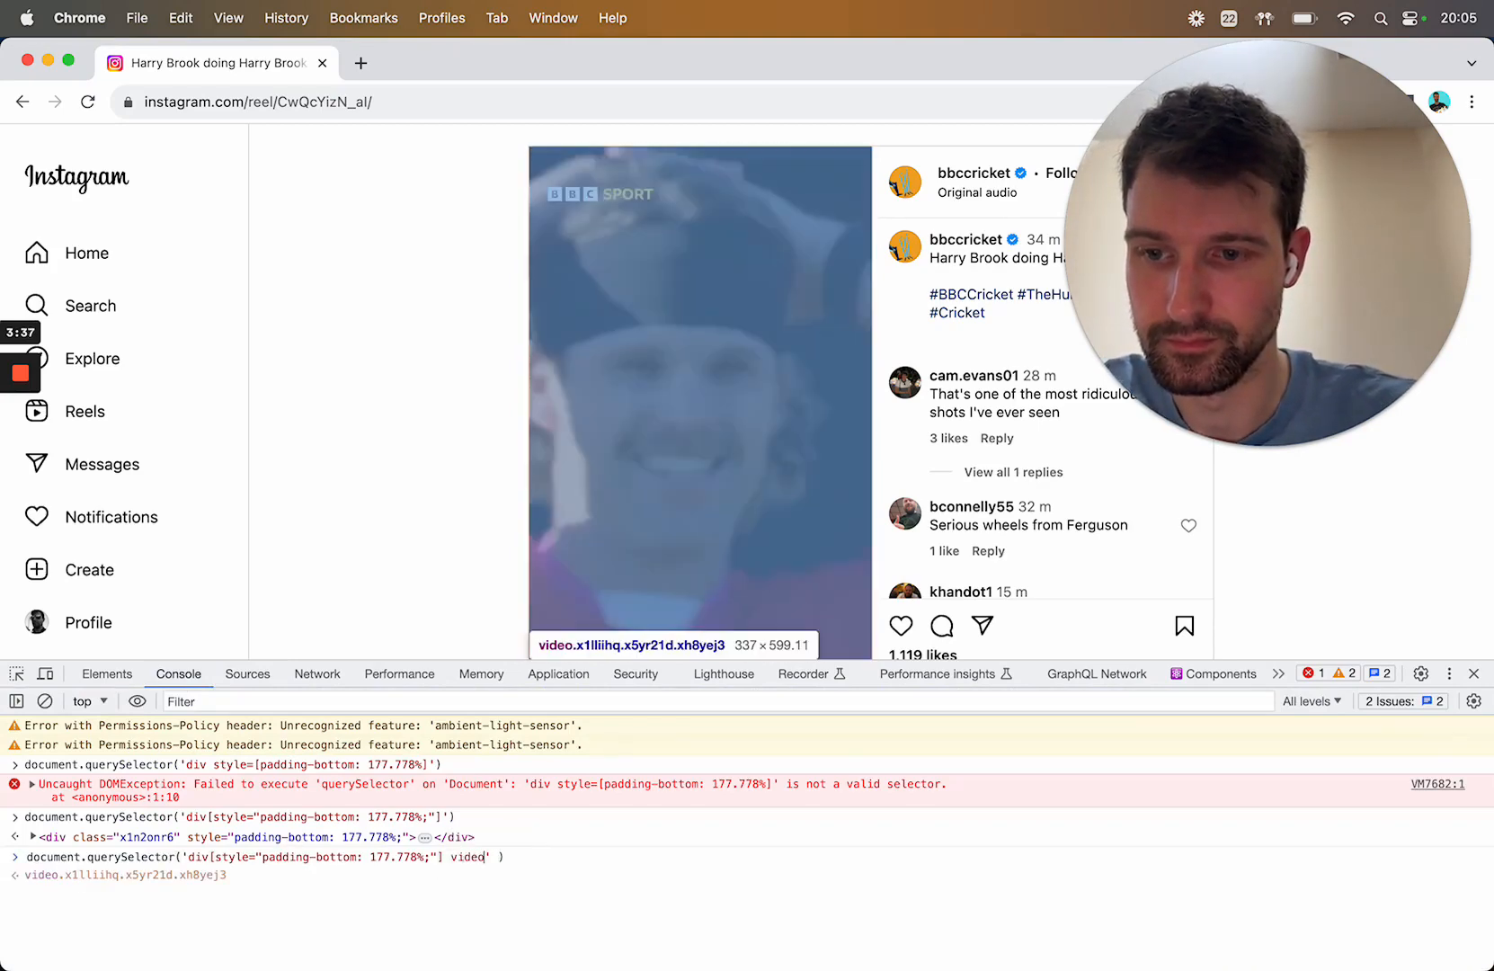
key("Enter")
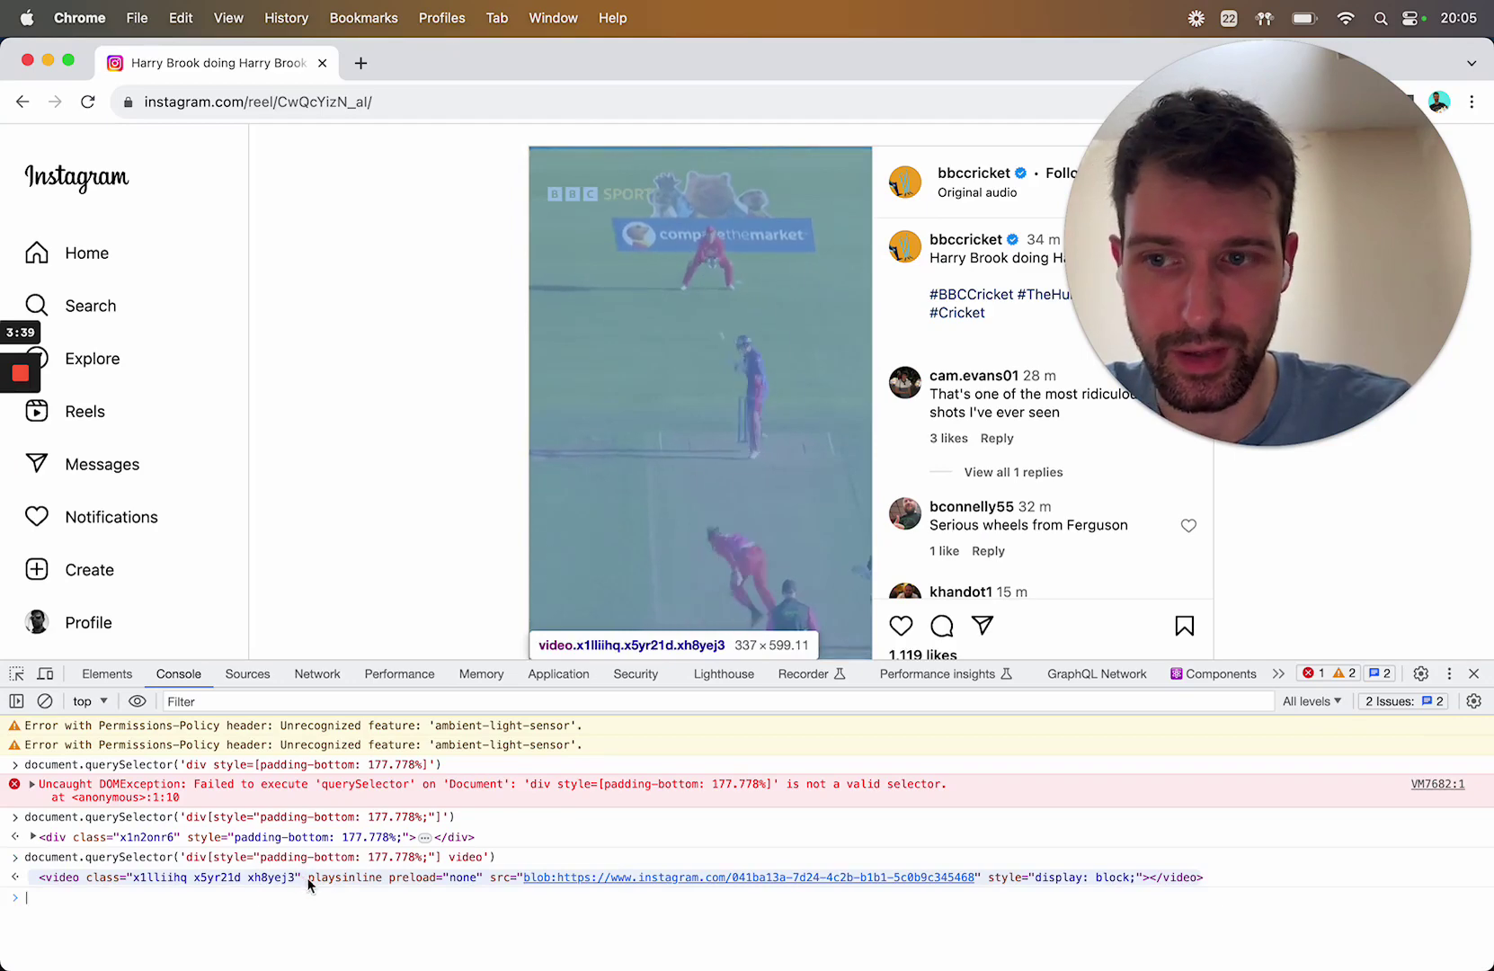
right_click(309, 885)
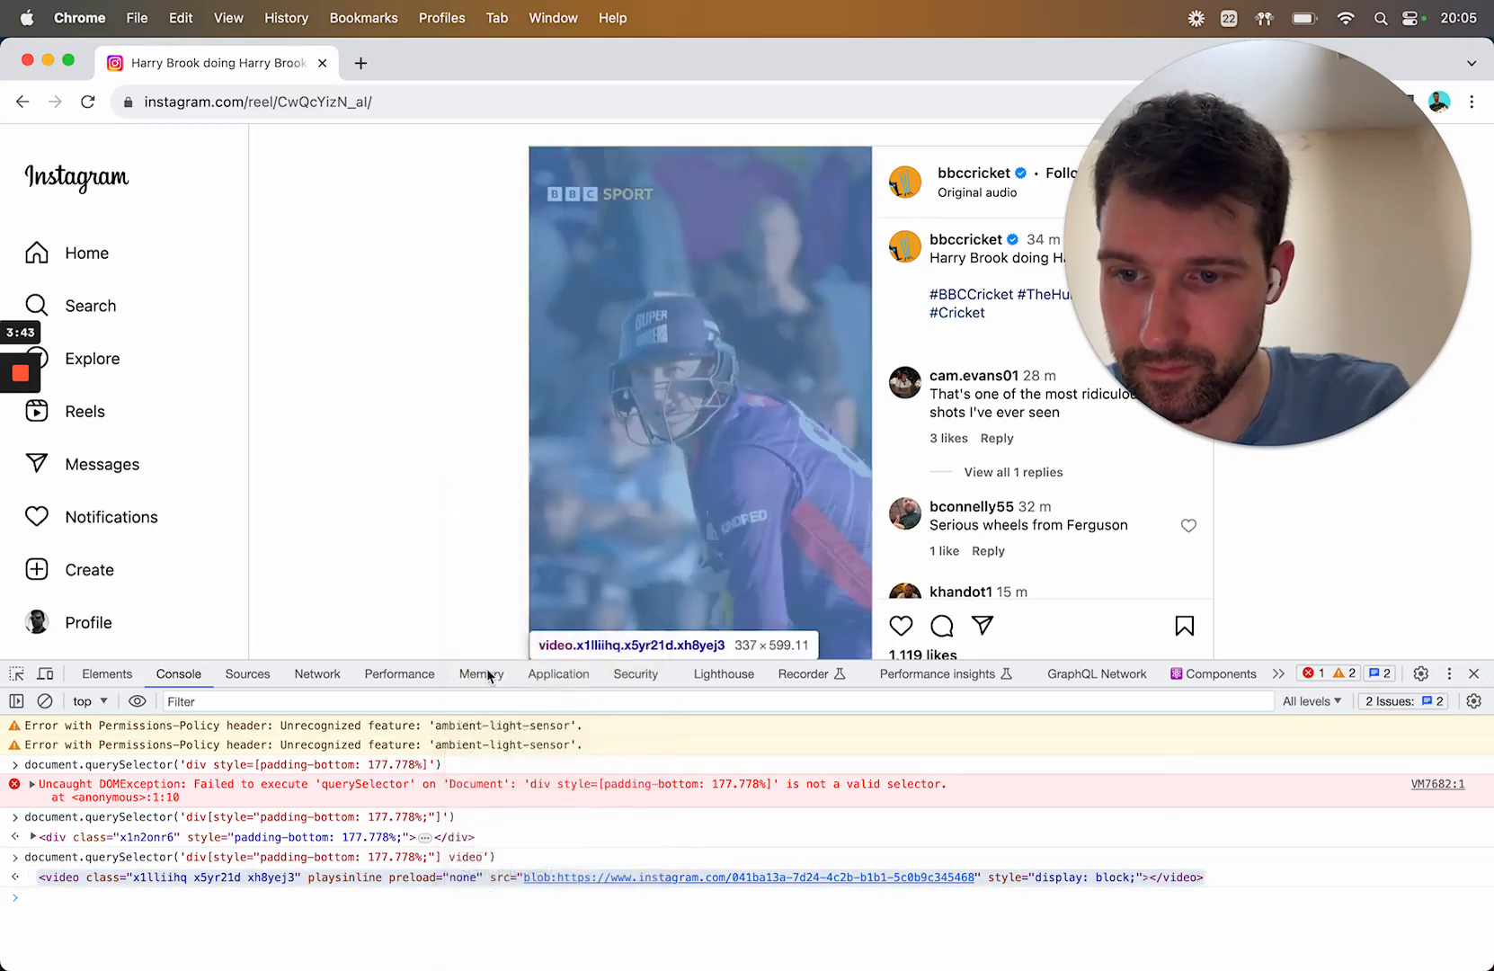
Reveal the video element and the overlay sibling right after it in the page structure.
left_click(106, 674)
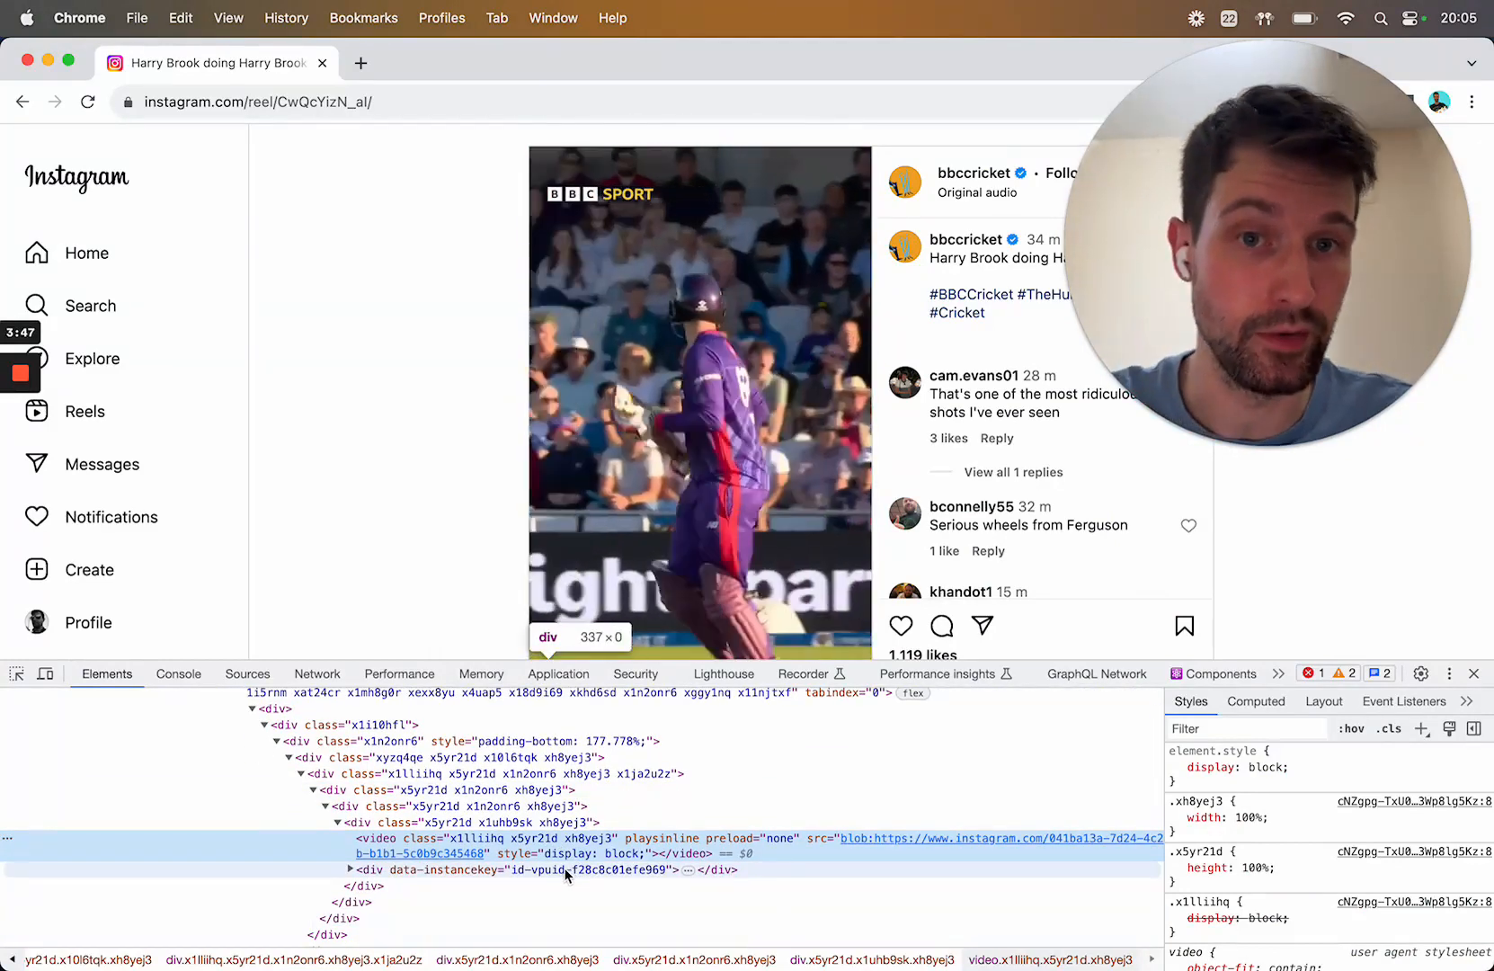
left_click(178, 673)
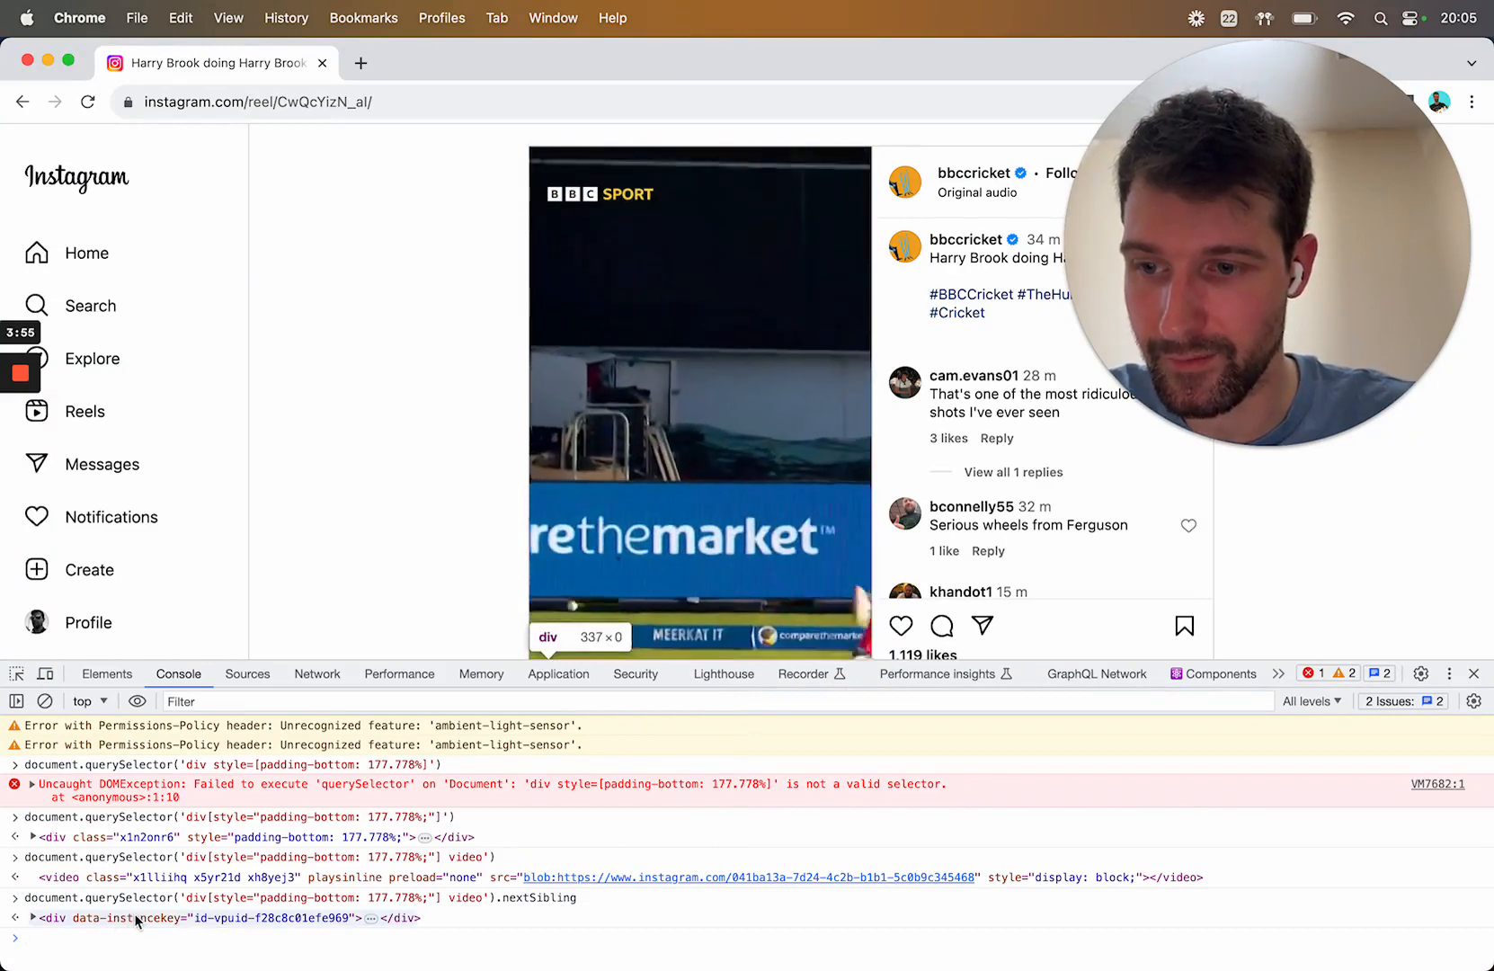
left_click(106, 673)
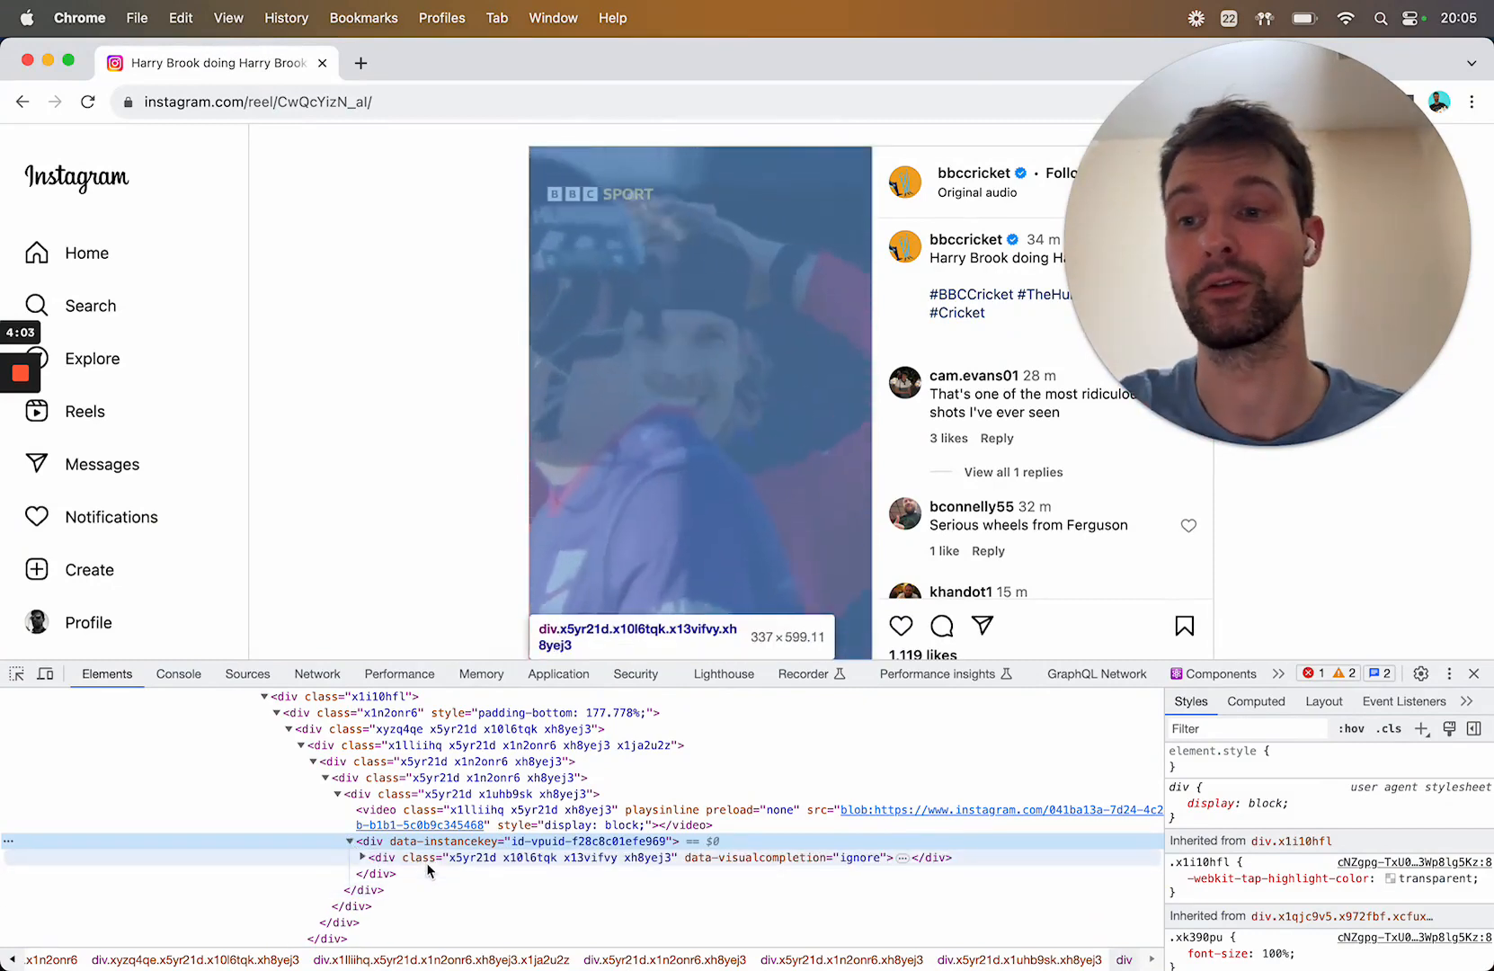
Remove the video's nextSibling overlay from the console and check the reel now responds directly.
left_click(178, 673)
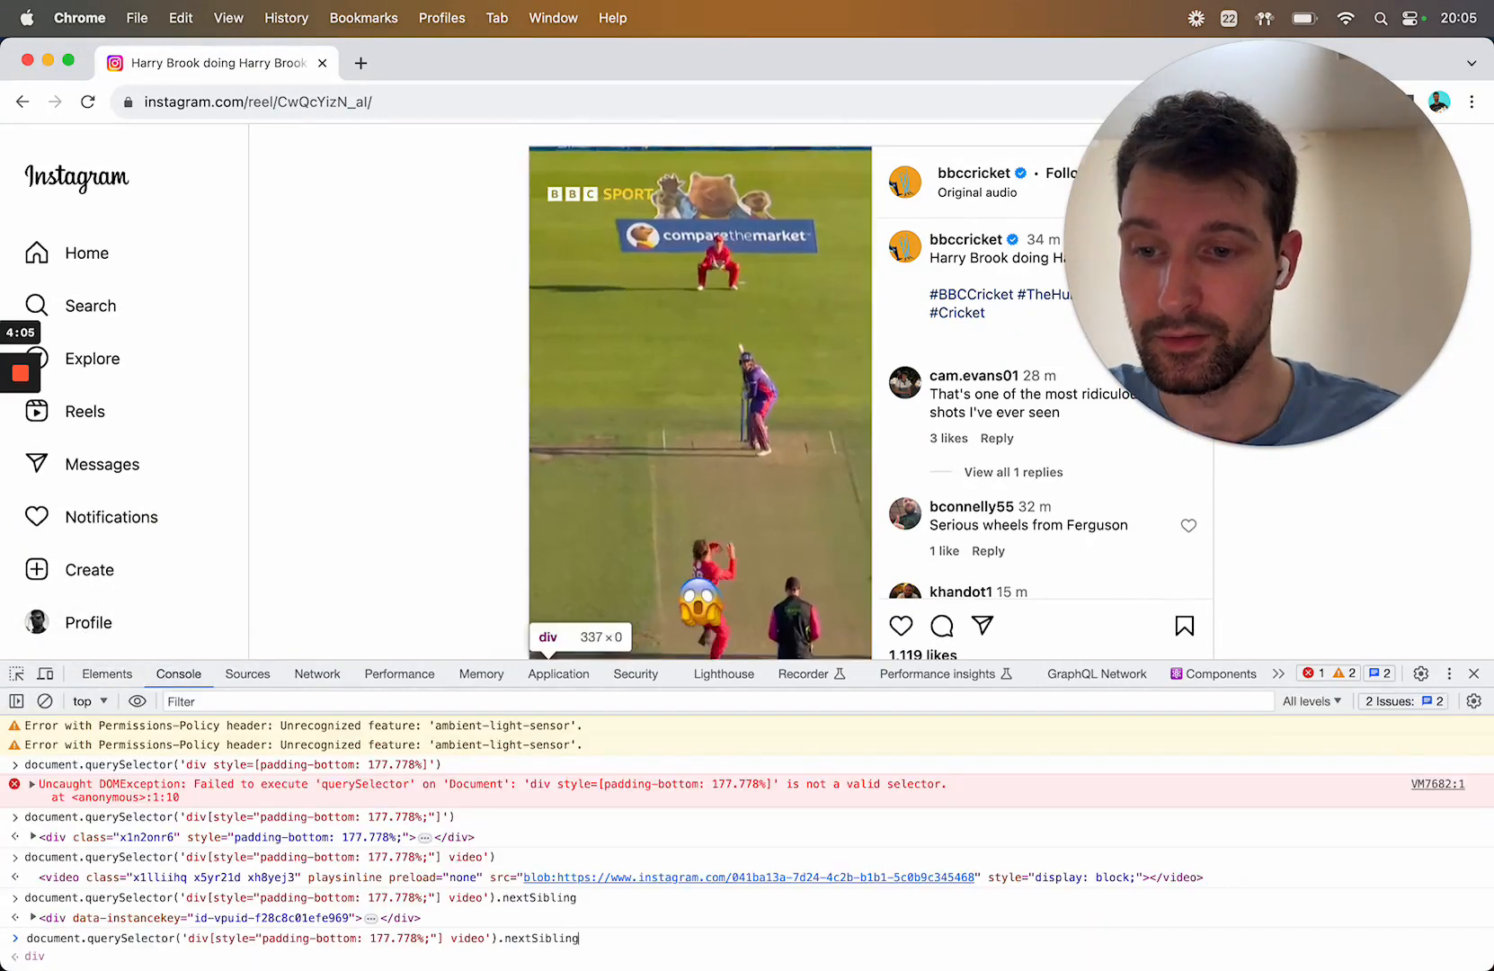
type(".remove(")
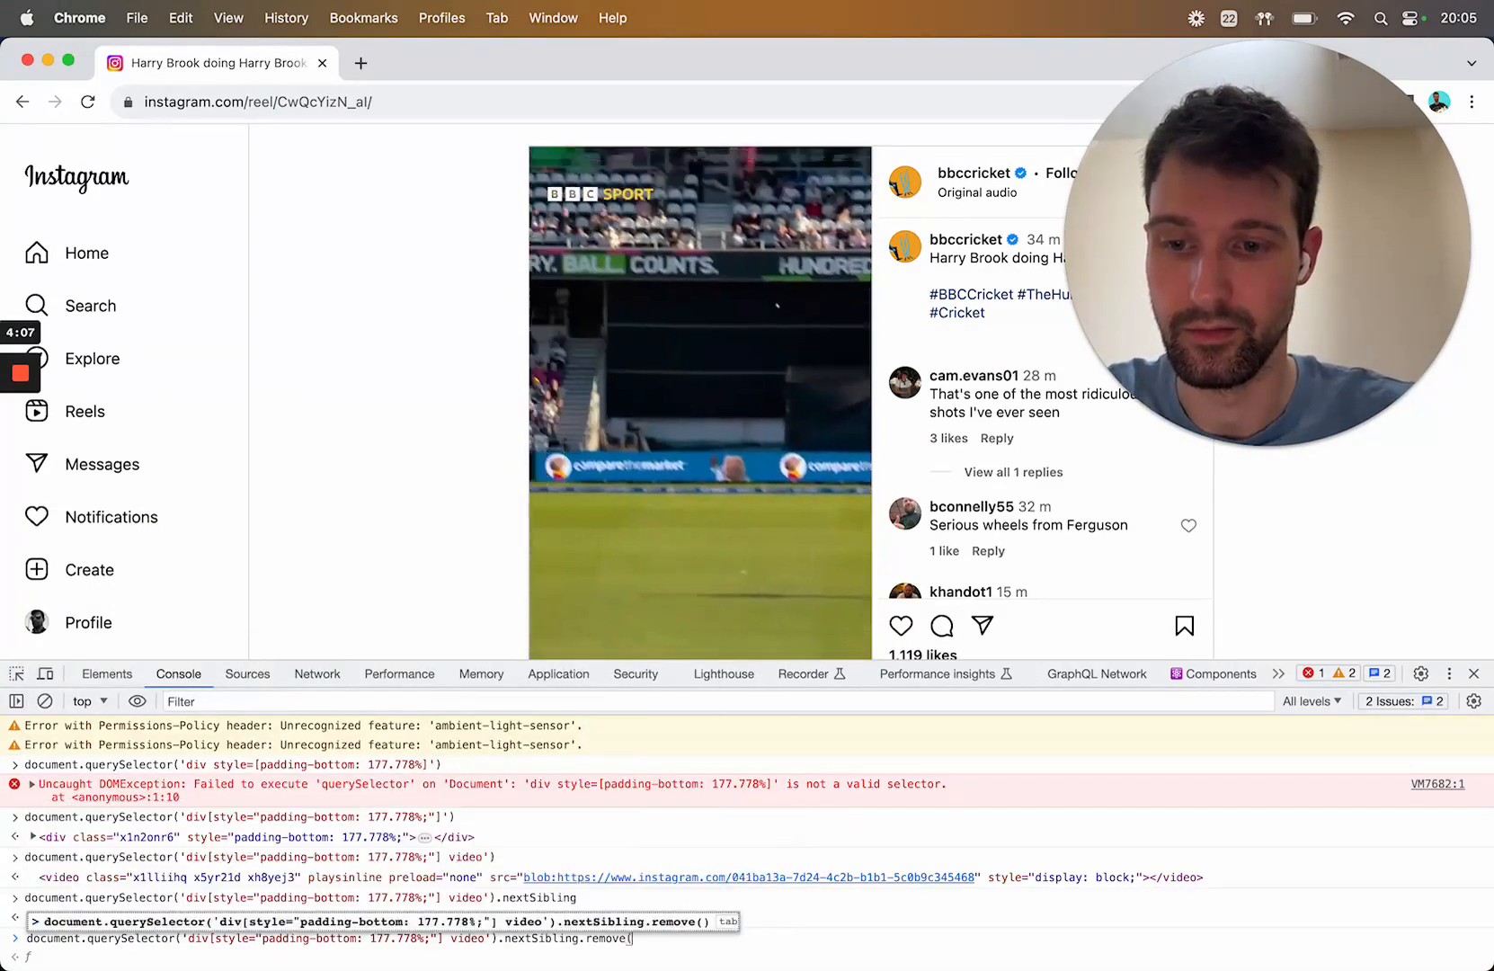
key("Enter")
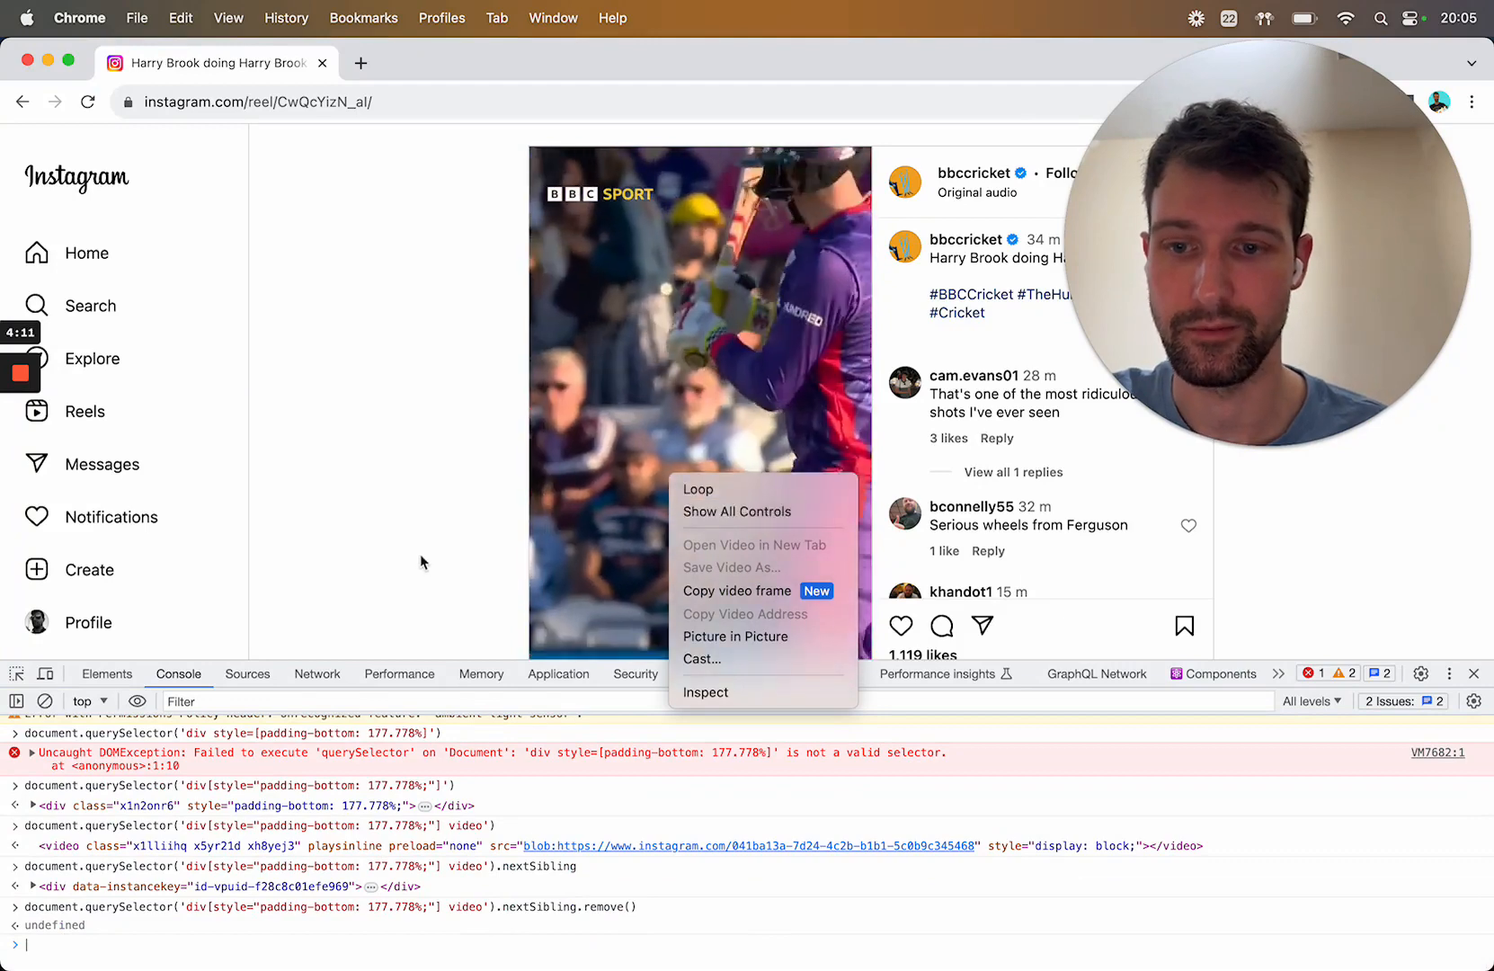
left_click(726, 414)
type("document.querySelector('div[style=\"padding-bottom: 177.778%;\"] video').controls = true")
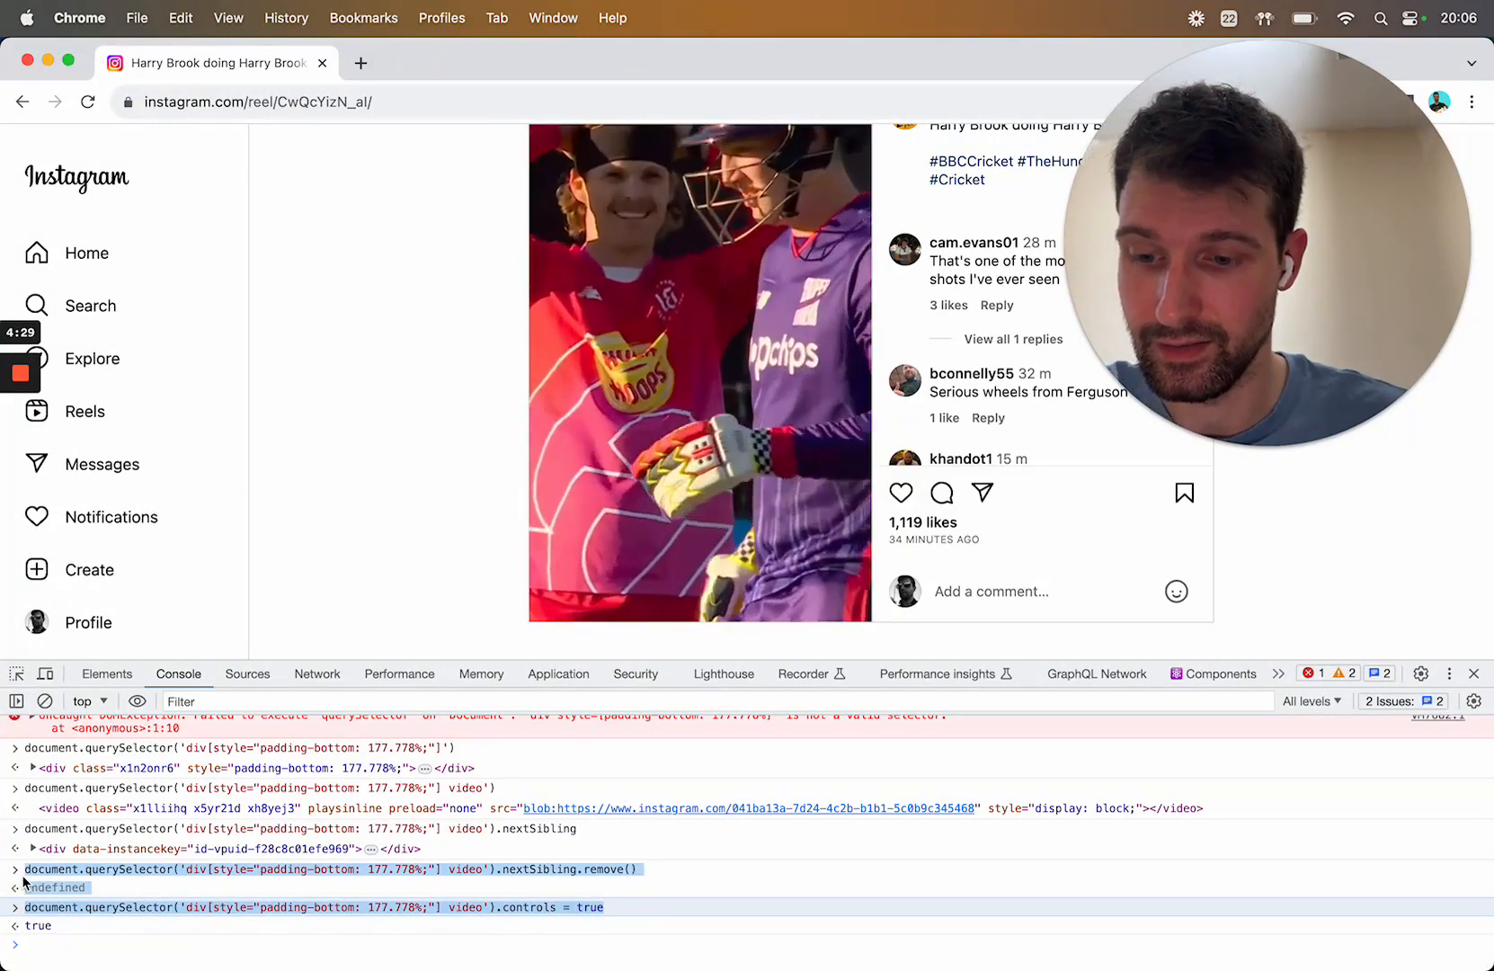
mouse_move(563, 948)
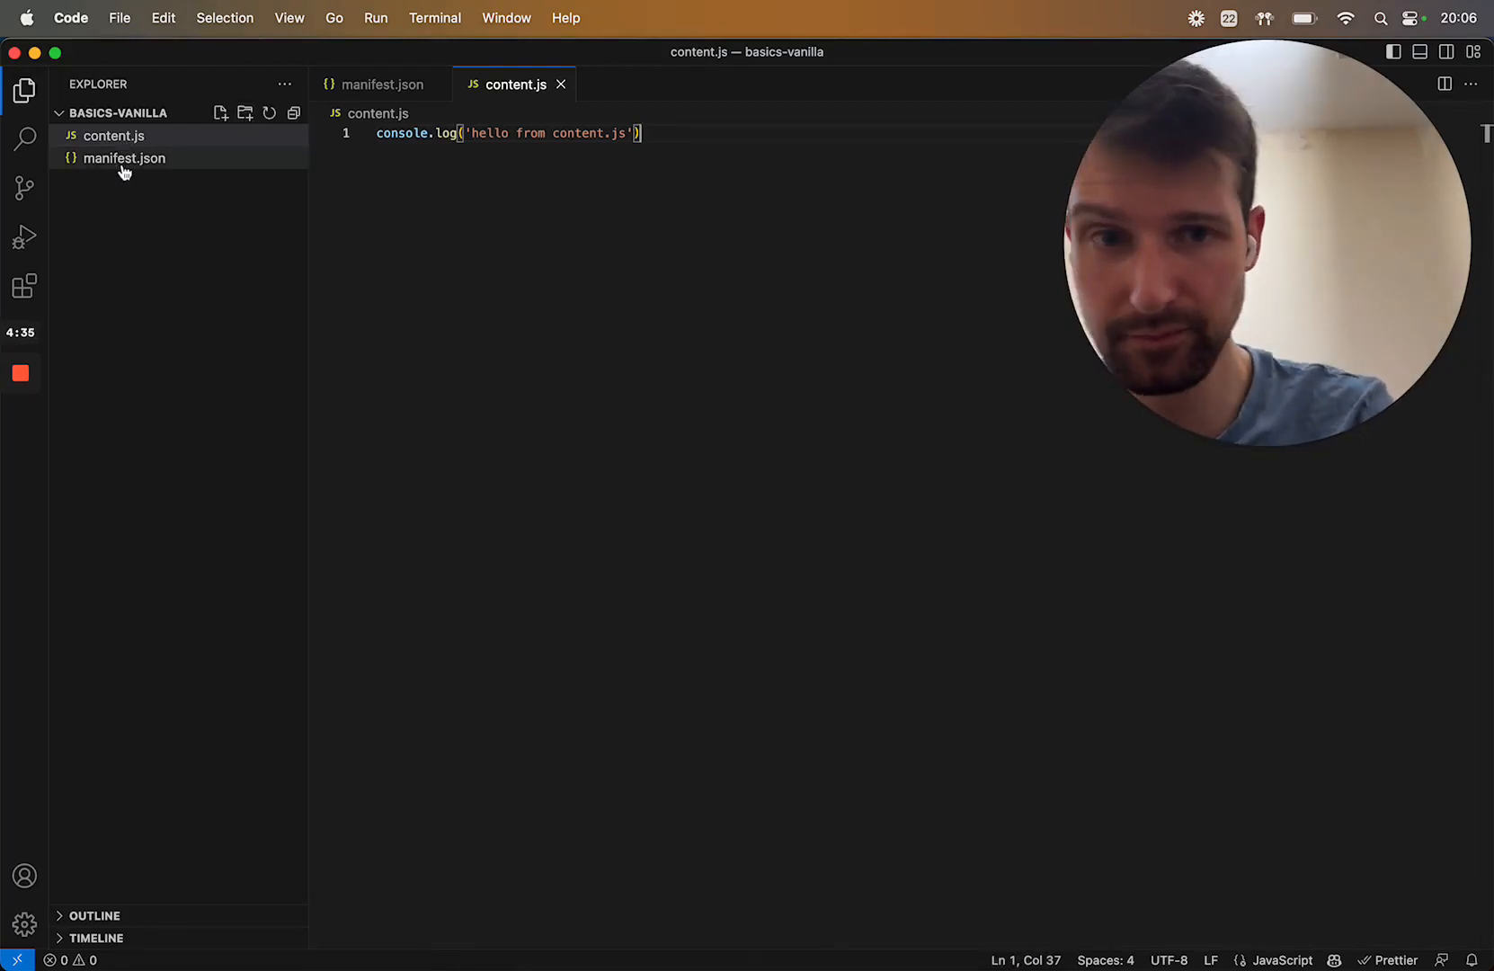
mouse_move(122, 171)
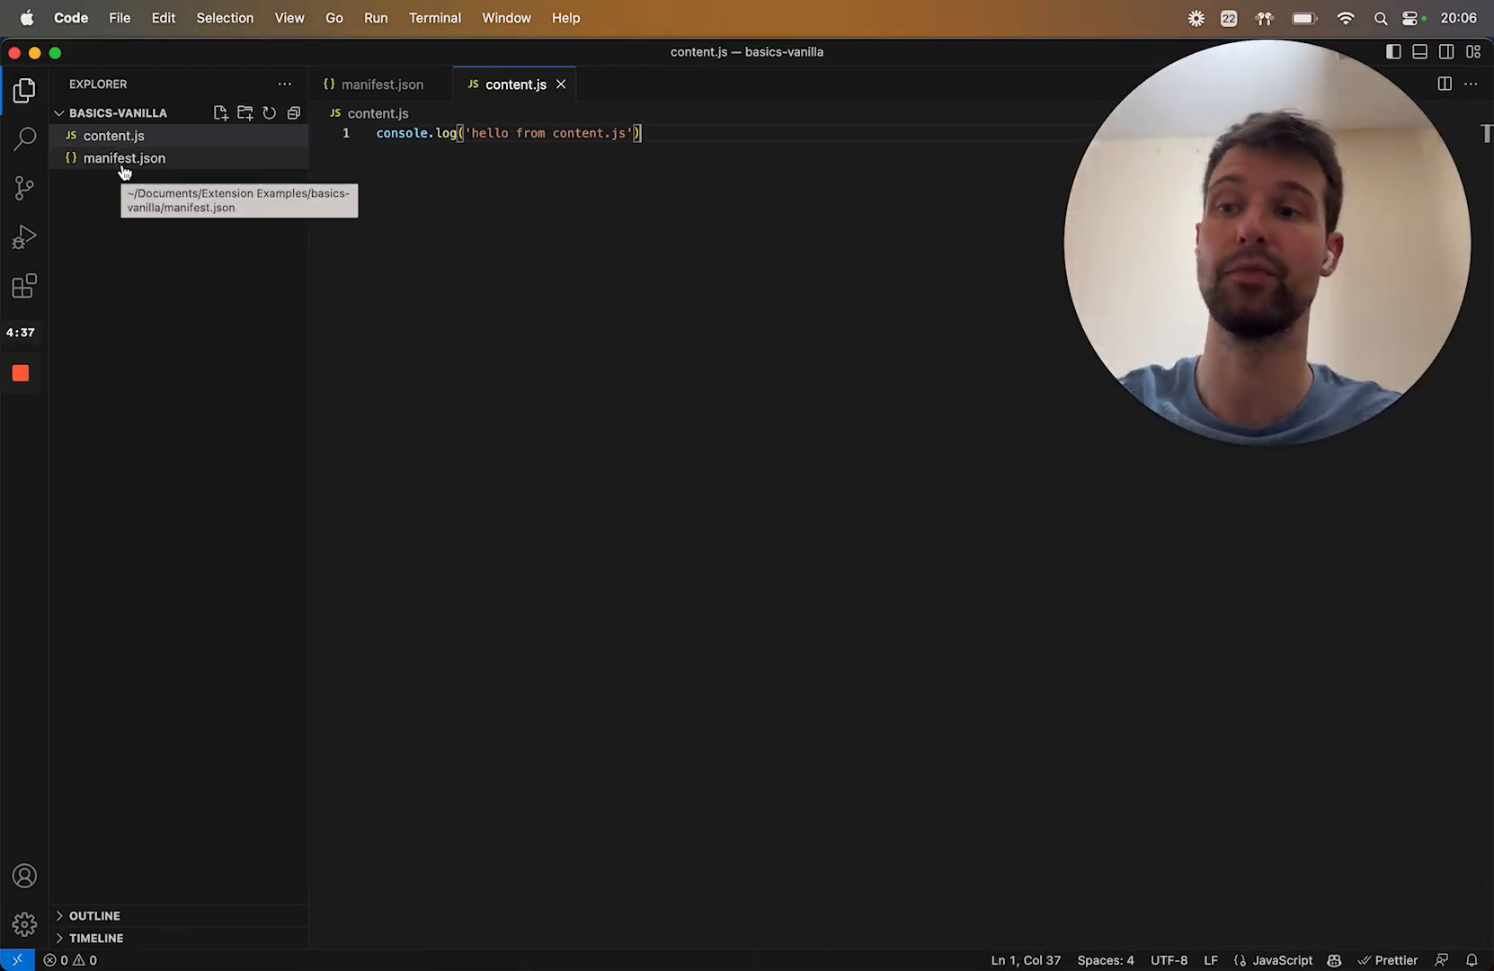
In manifest.json set the name to Instagram Video Controls and description to Add Controls to Instagram videos.
left_click(124, 158)
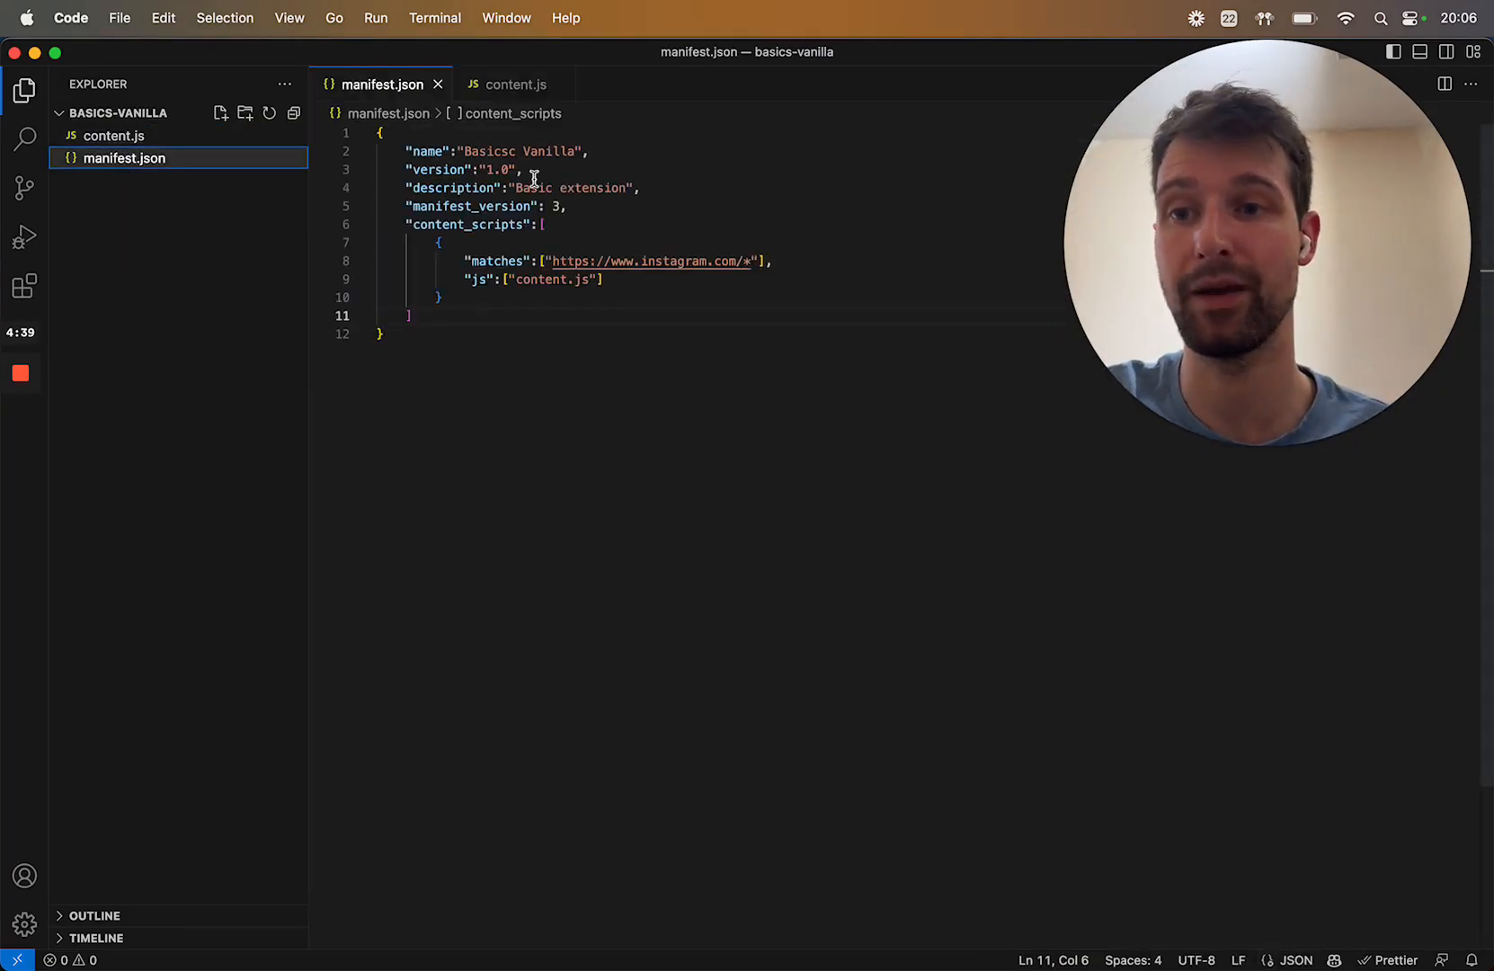
double_click(490, 151)
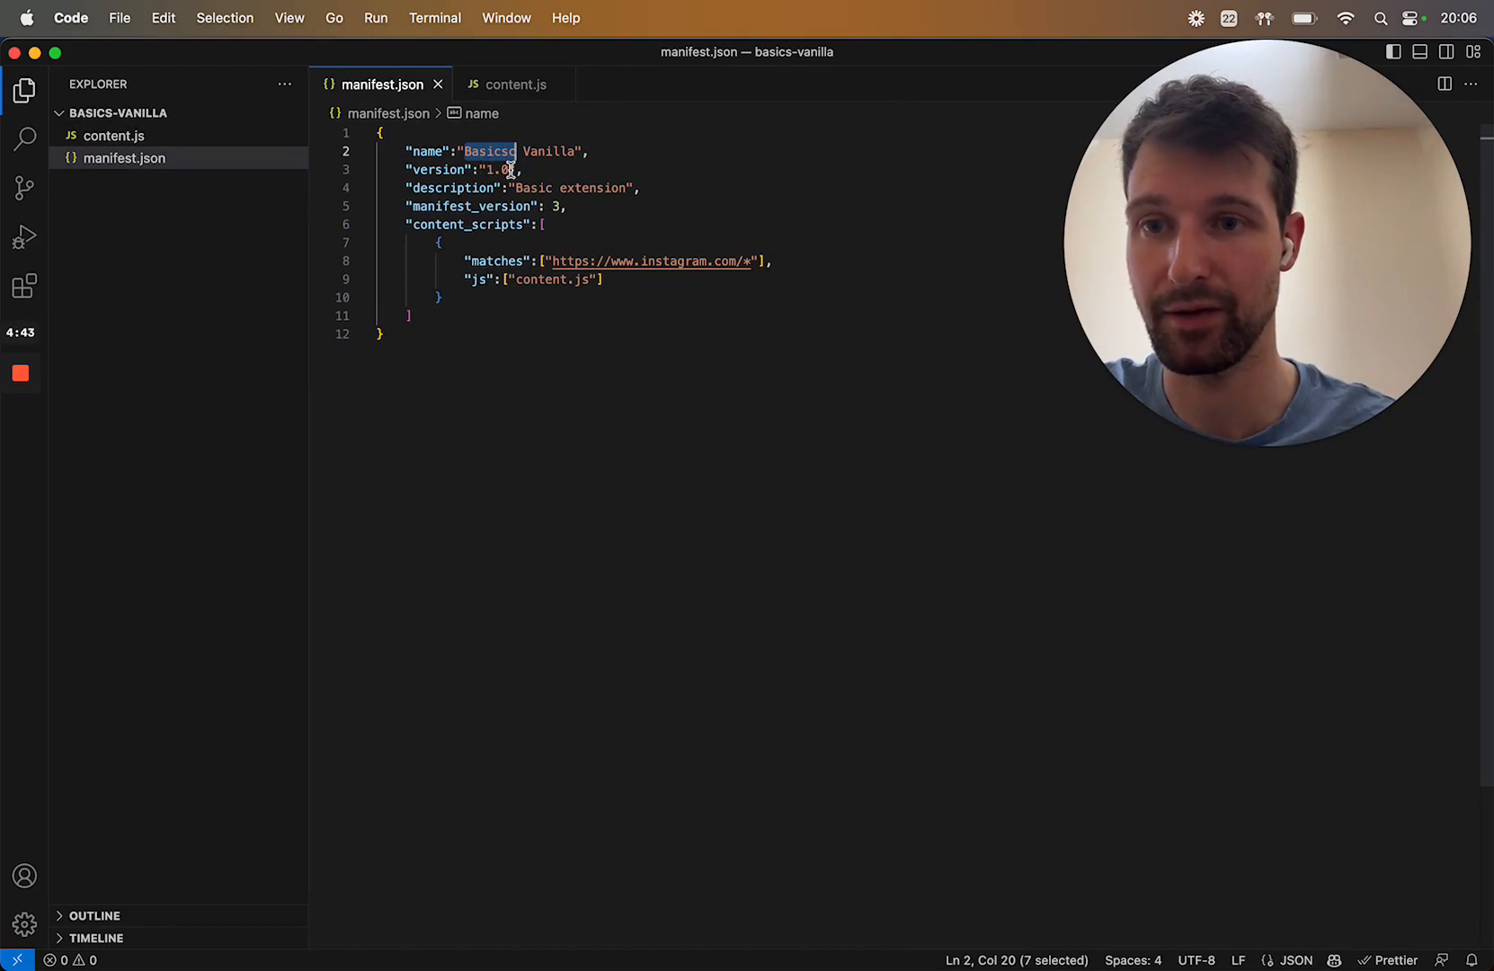
type("Ins\",")
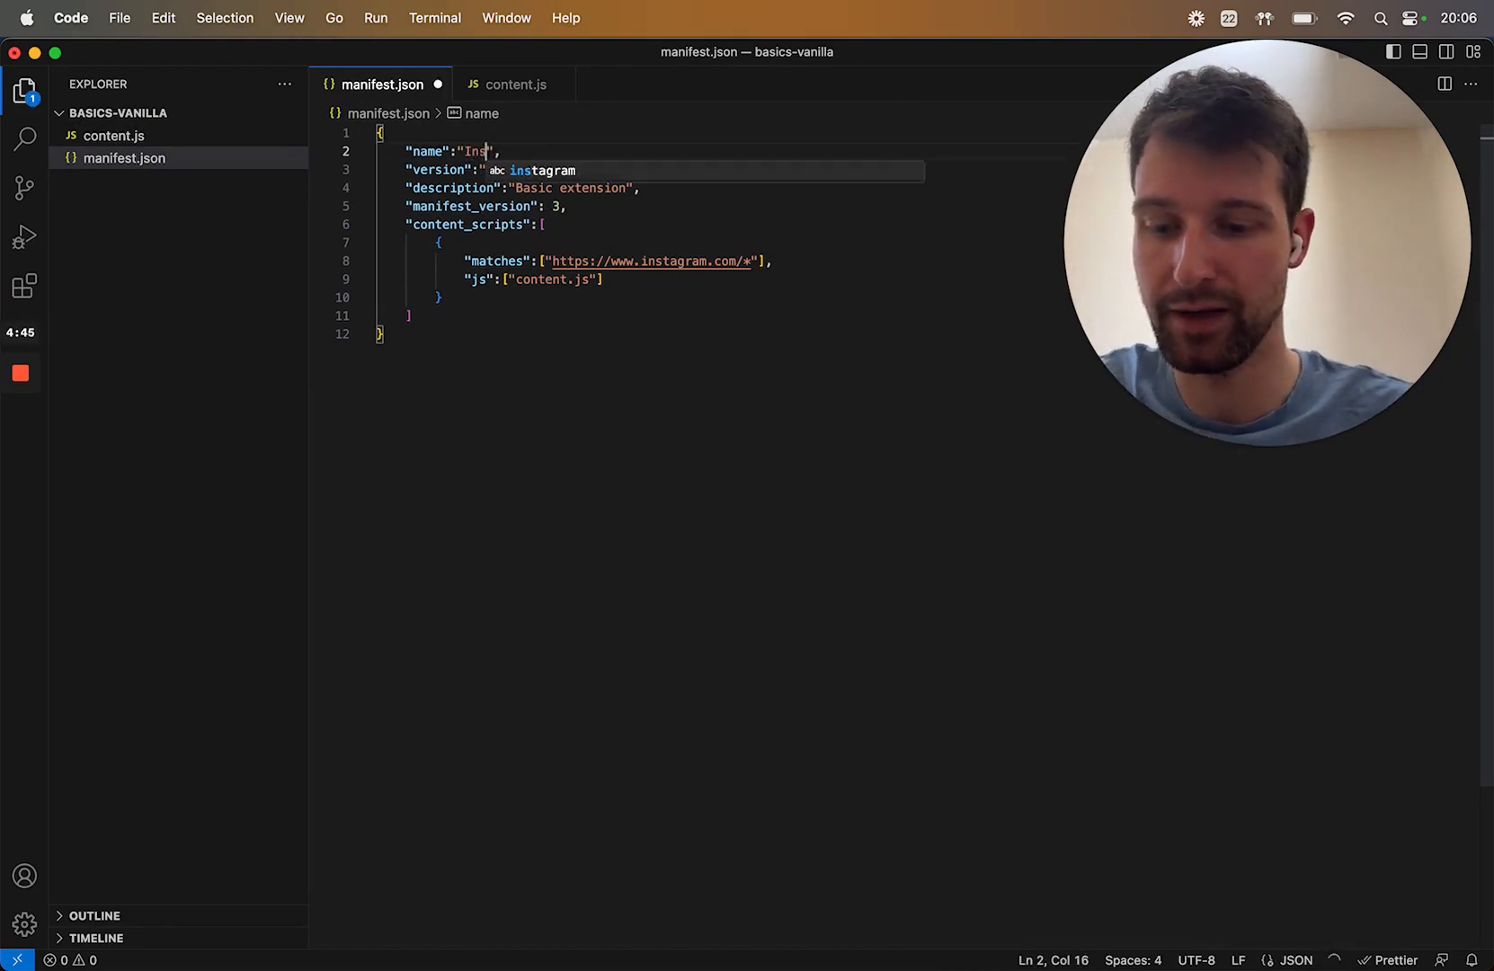
type("Instagram Video Controls")
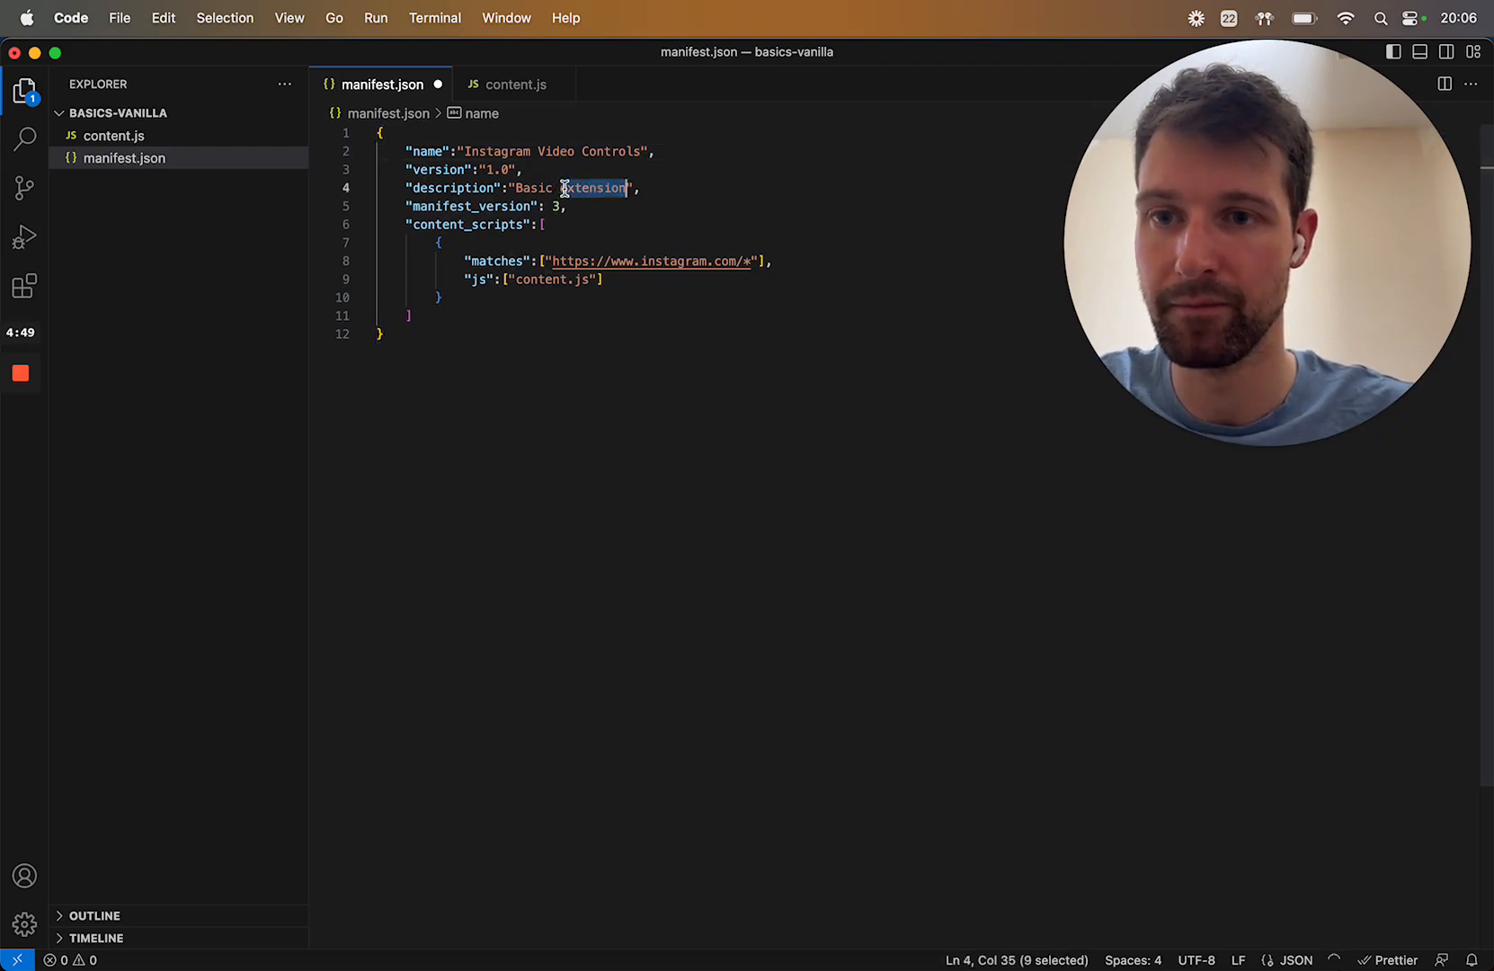
type("Add Control")
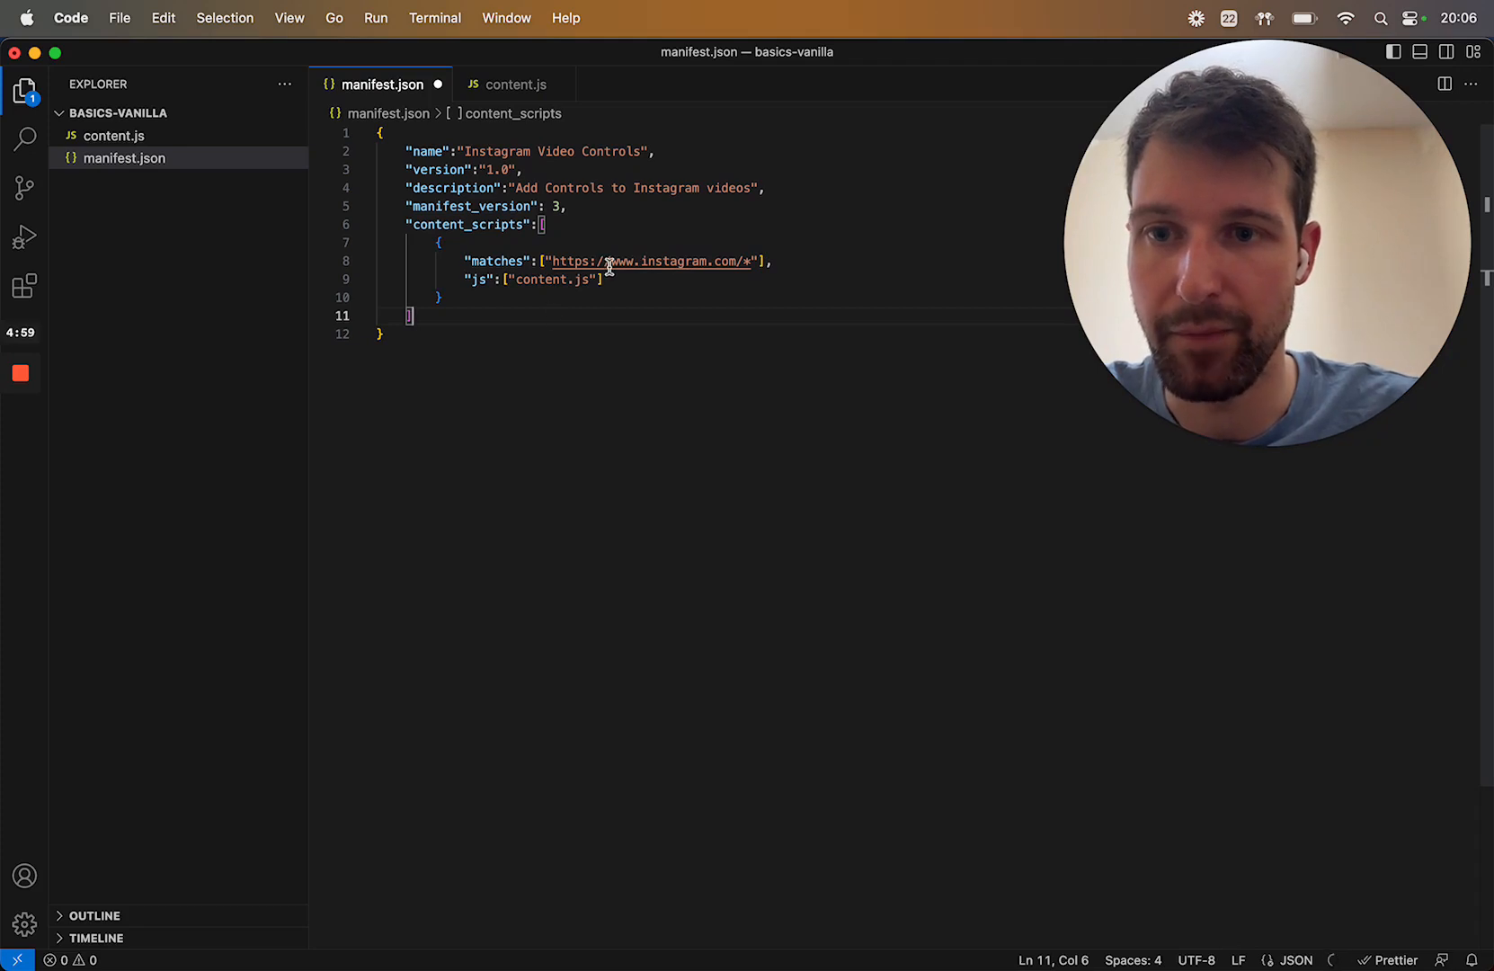
mouse_move(629, 275)
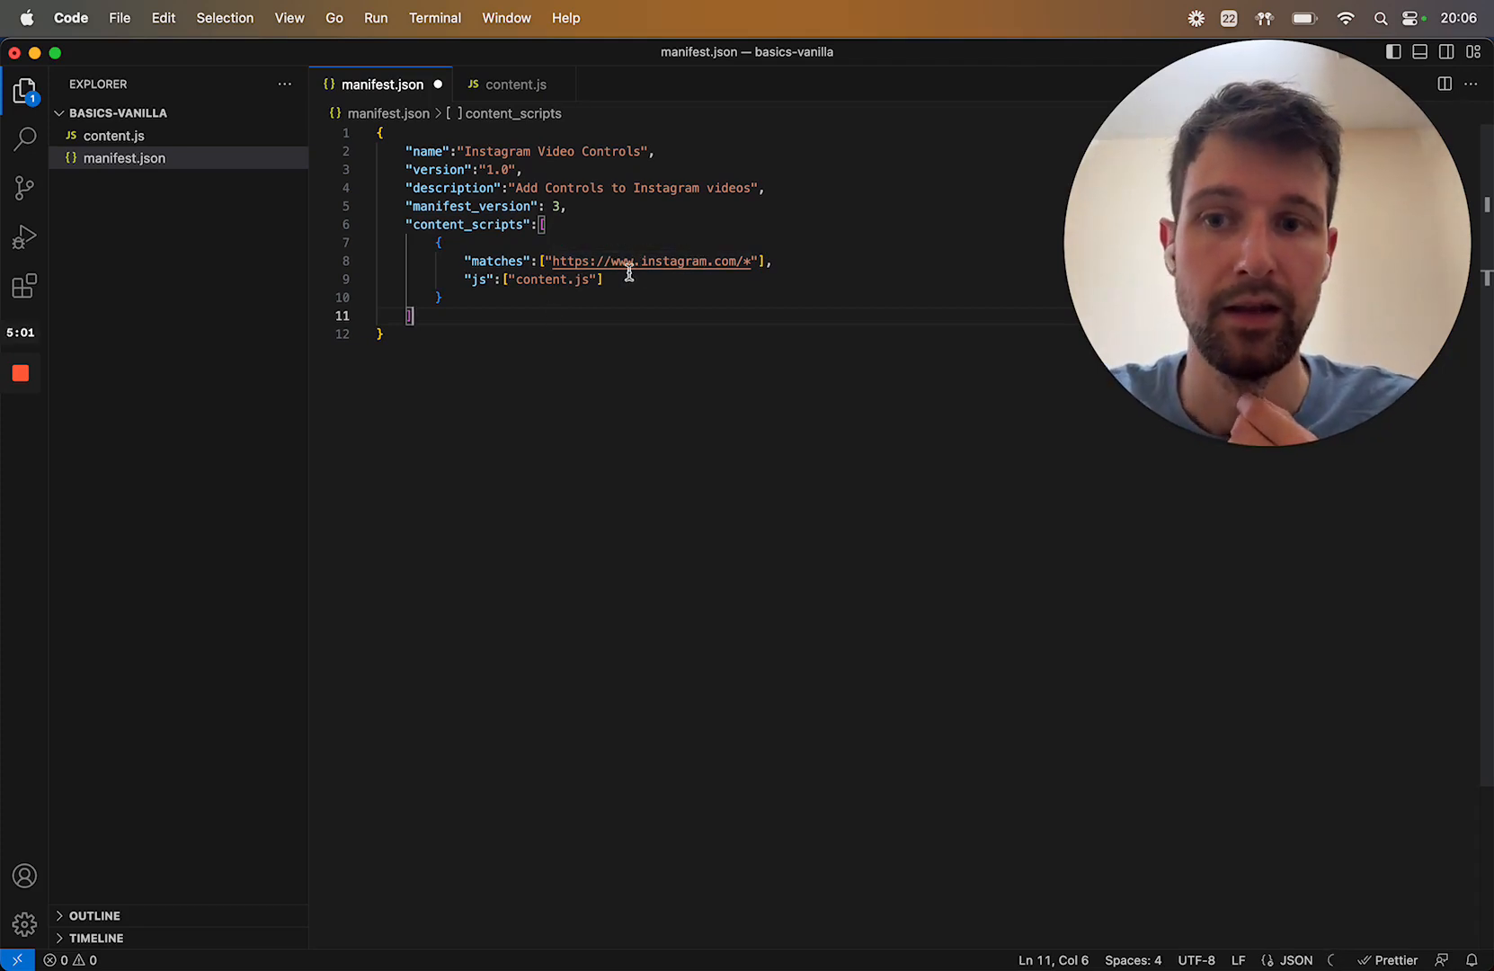
mouse_move(486, 278)
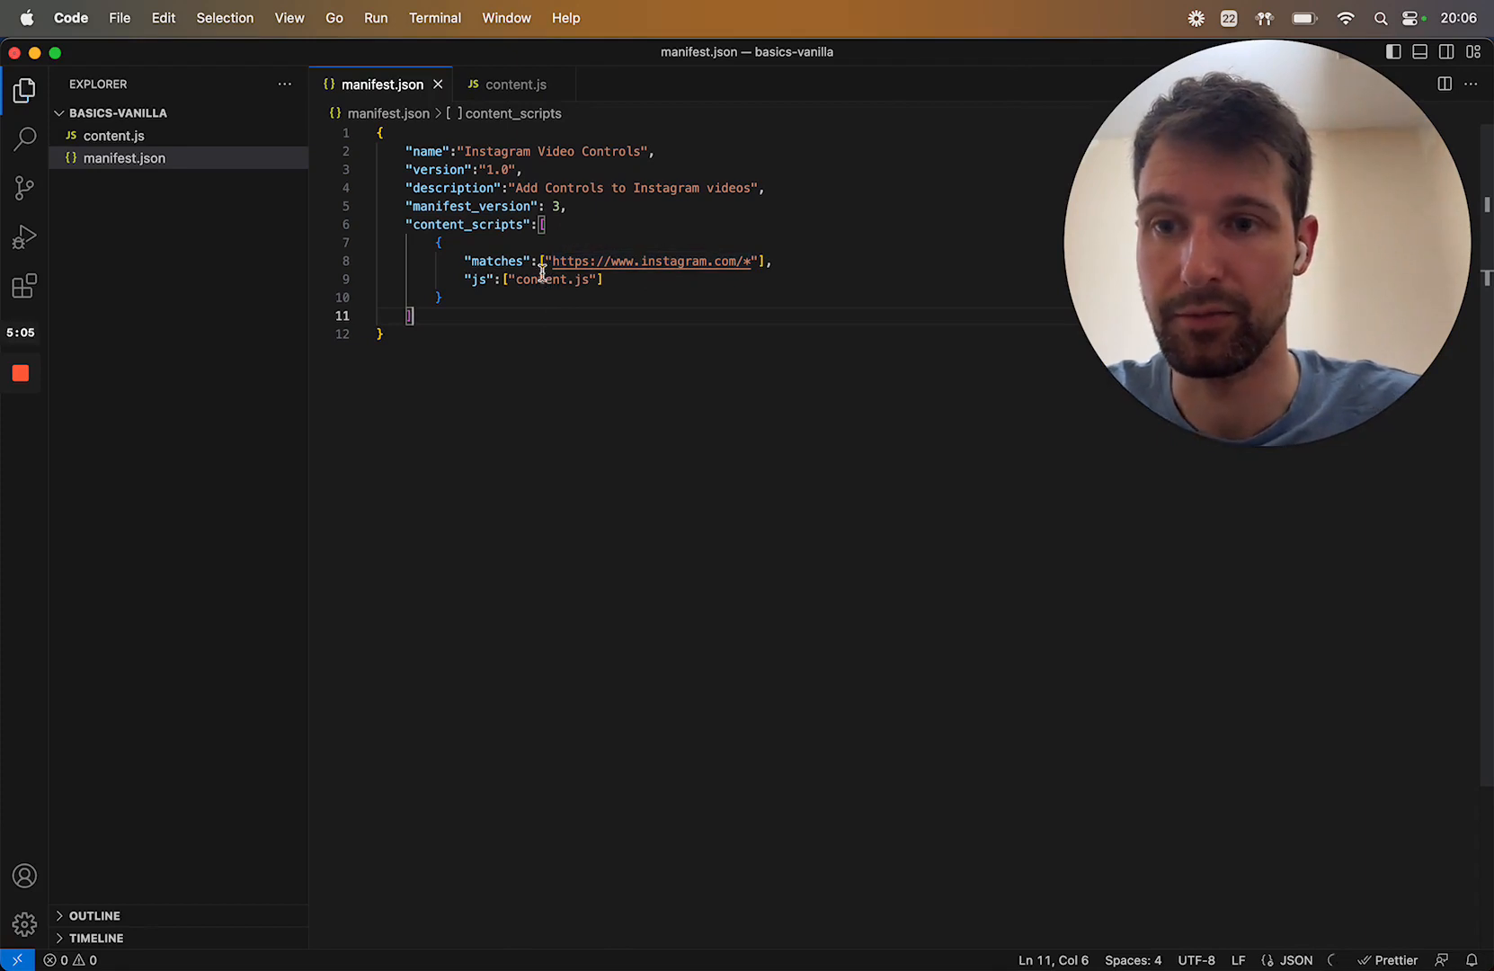
Paste the querySelector(...video).nextSibling.remove() line into content.js.
left_click(512, 82)
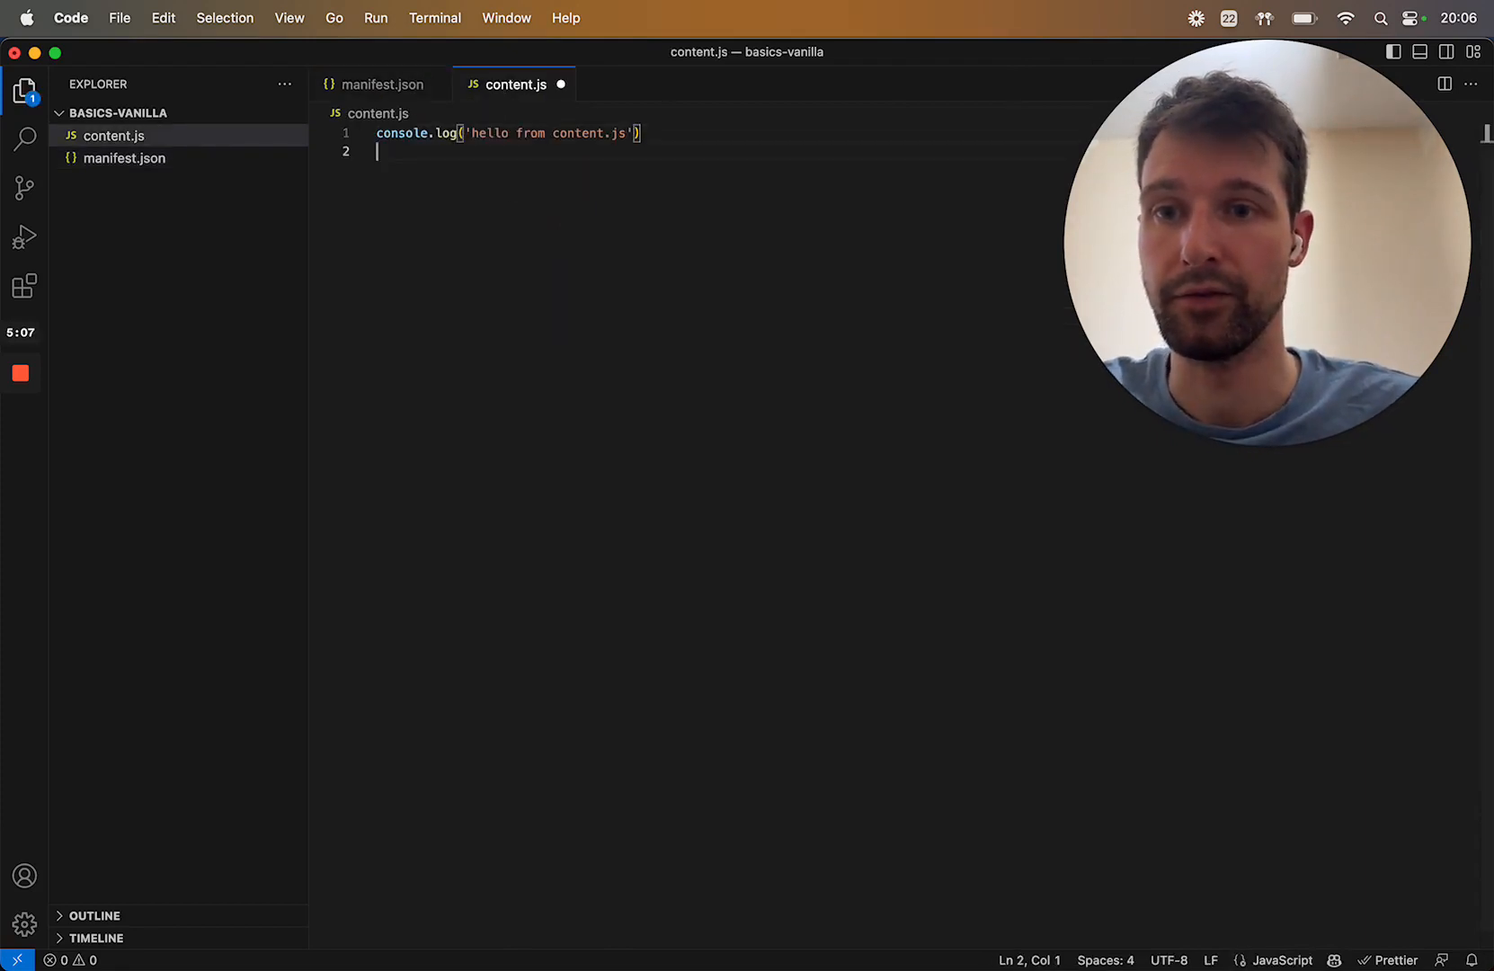
type("document.querySelector('div[style=\"padding-bottom: 177.778%;\"] video').nextSibling.remove()")
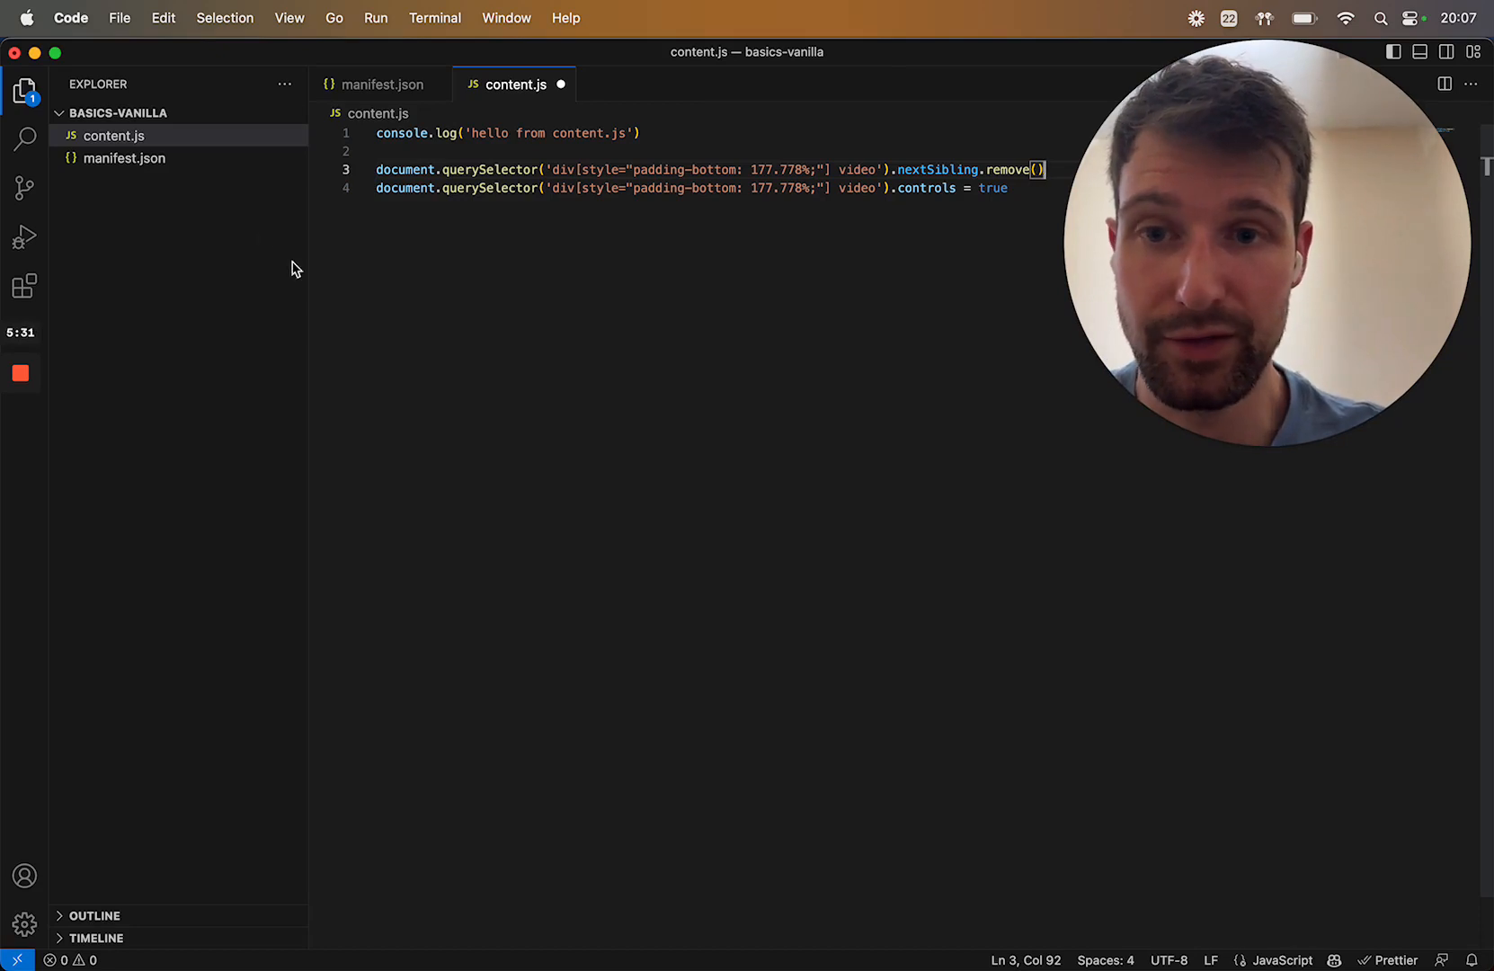
mouse_move(467, 289)
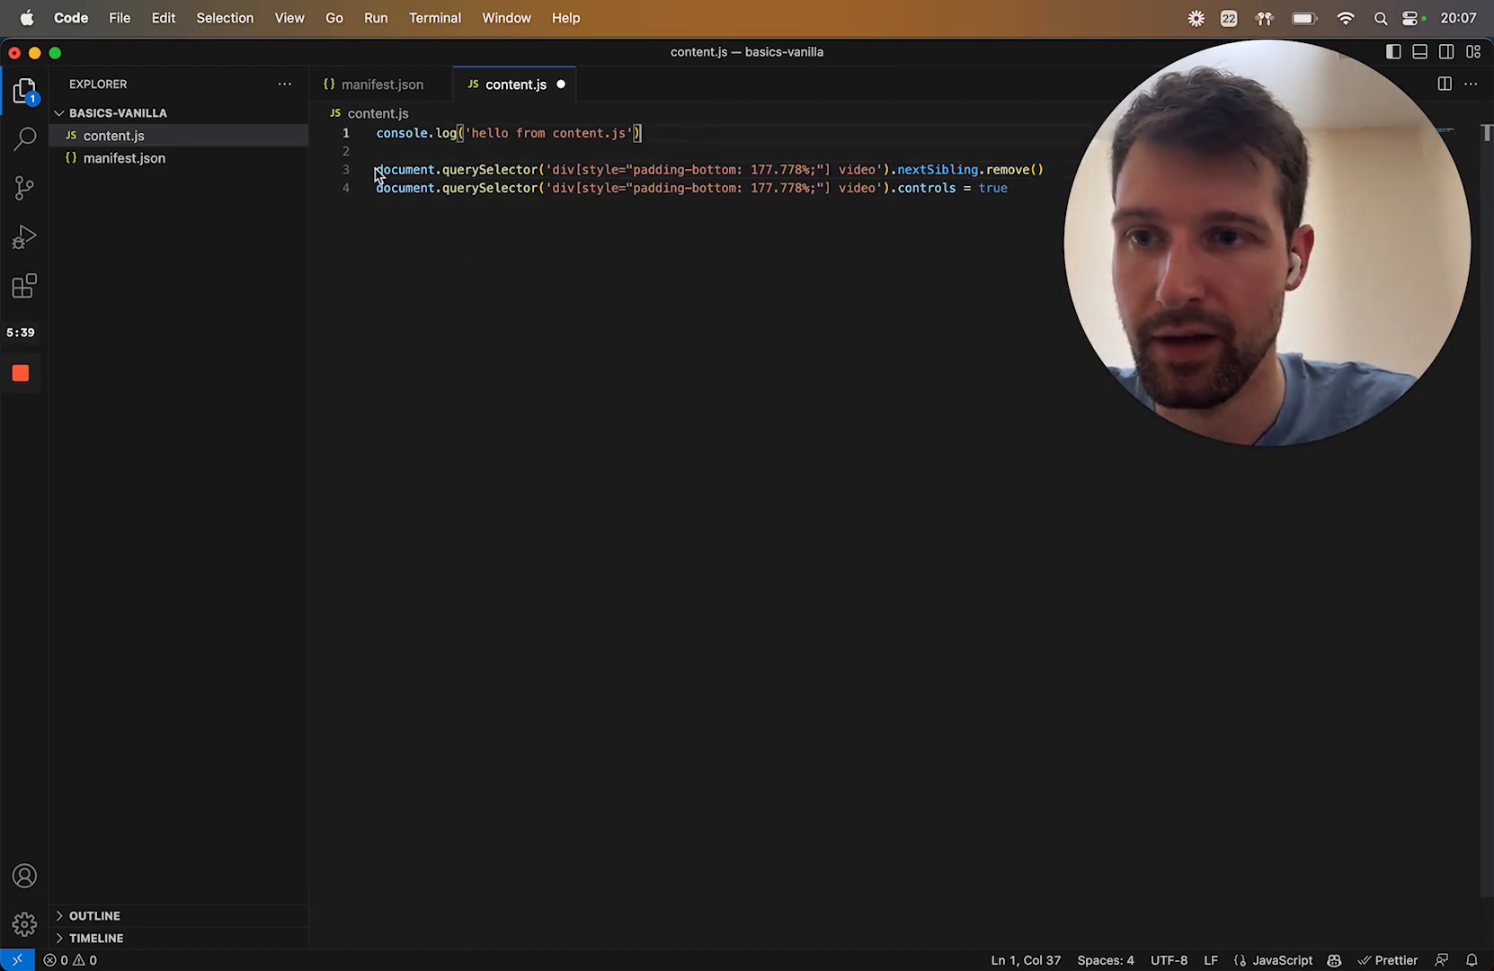
Introduce const holder for the wrapper query and const video = holder.querySelector('video').
type("const holder =")
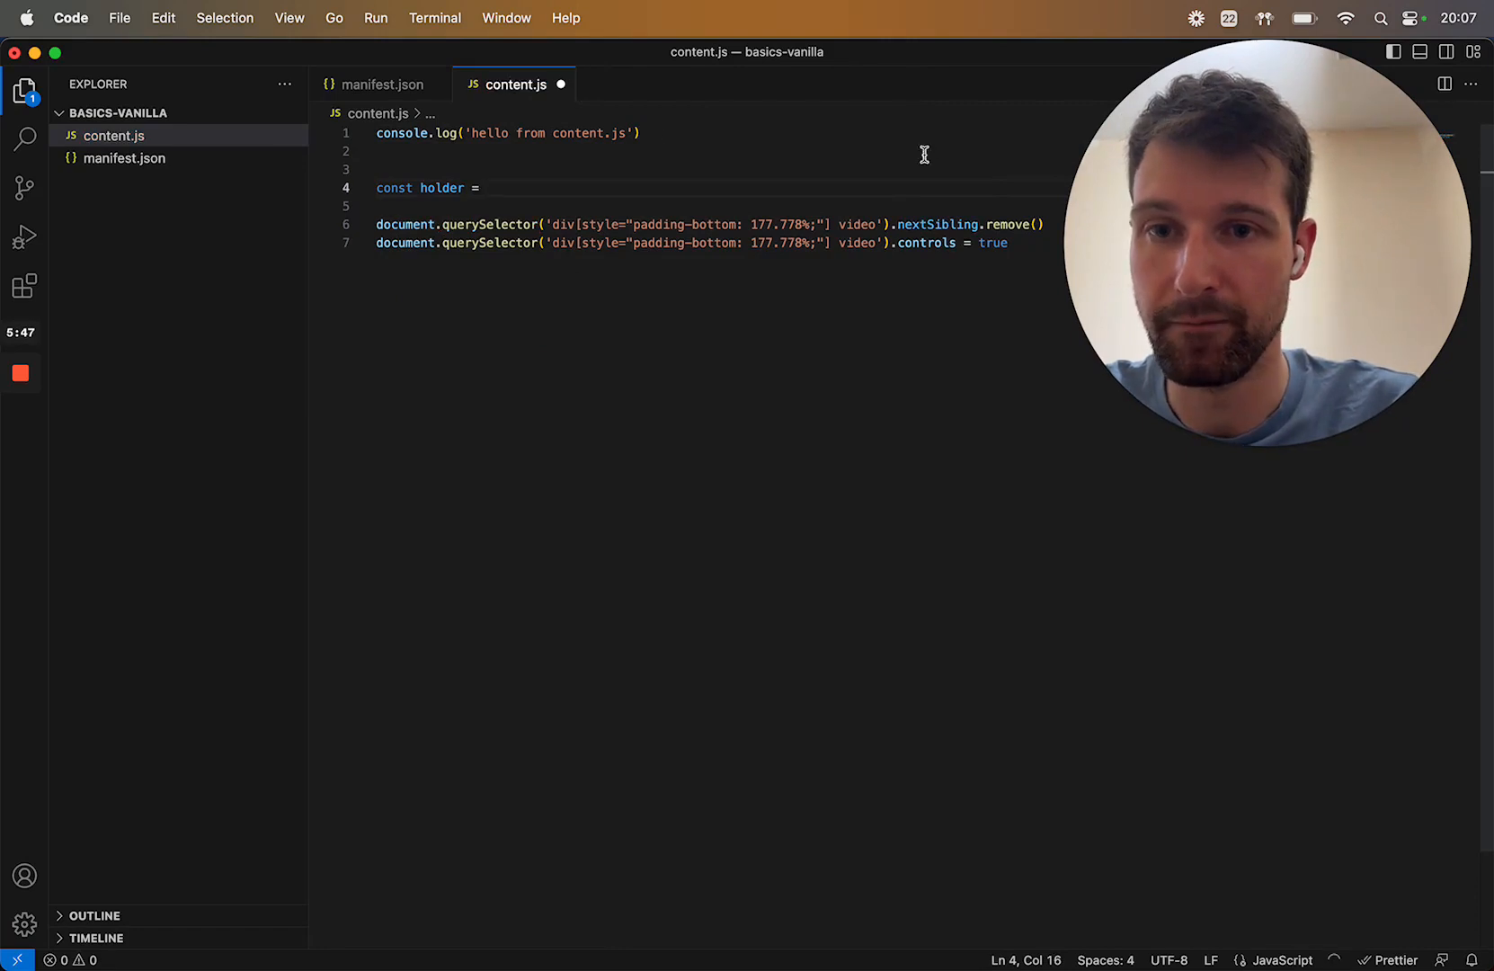
left_click_drag(897, 225, 1045, 225)
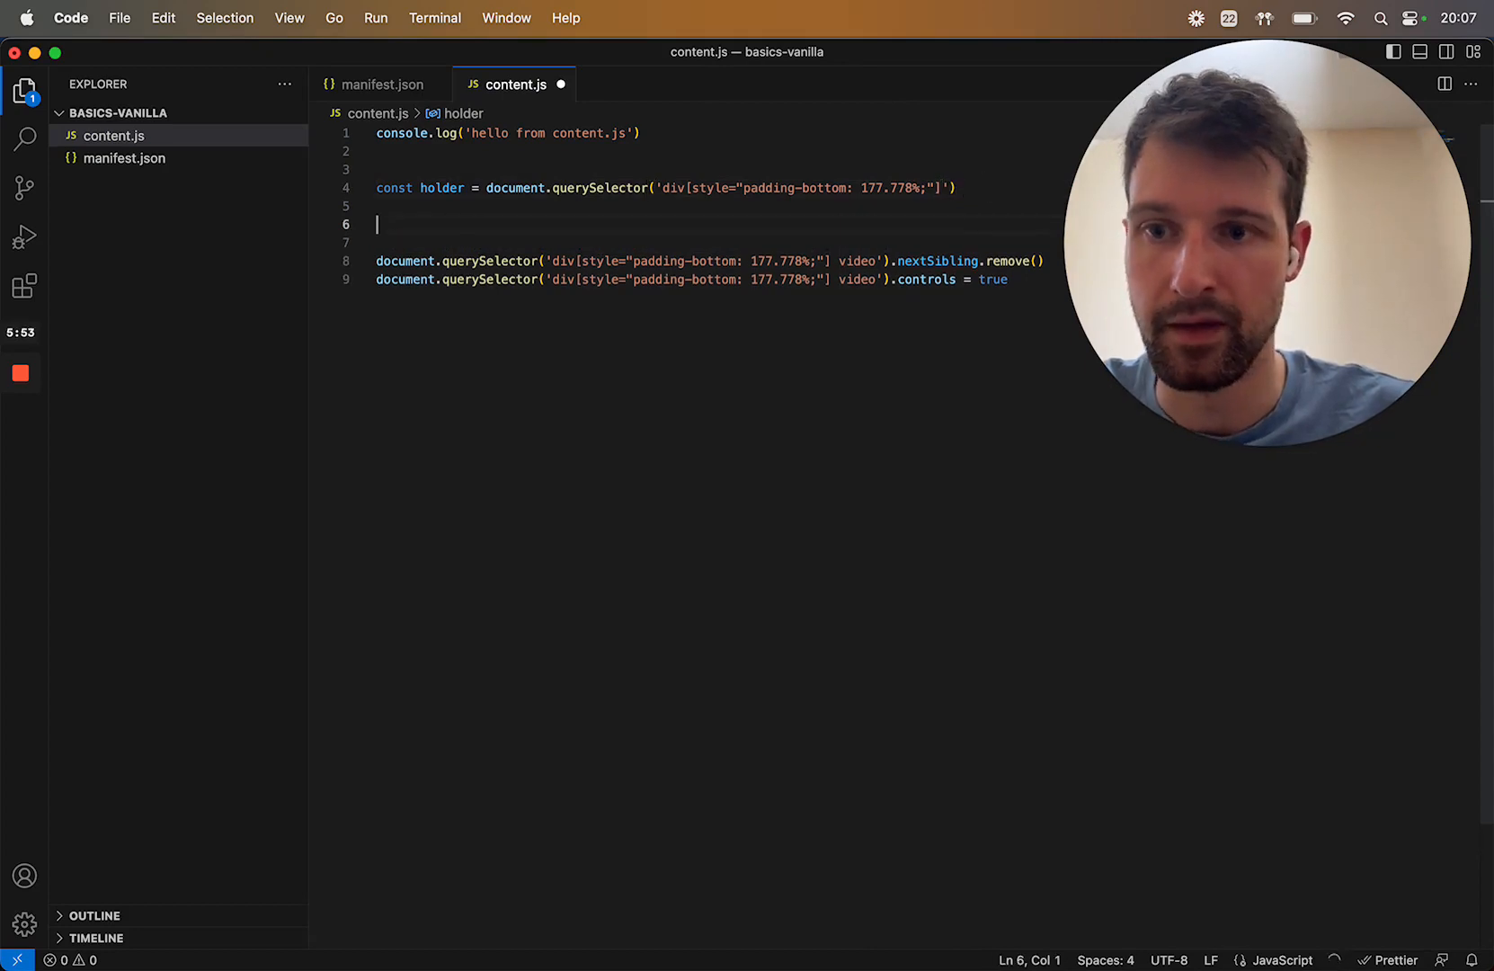
type("holder.")
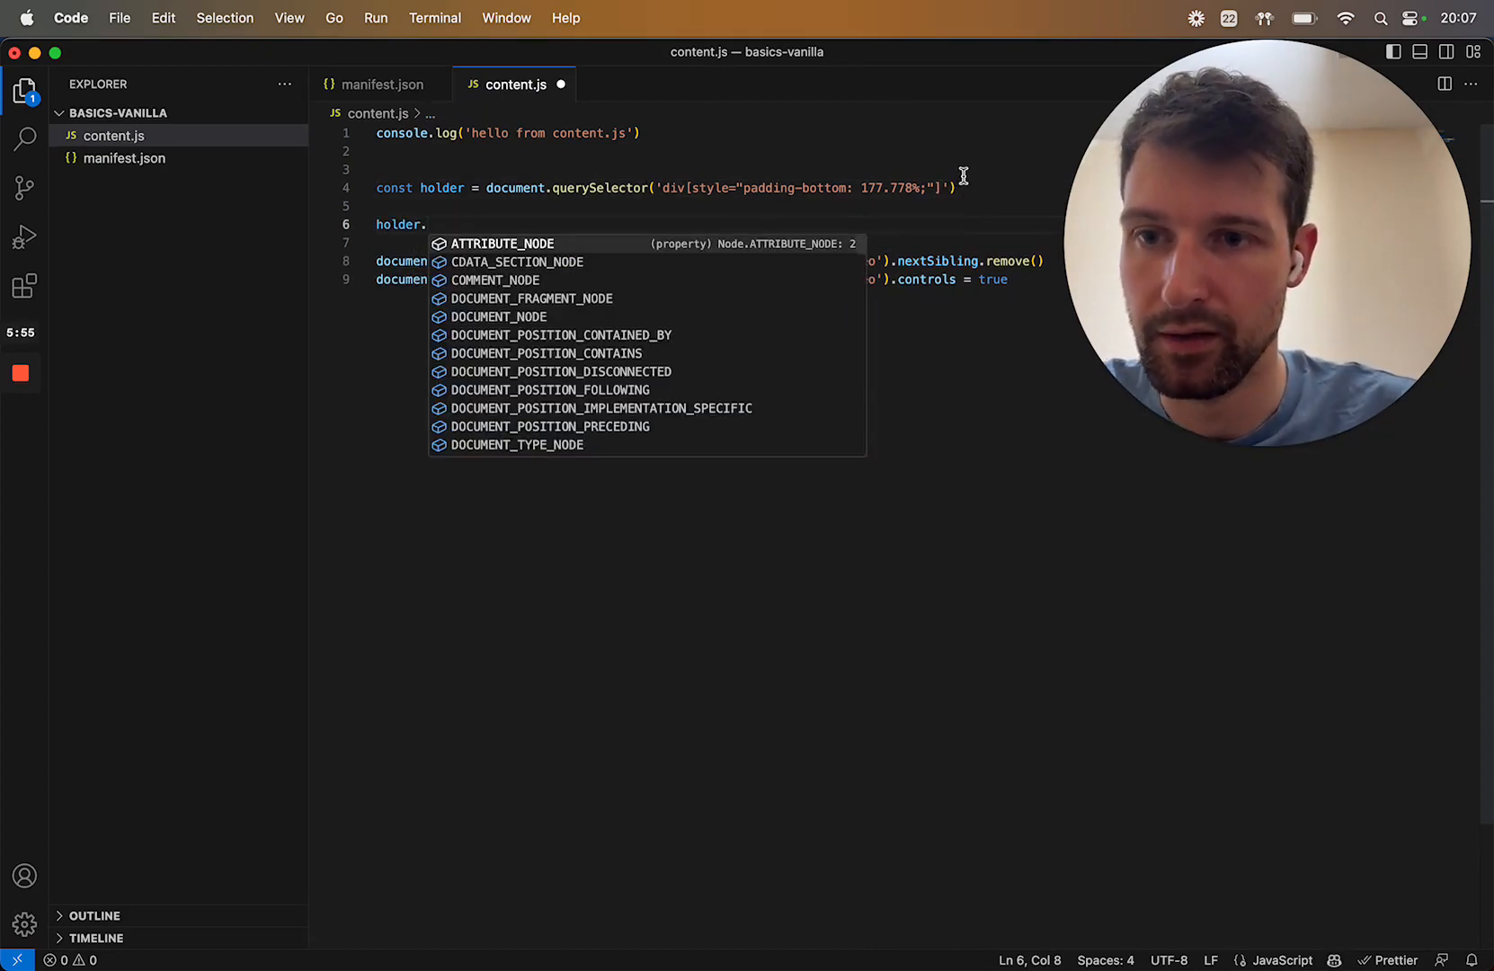
type("querySelector('video').controls = true")
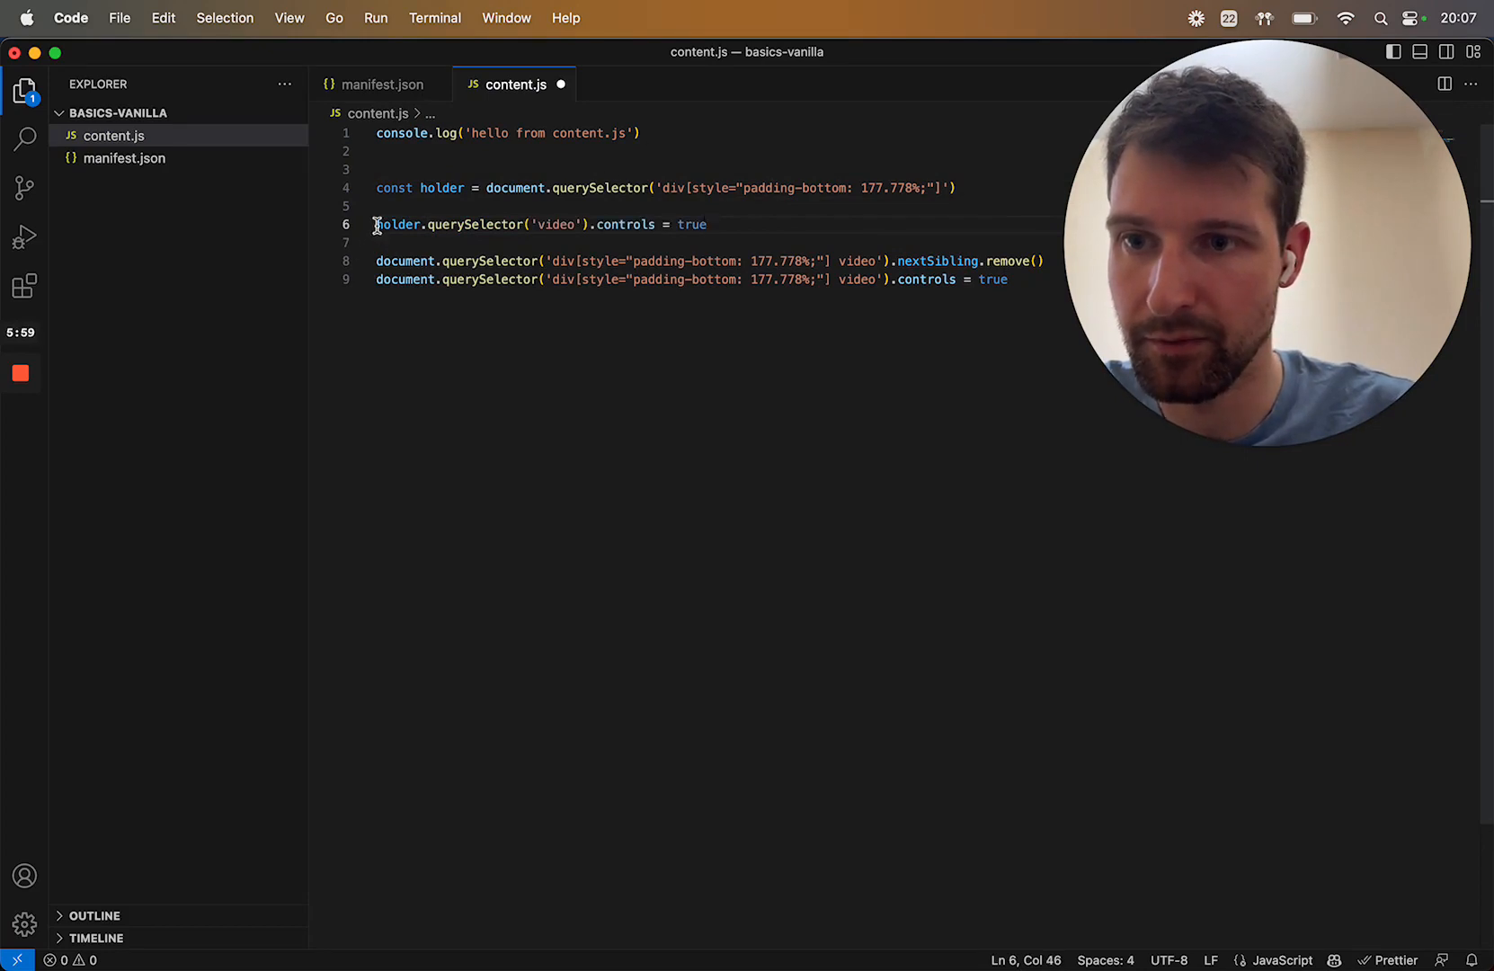
type("const video =")
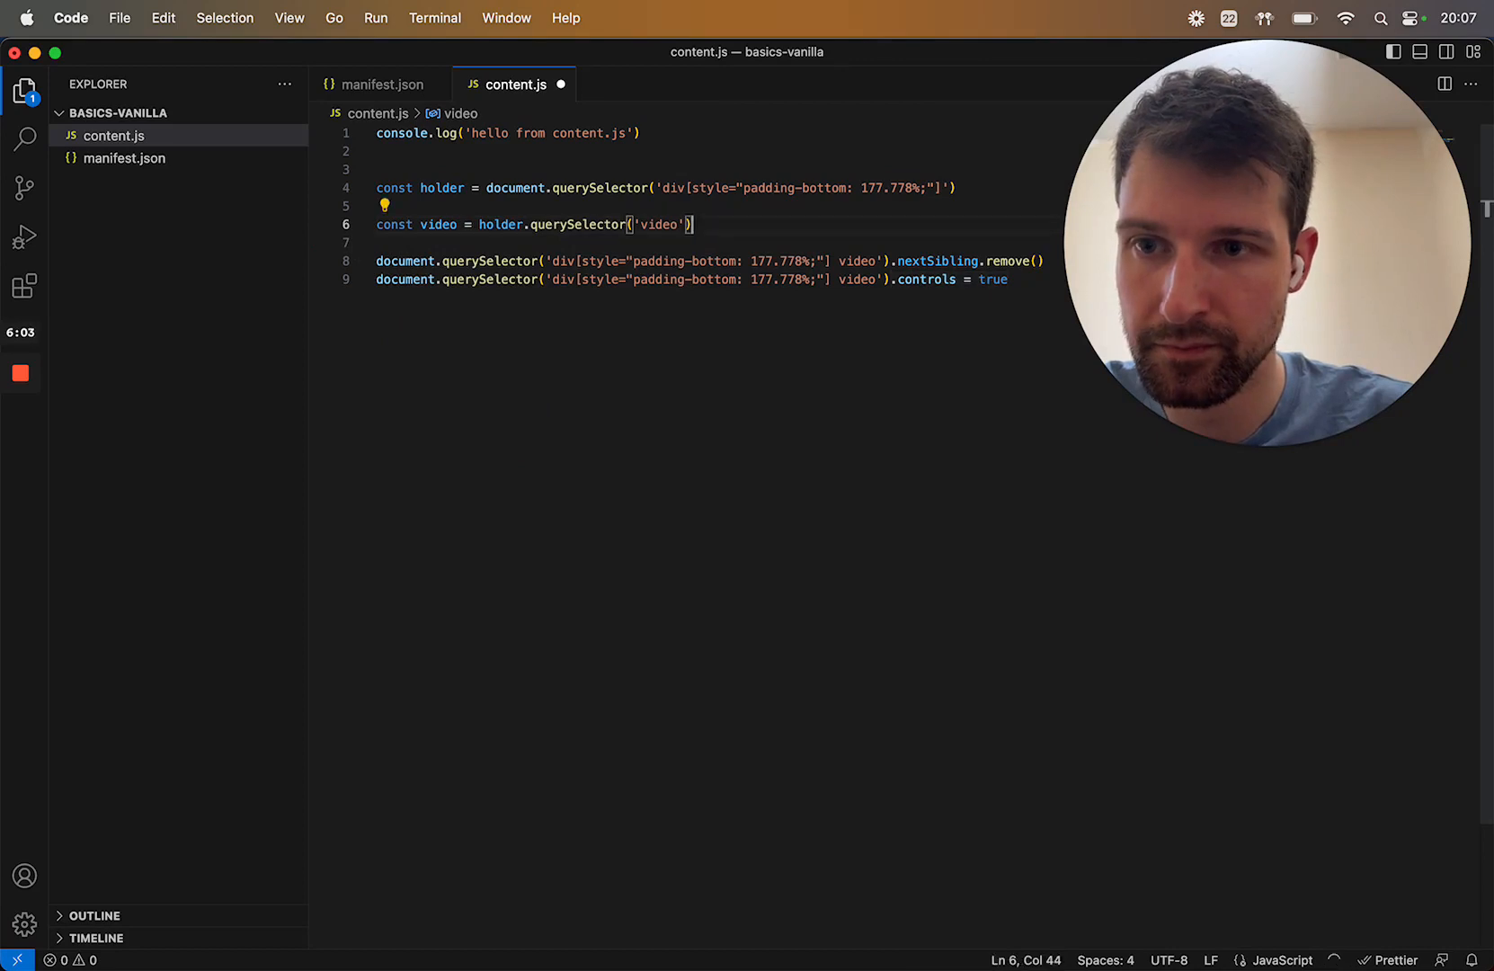
Add src and nextSib = video.nextSibling constants and call nextSibling.remove().
type("const src = video.src")
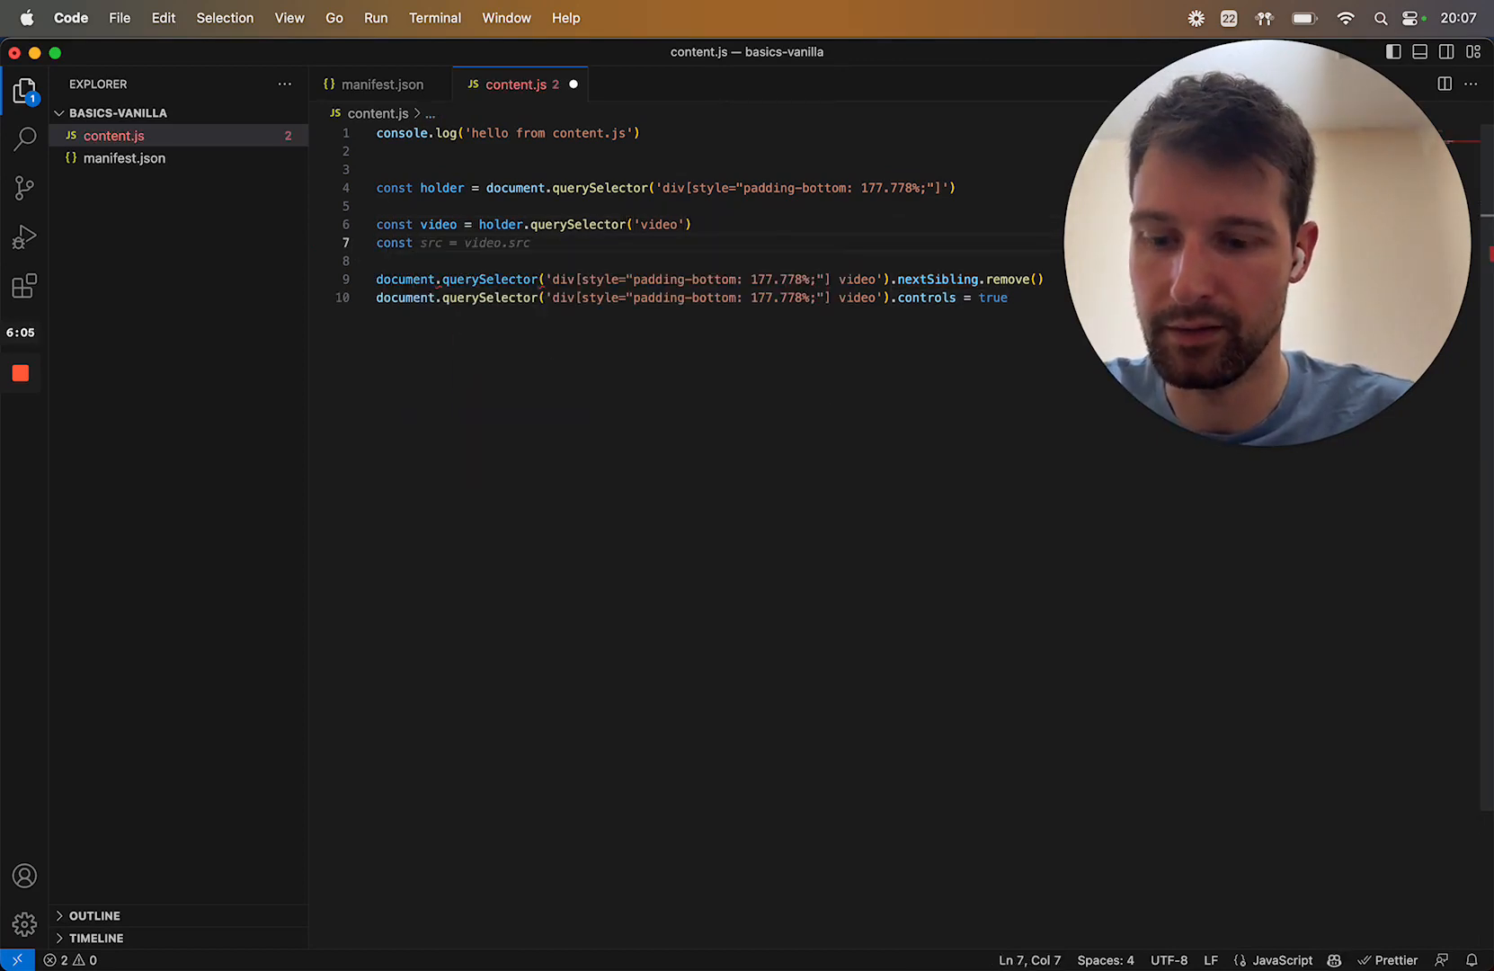
type("nextSib = video.nextSibling")
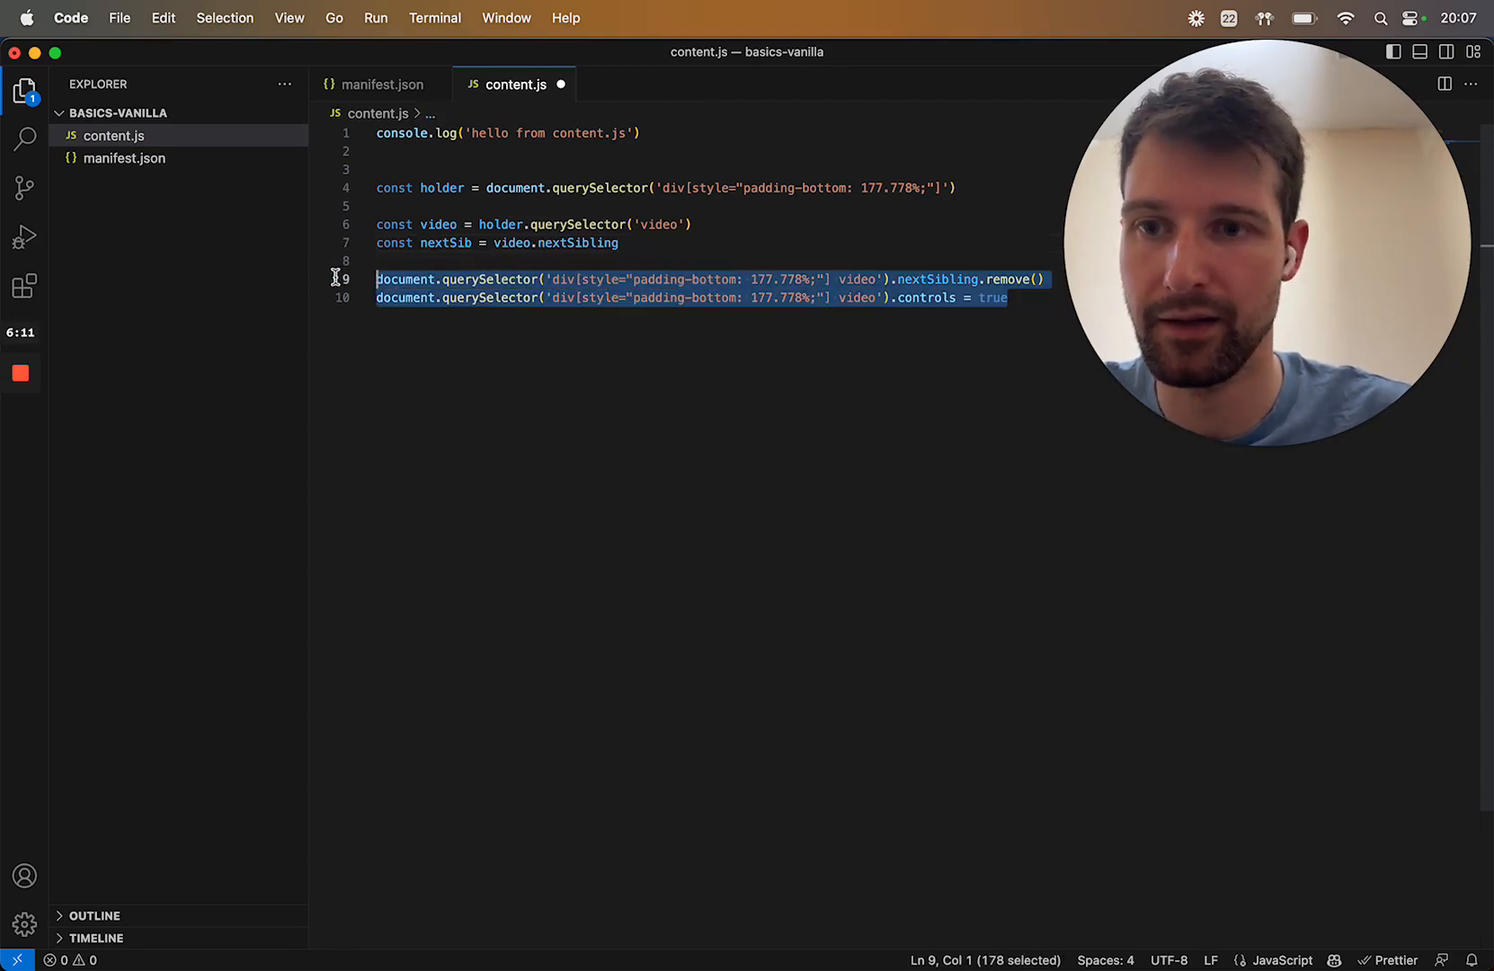
type("nextSibling")
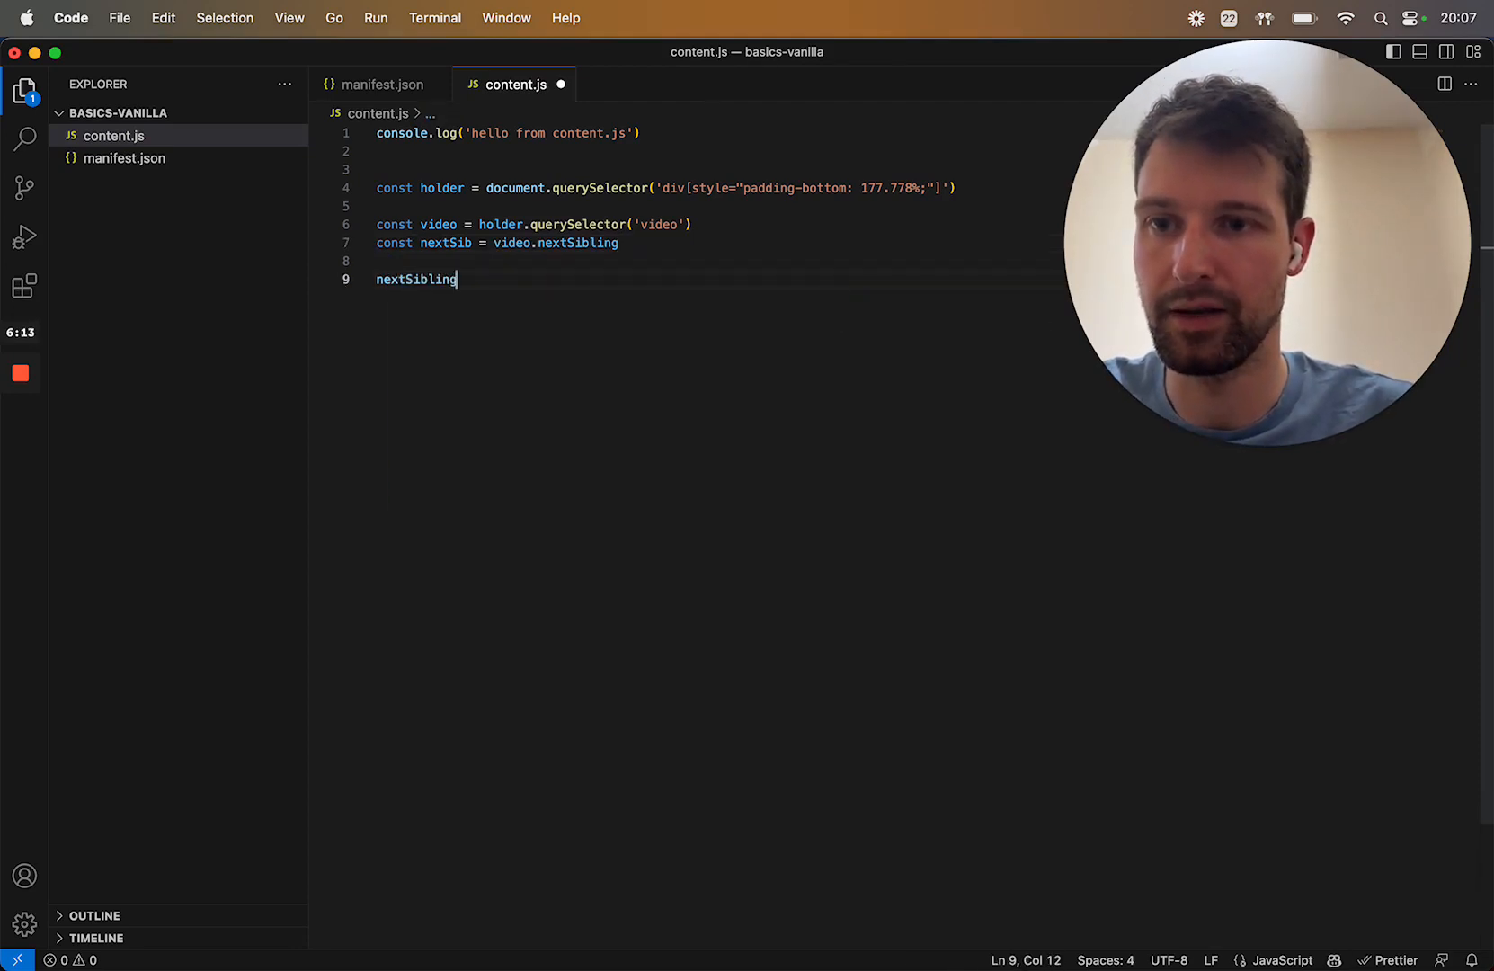
type(".remove()")
type("video.controls = true")
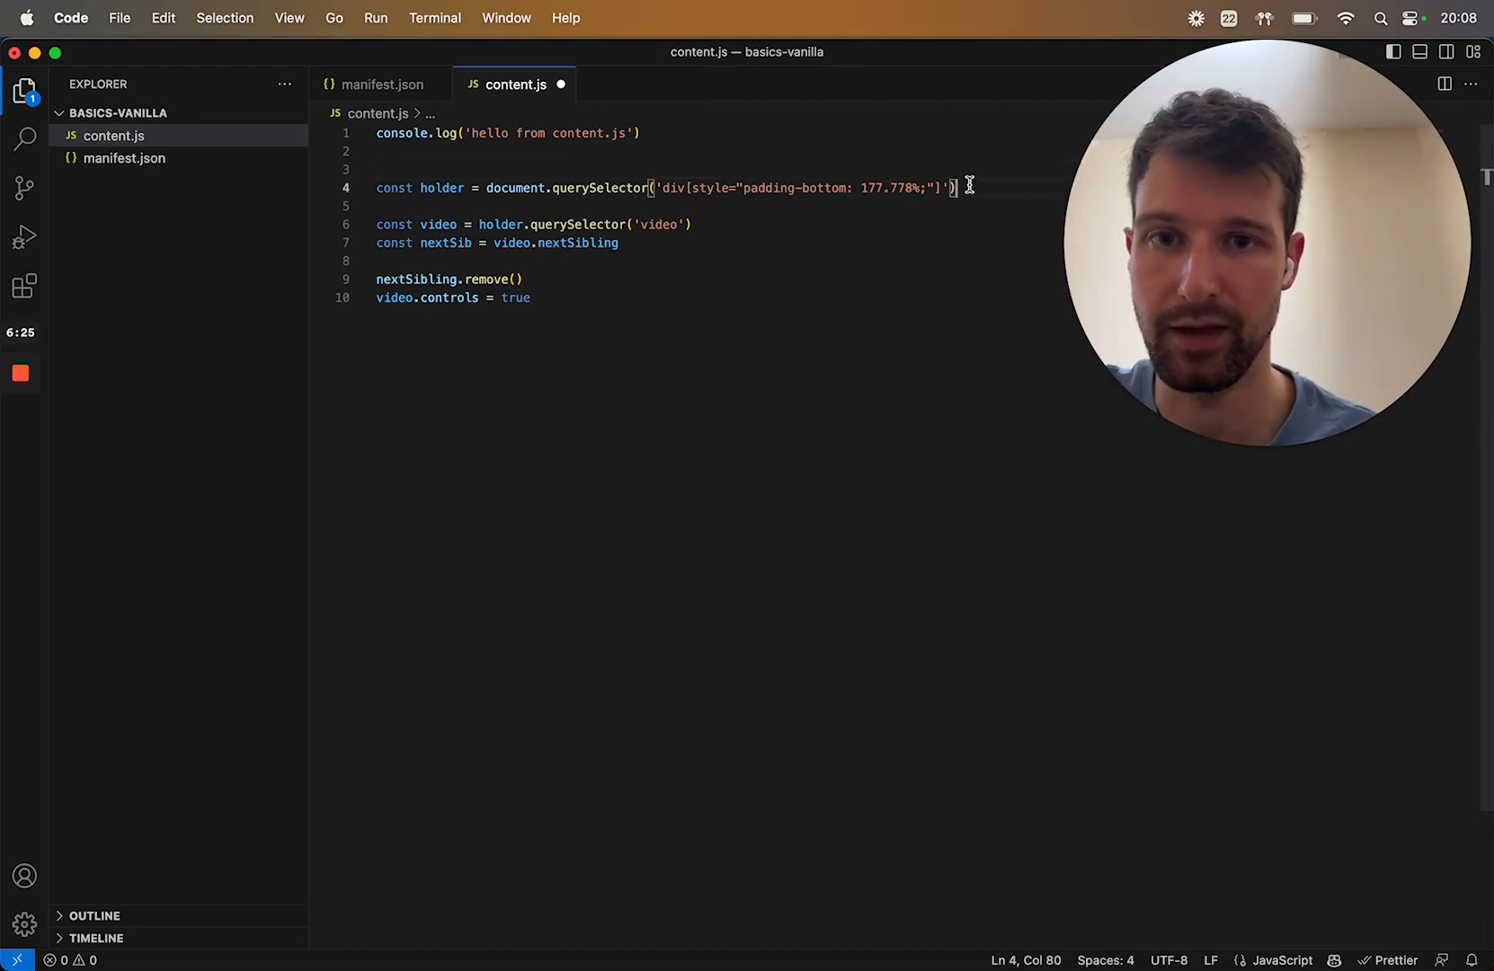
Guard for a missing holder with console.log('could not find video holder') and an early return.
type("if9")
type("return")
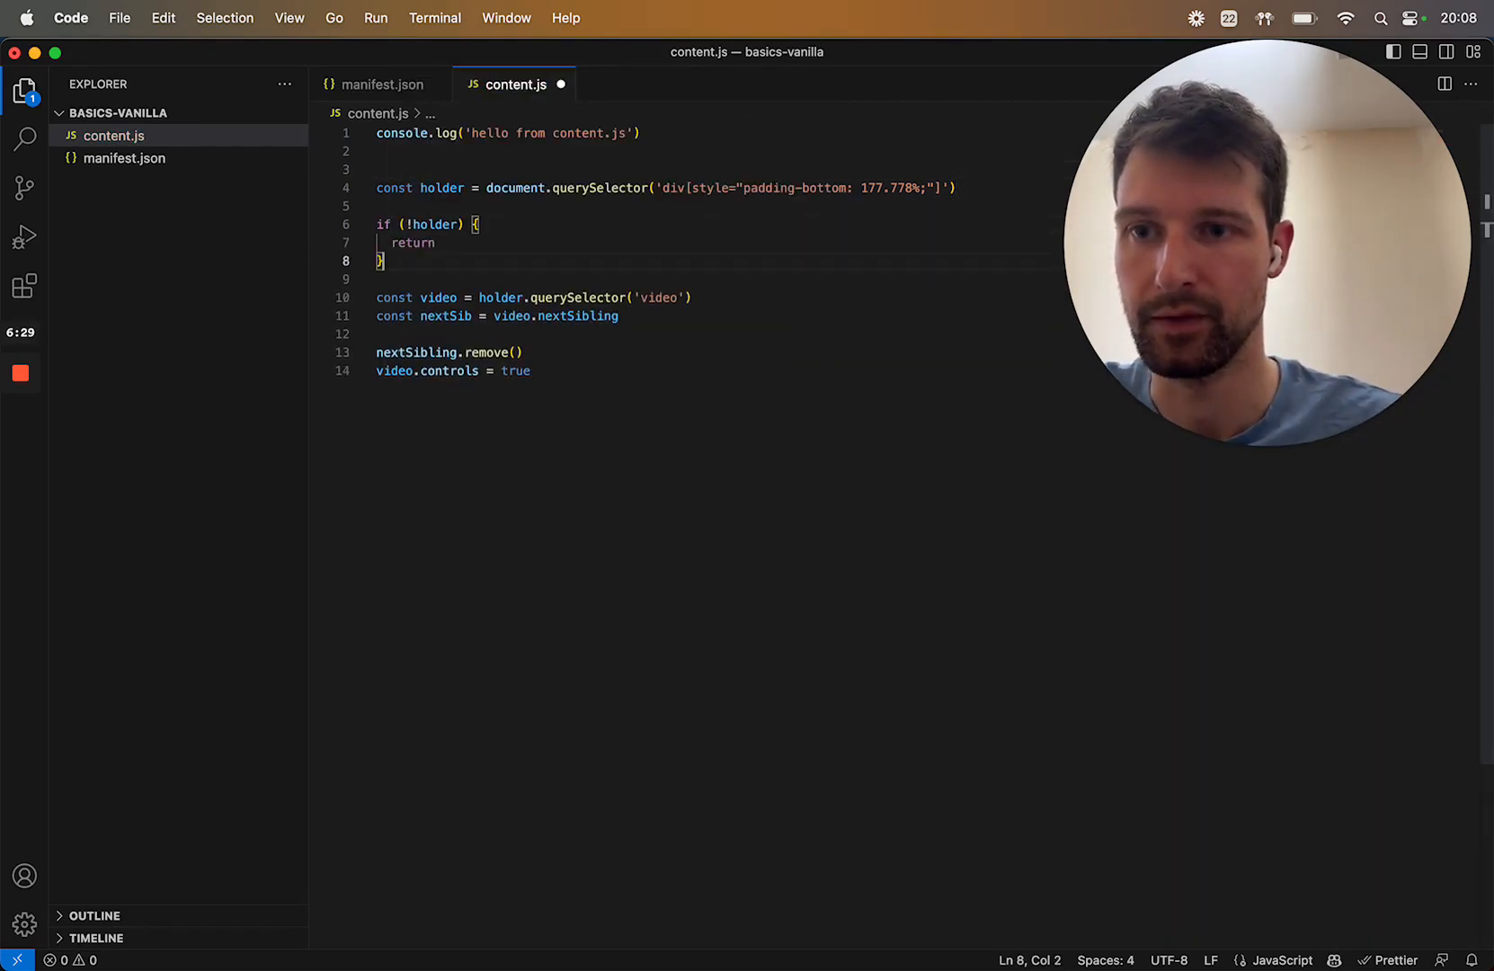
type("con")
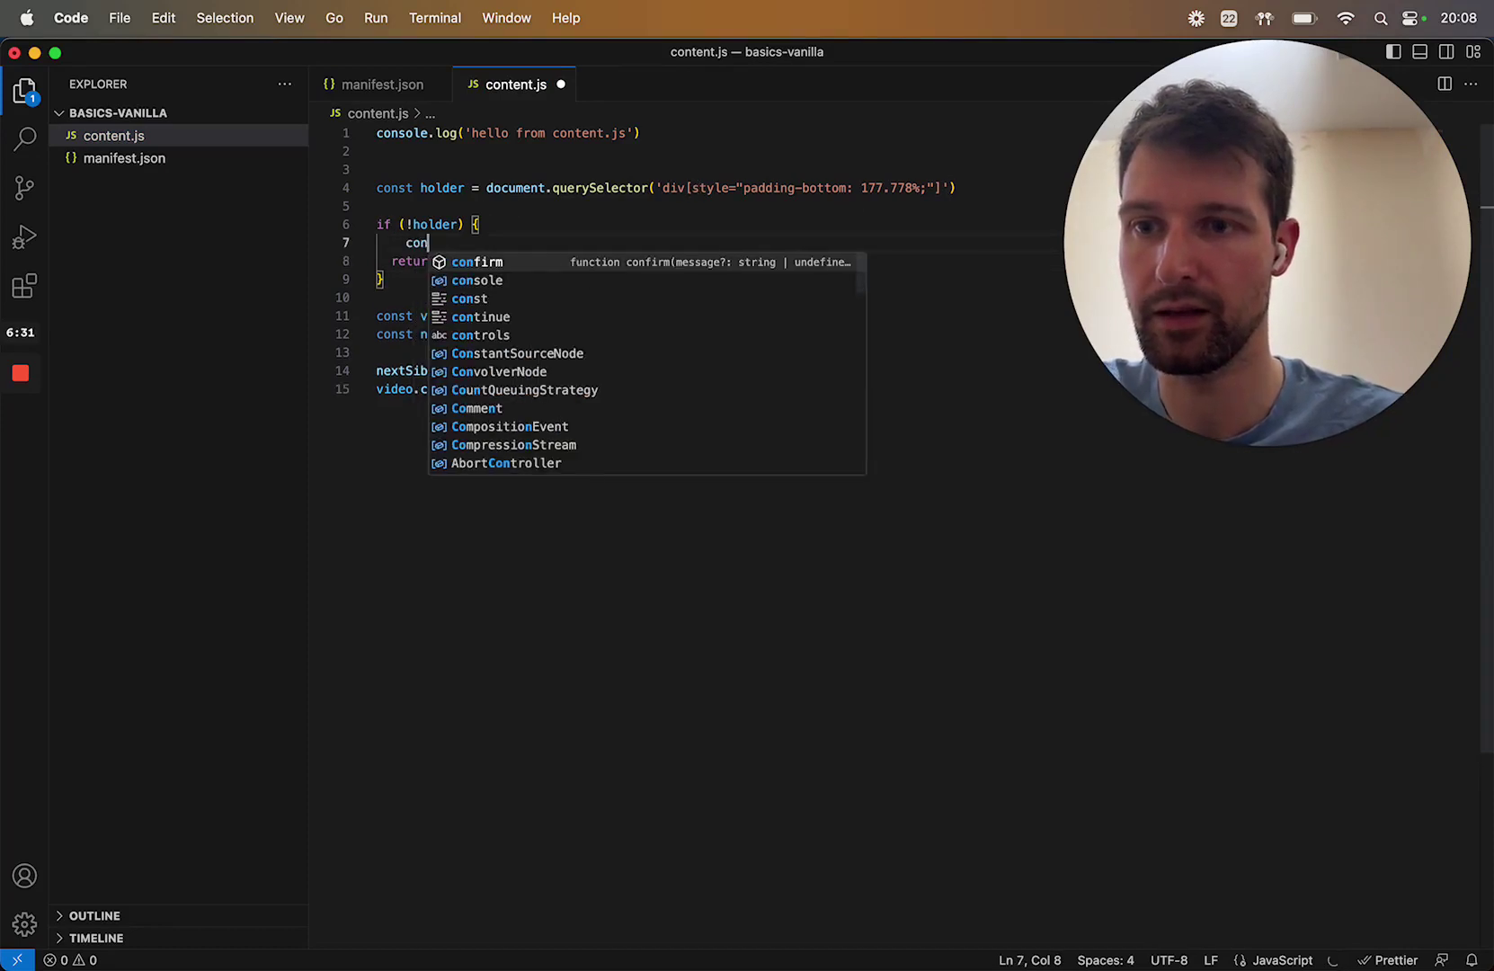
type("sole.log('no holder'")
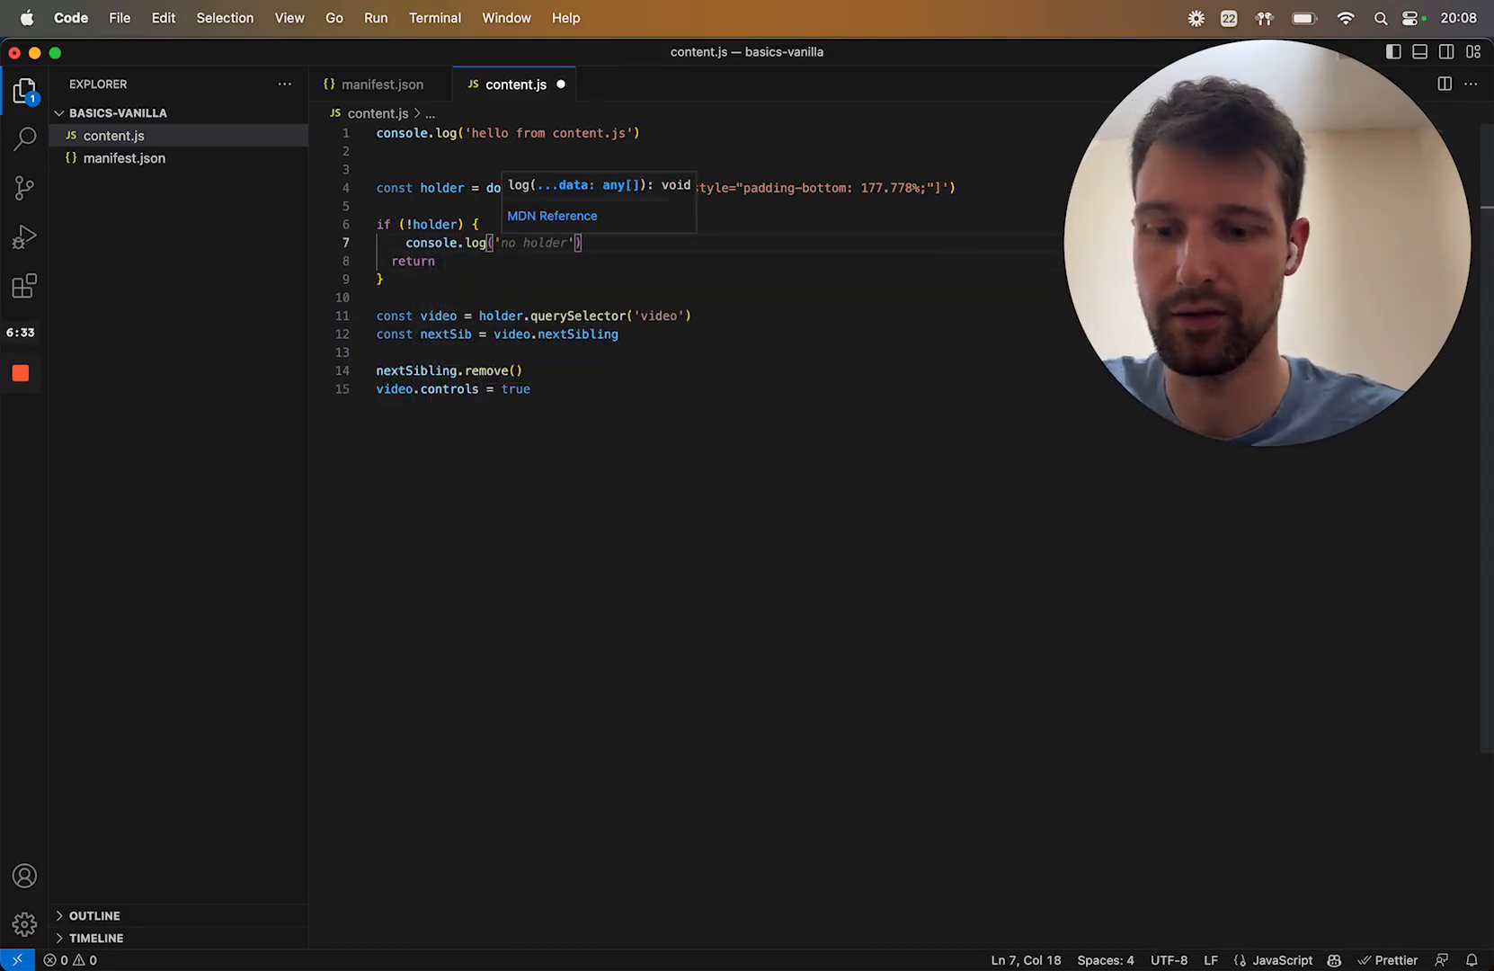
type("could not find holder")
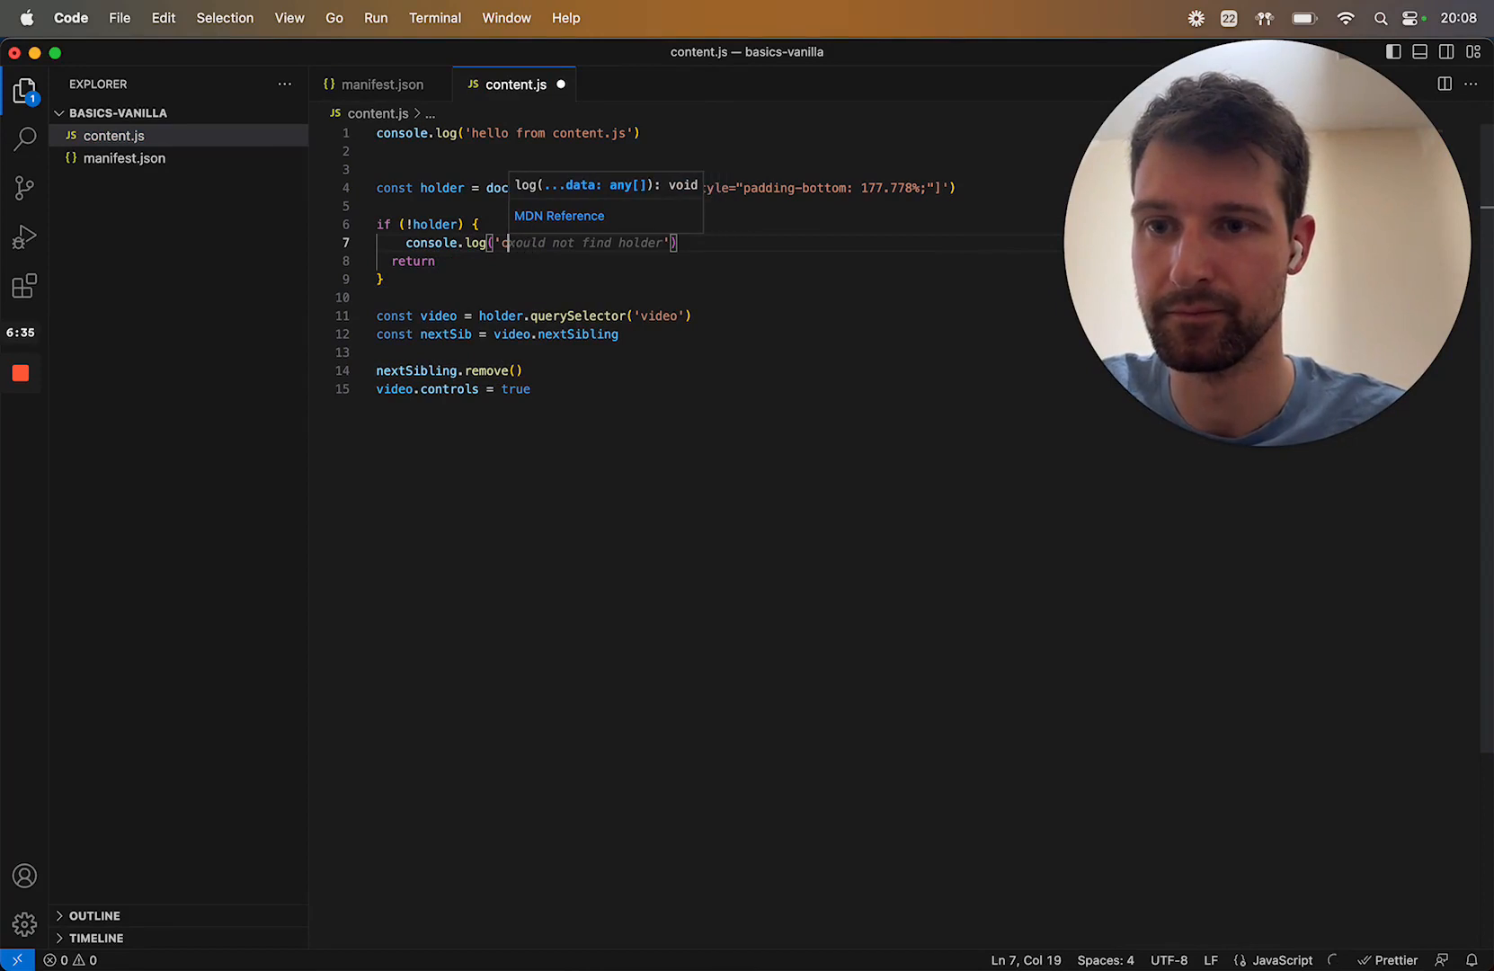
type("video holder")
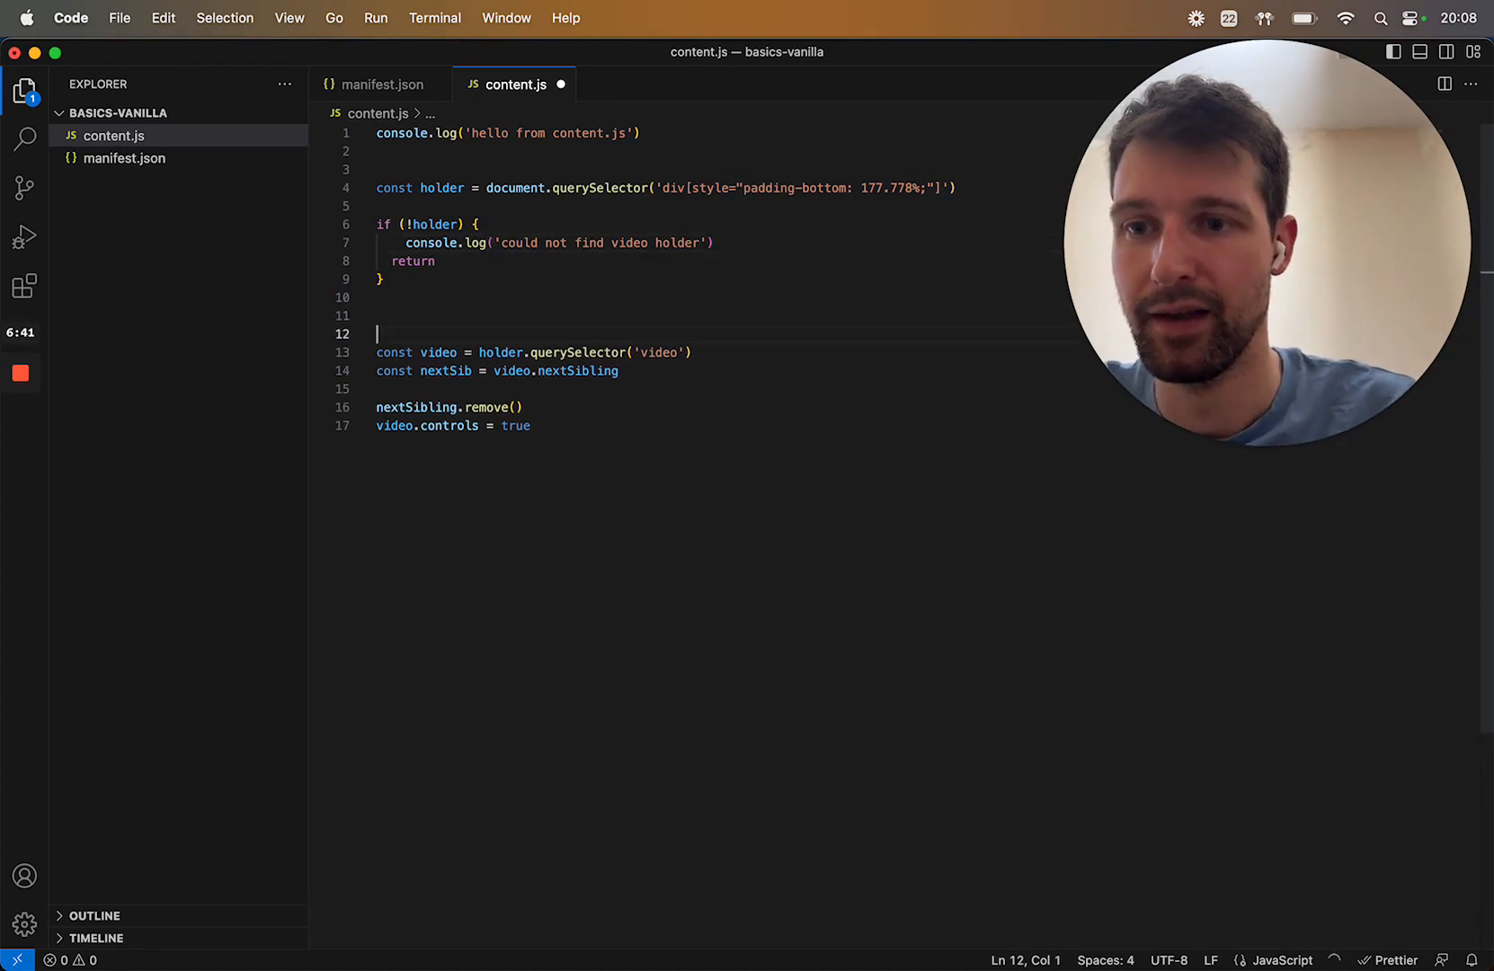
left_click(532, 425)
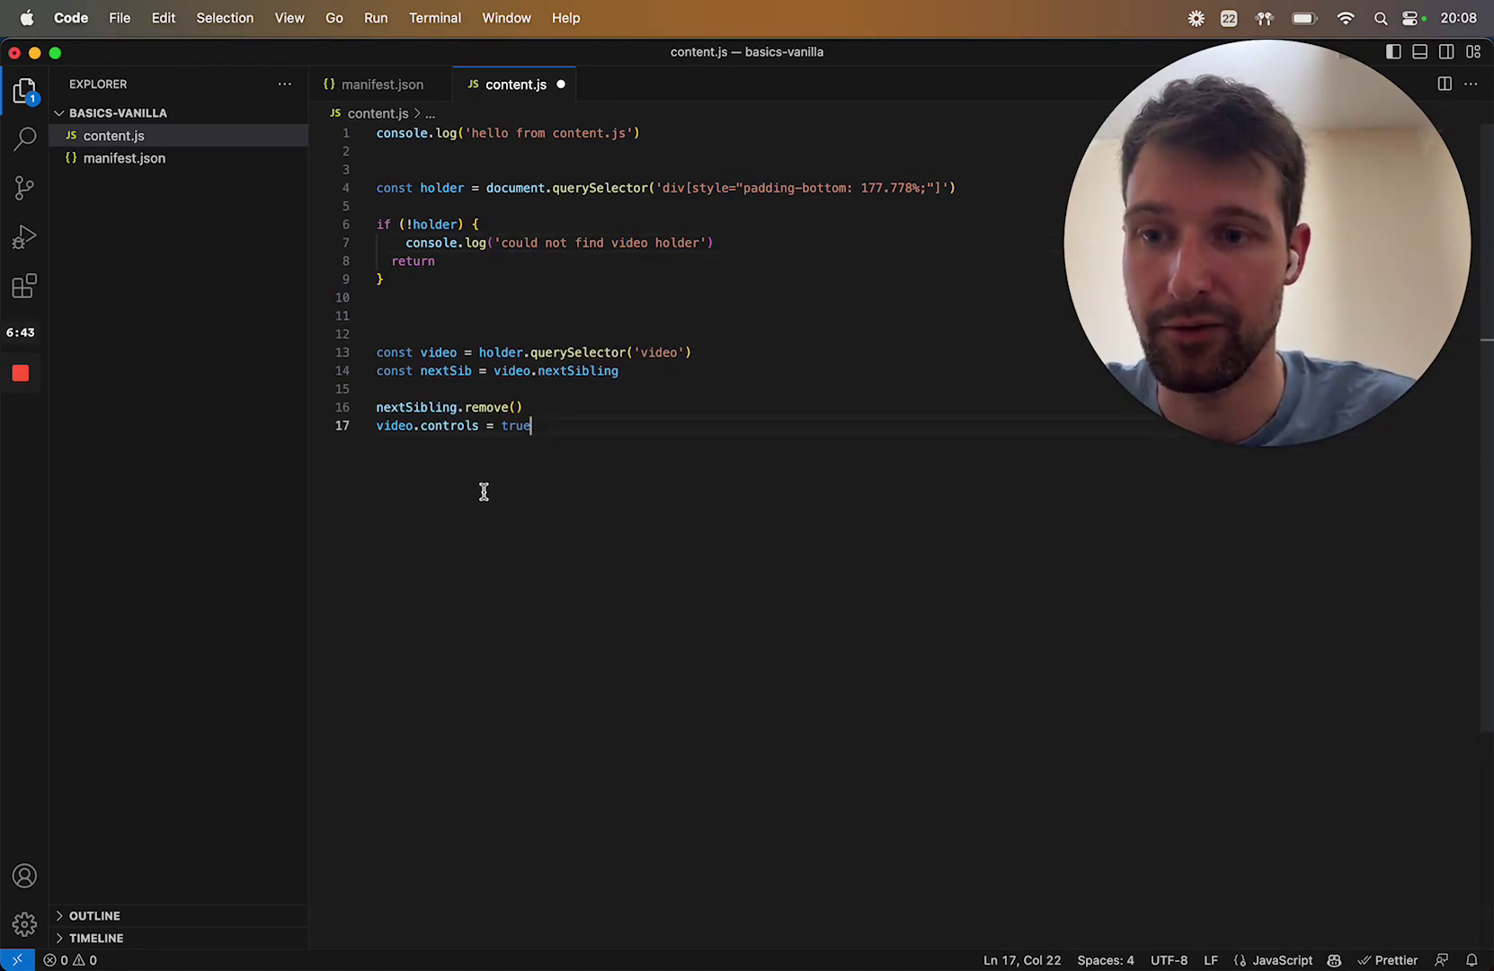
Wrap the video/nextSib code in try/catch logging 'error from extension', then save.
type("try")
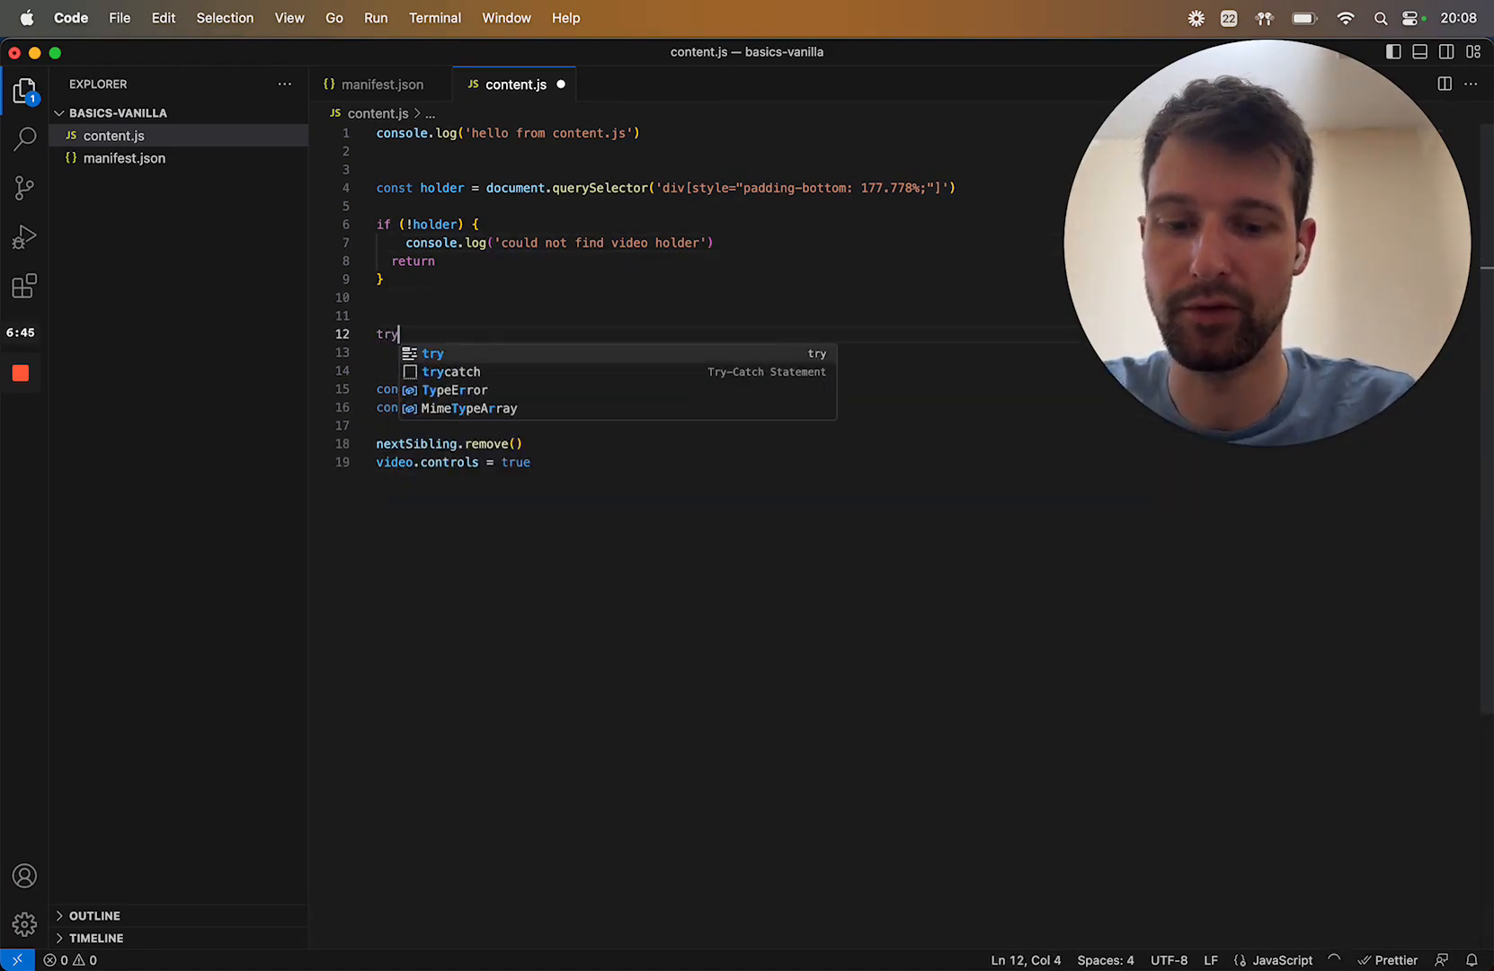
key("Enter")
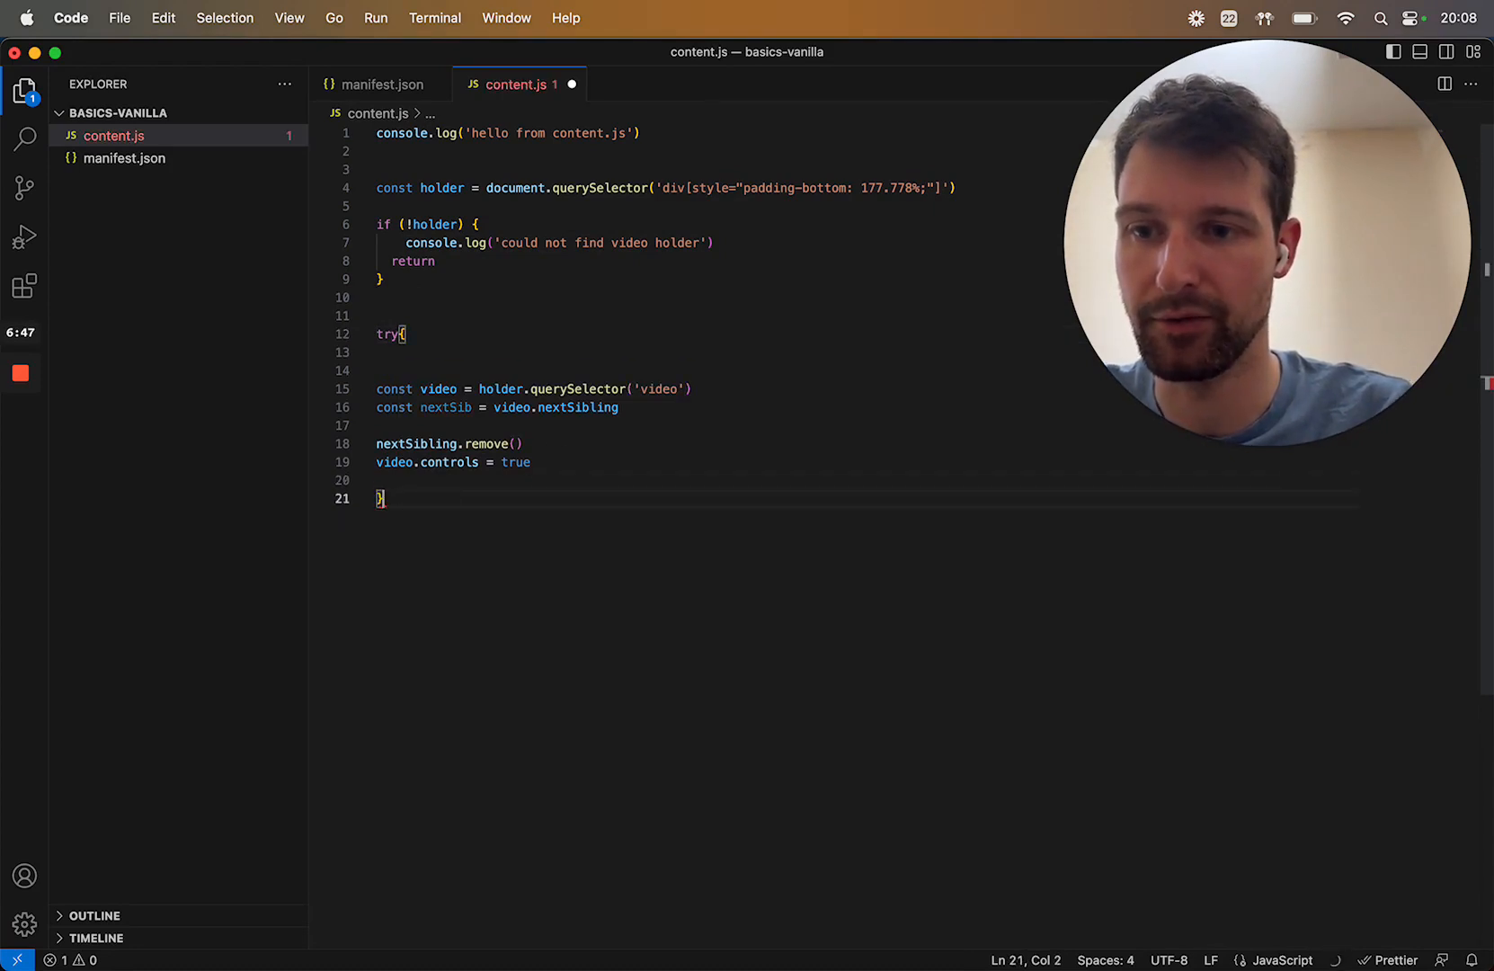
type("catch(e){")
type("console.log('error', e")
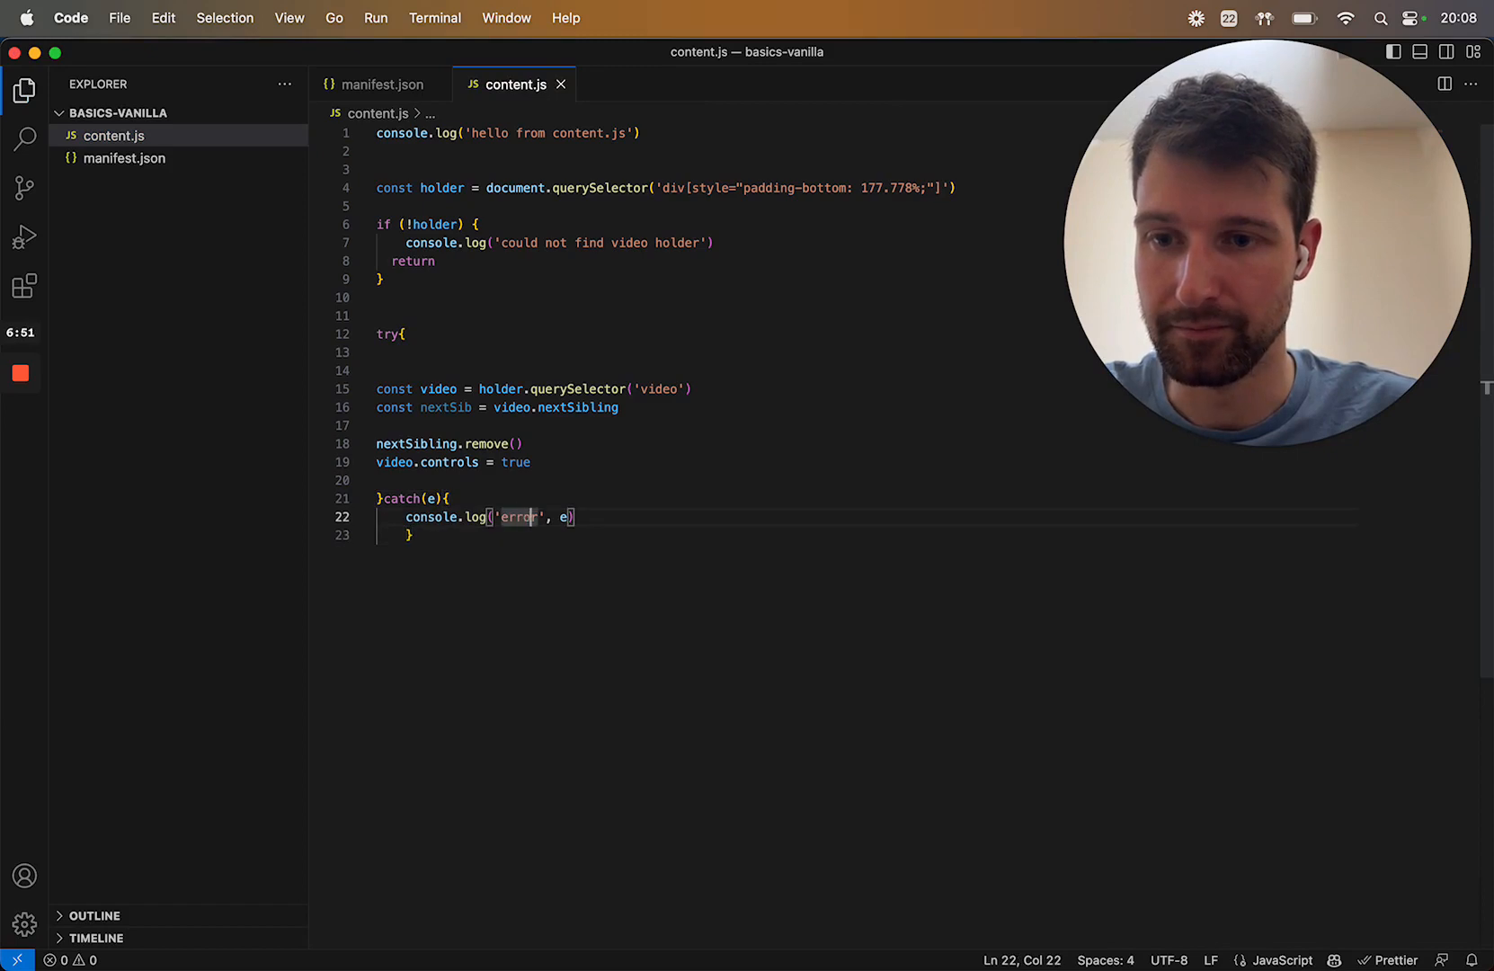
type("form extension")
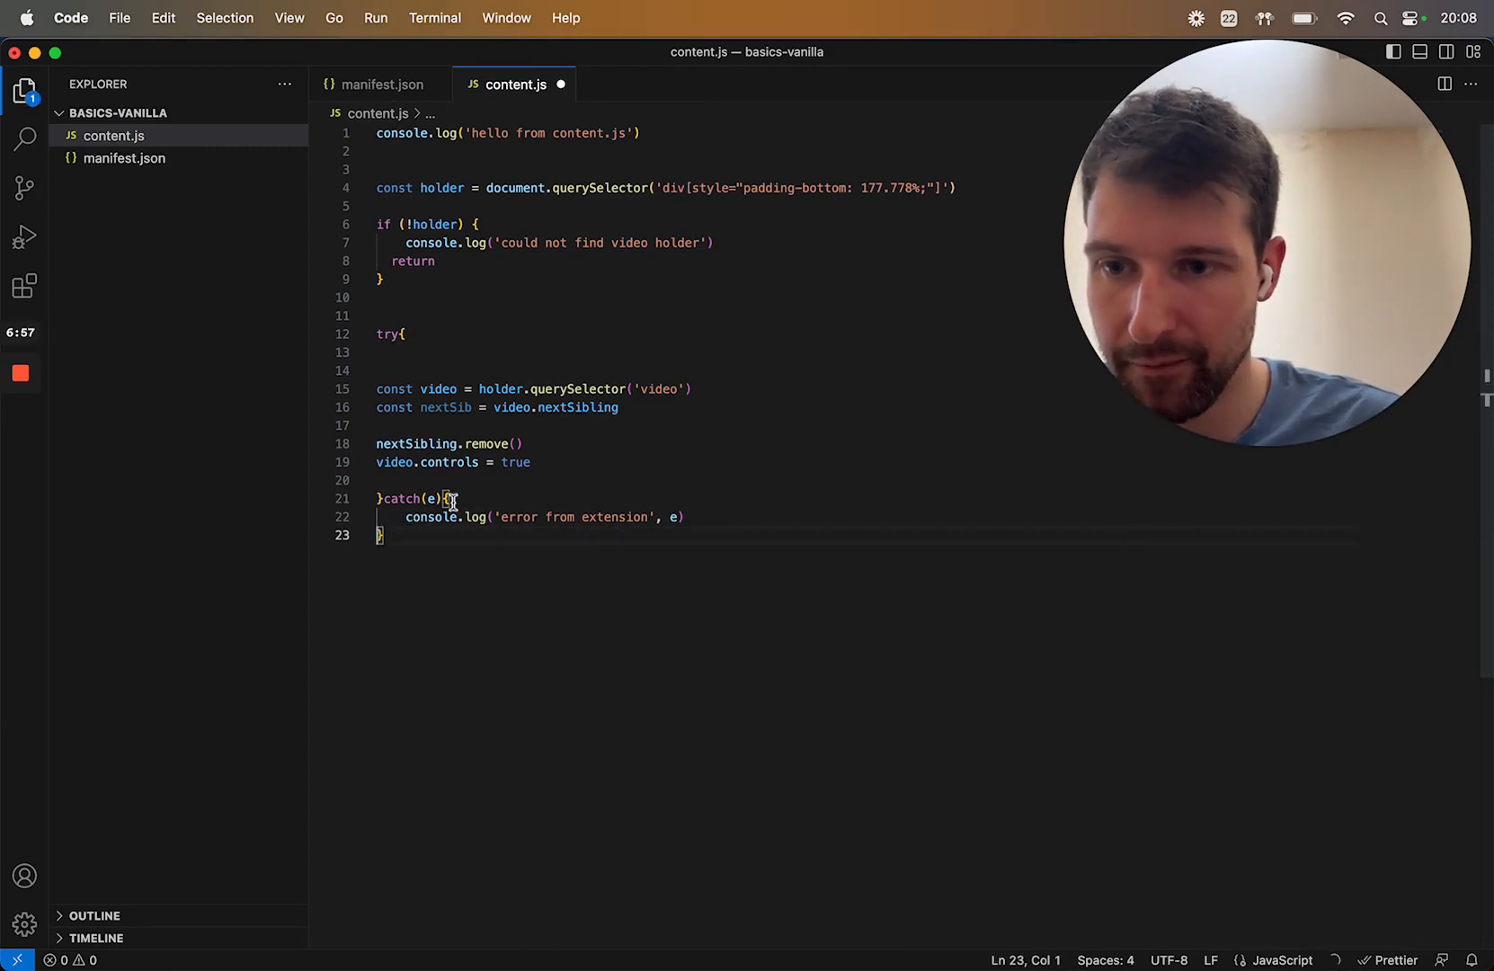
key("Enter")
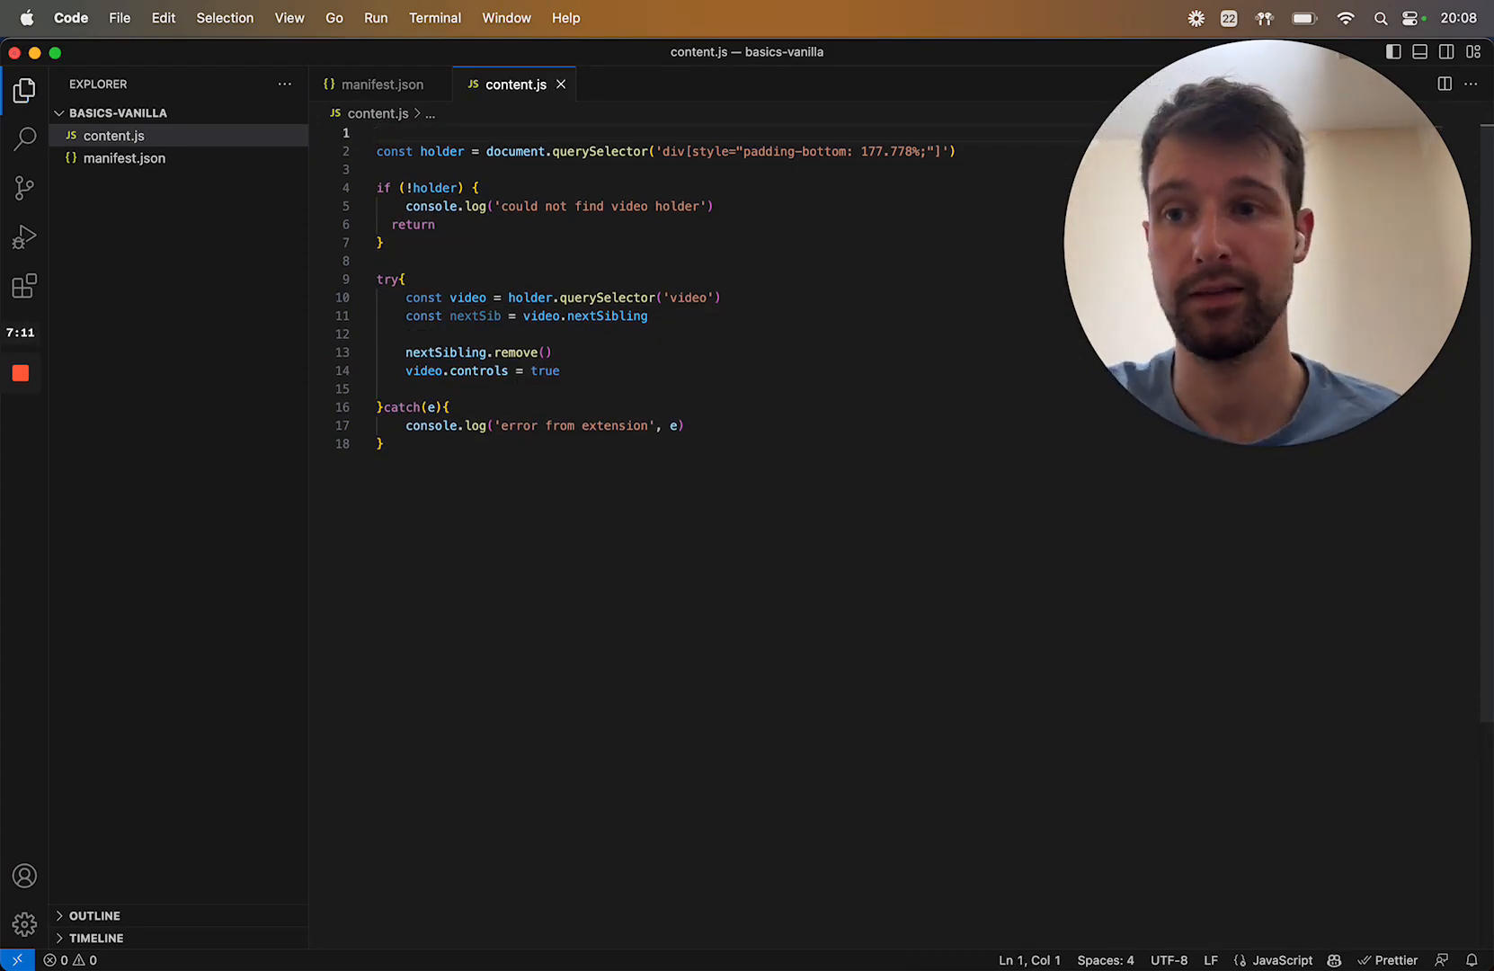
Add "run_at": "document_end" to the content_scripts entry in manifest.json.
left_click(388, 83)
type("\"run_at\":\"document_end\"")
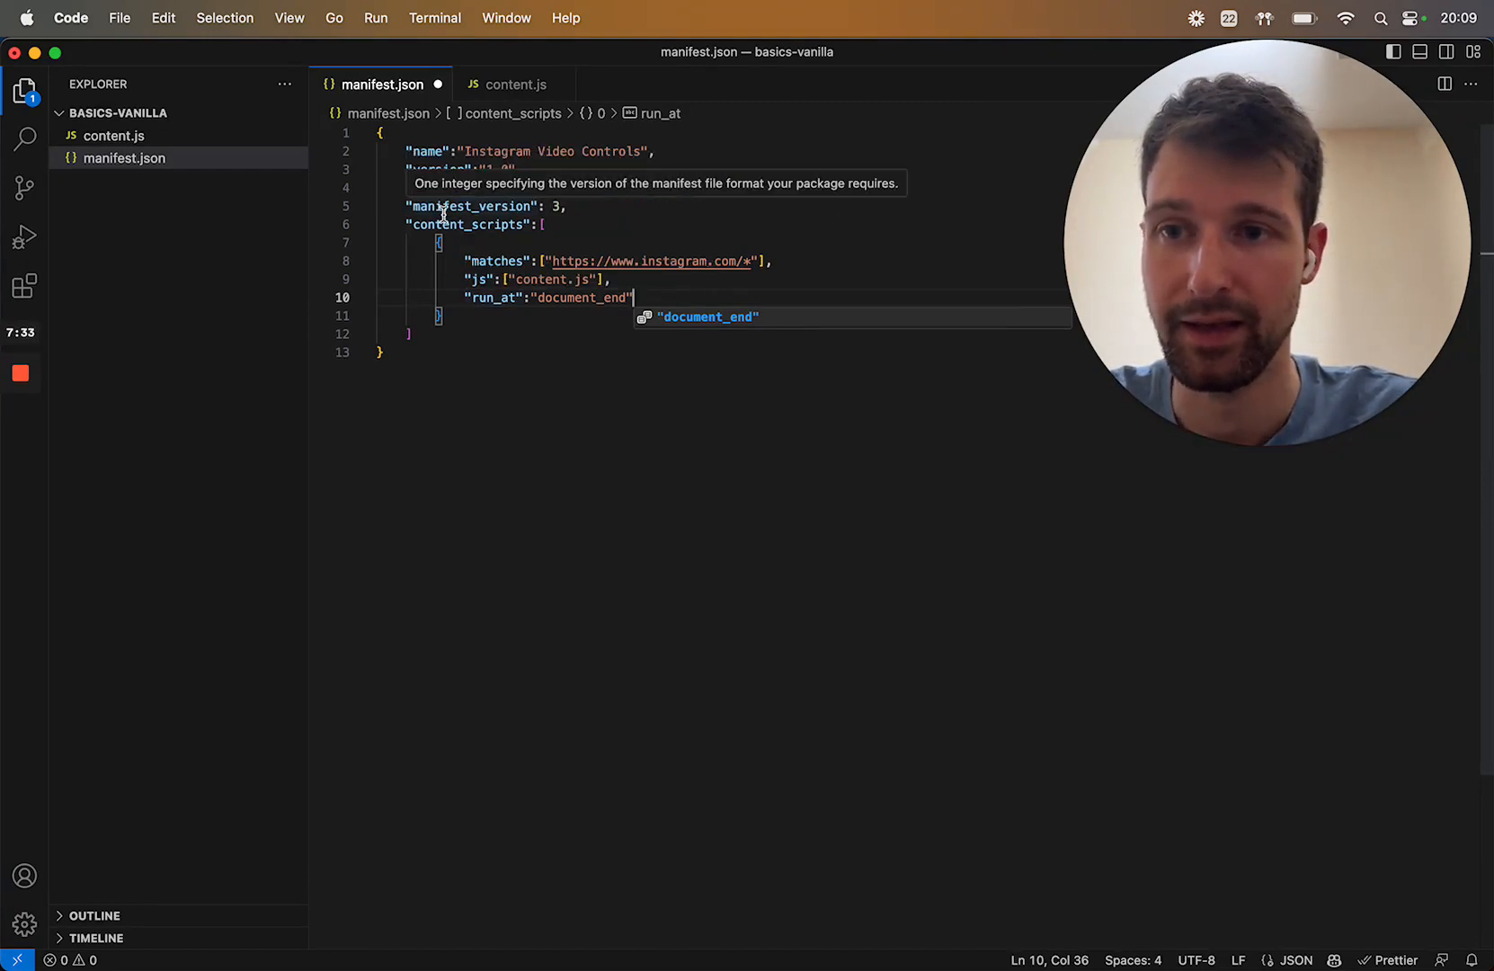
double_click(581, 296)
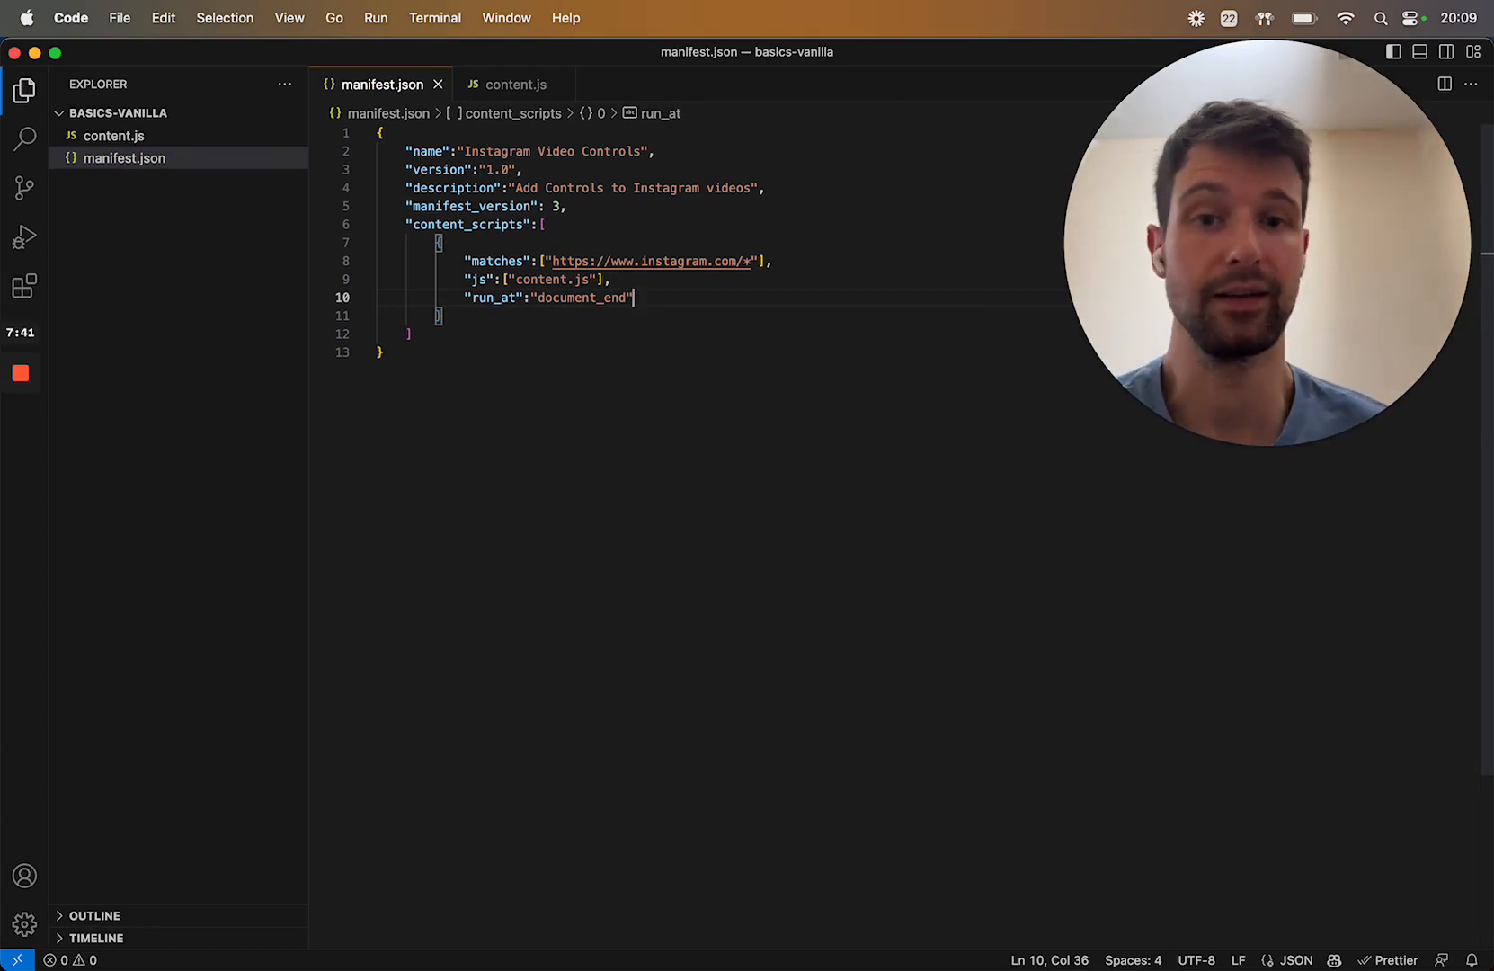
mouse_move(613, 16)
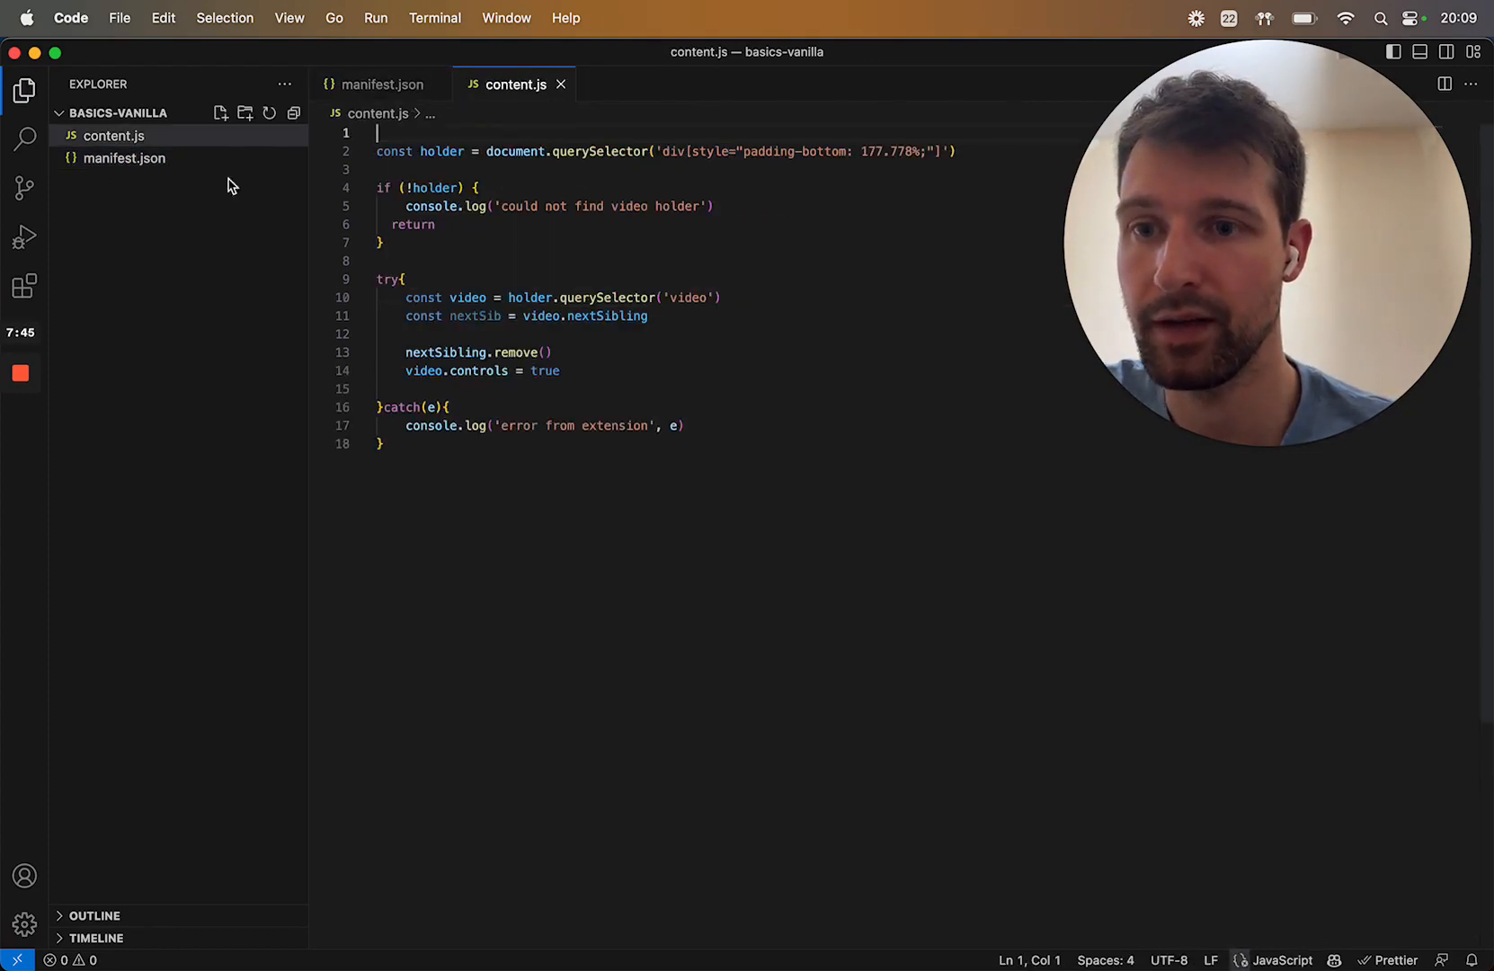
mouse_move(474, 315)
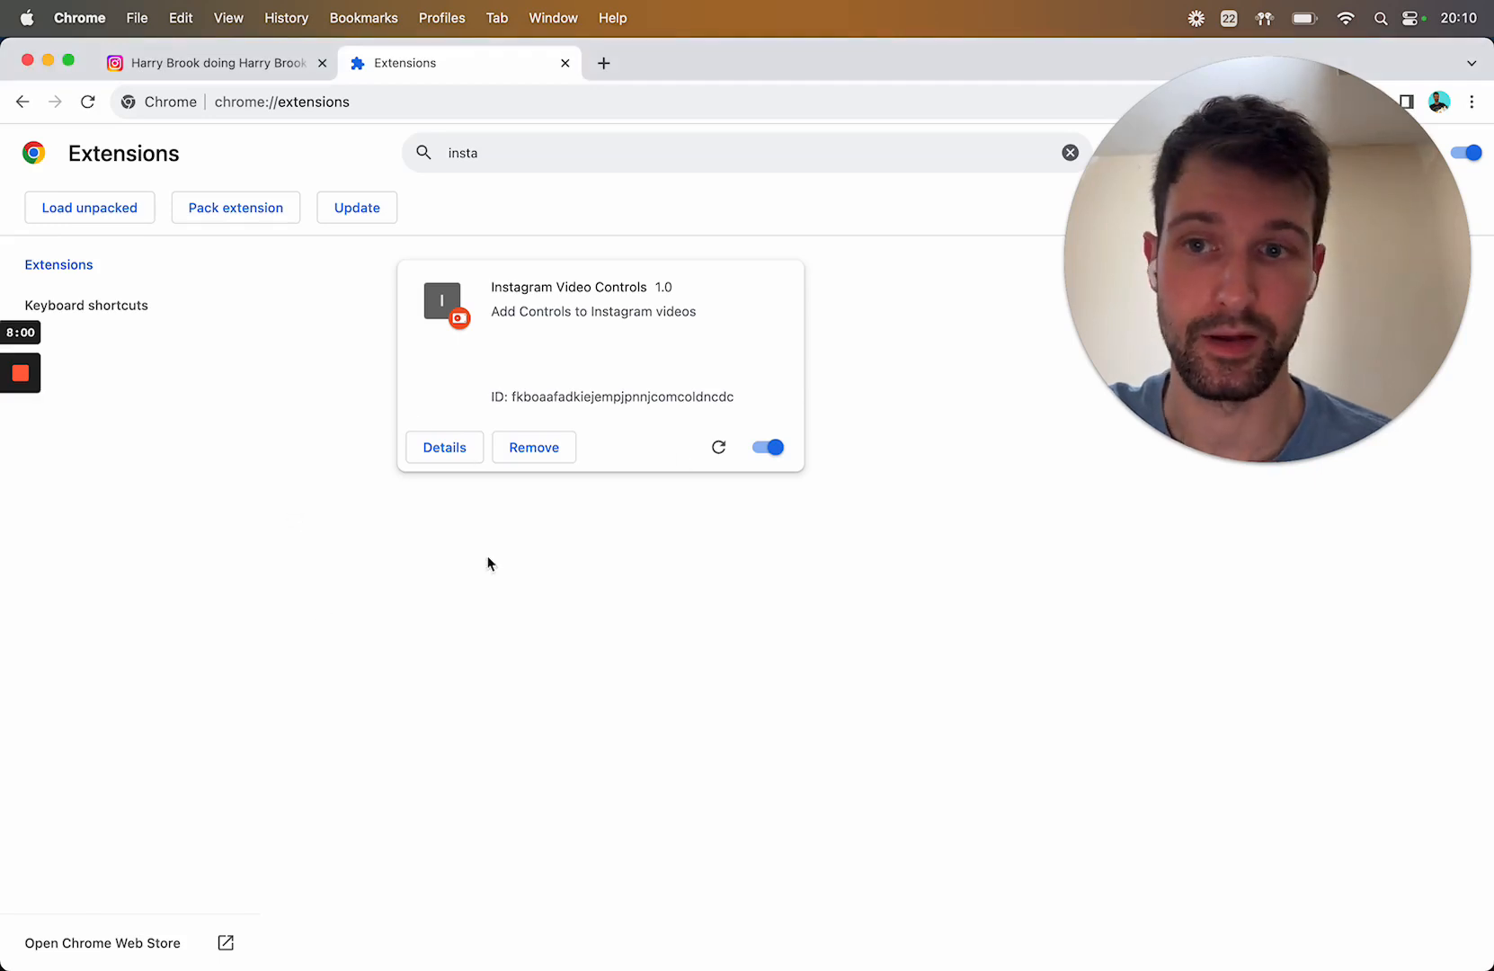
Review the Instagram Video Controls extension's details and site access, then return to the reel page.
left_click(444, 446)
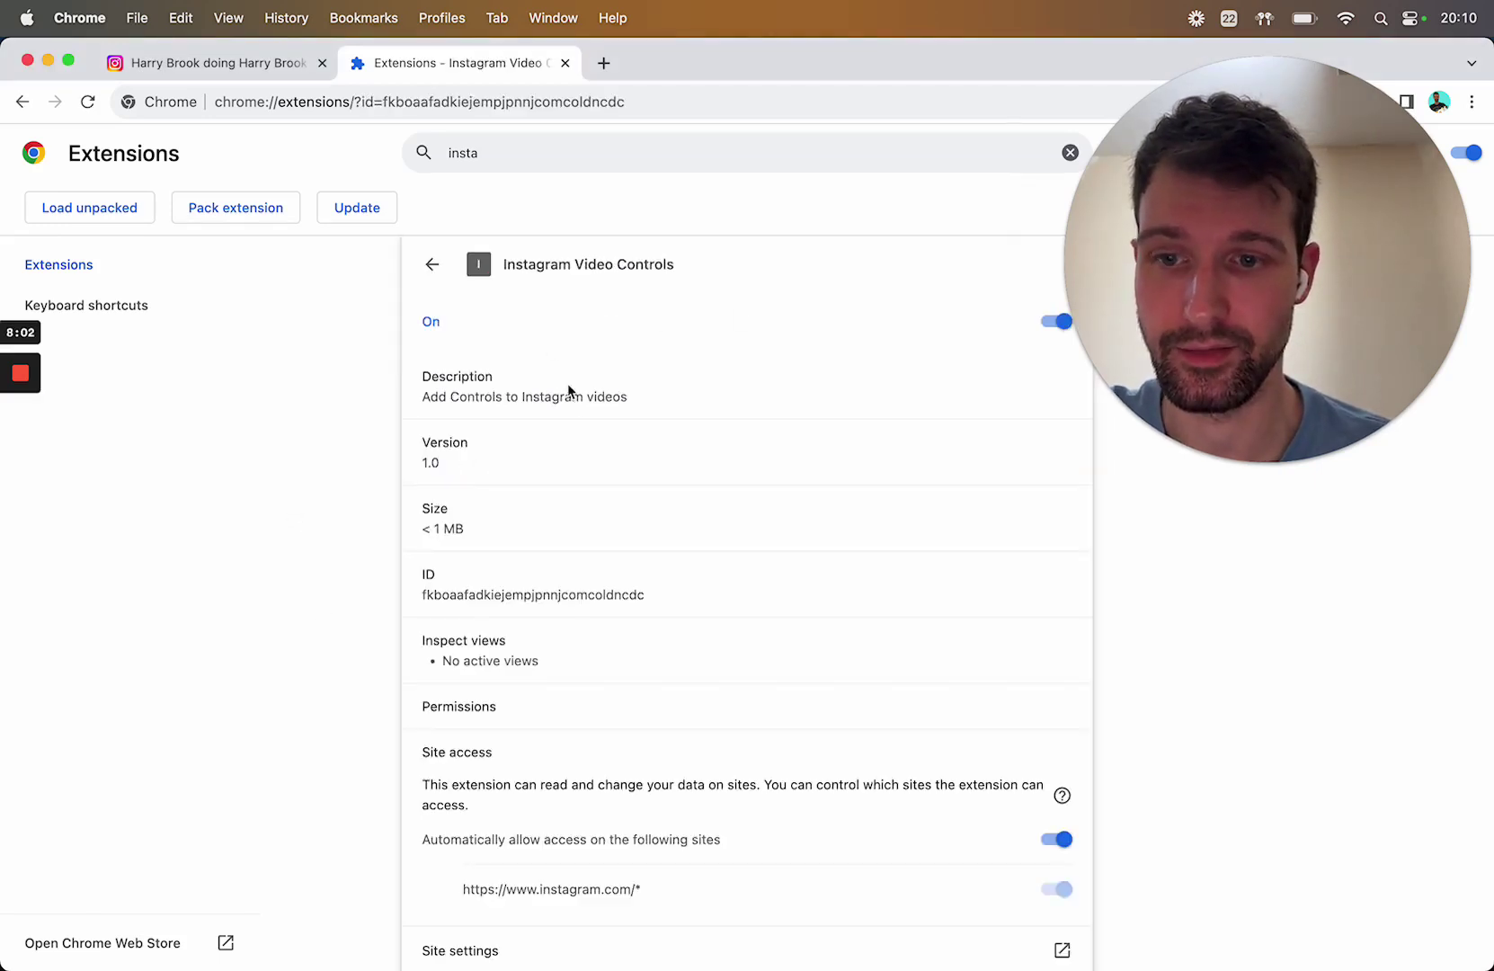
scroll("down", 3)
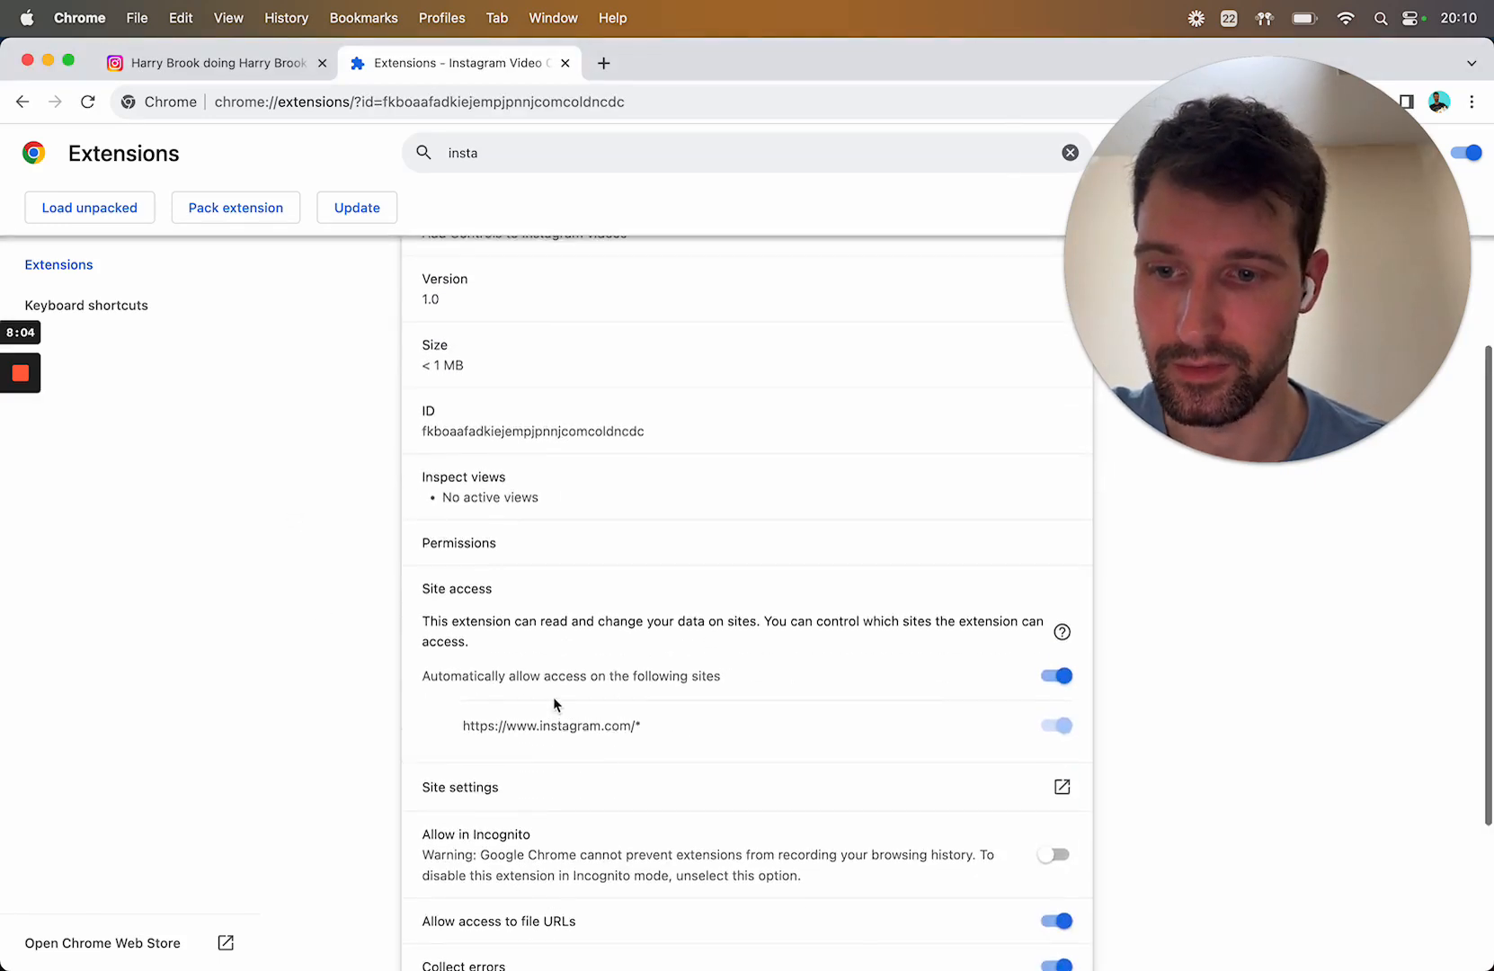
left_click(25, 100)
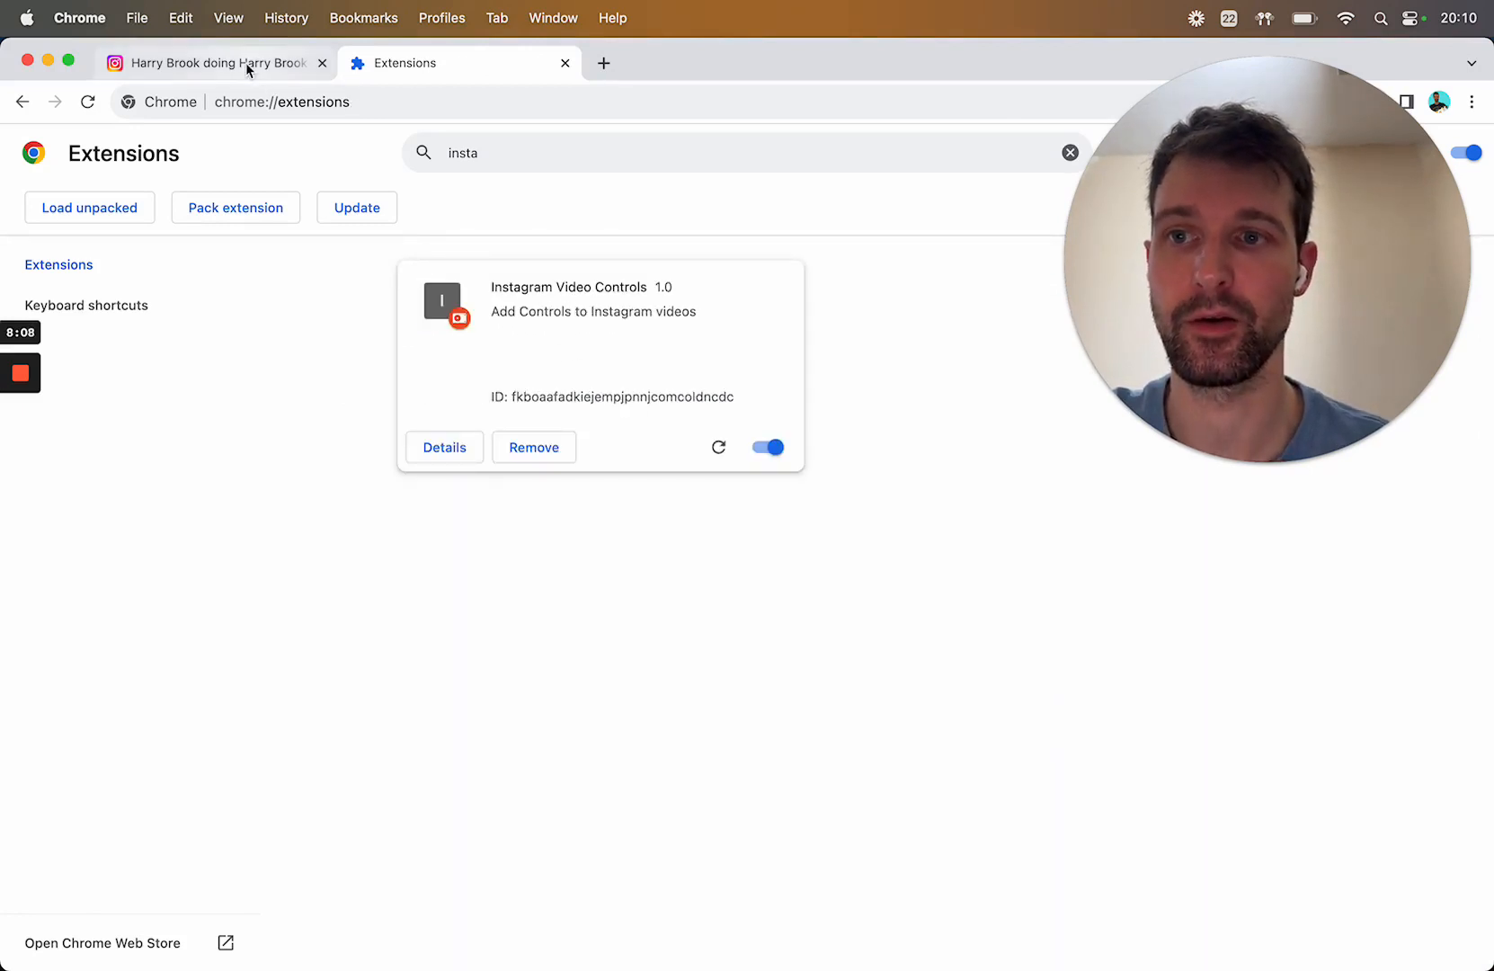
left_click(216, 63)
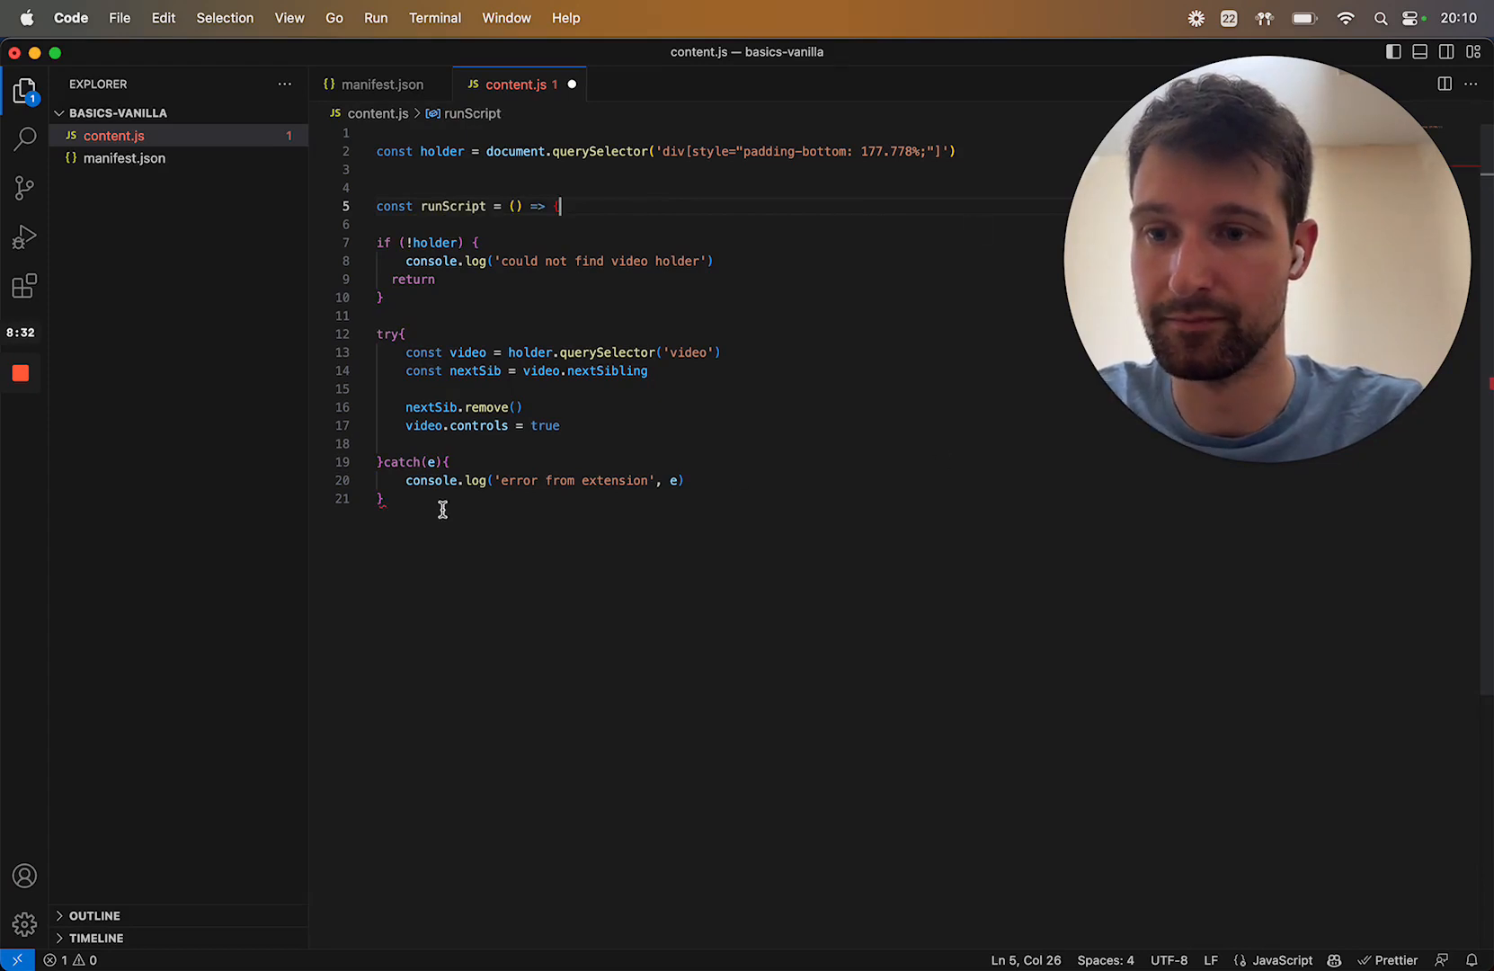
Close the runScript arrow function and call runScript() on the last line of content.js.
type("}")
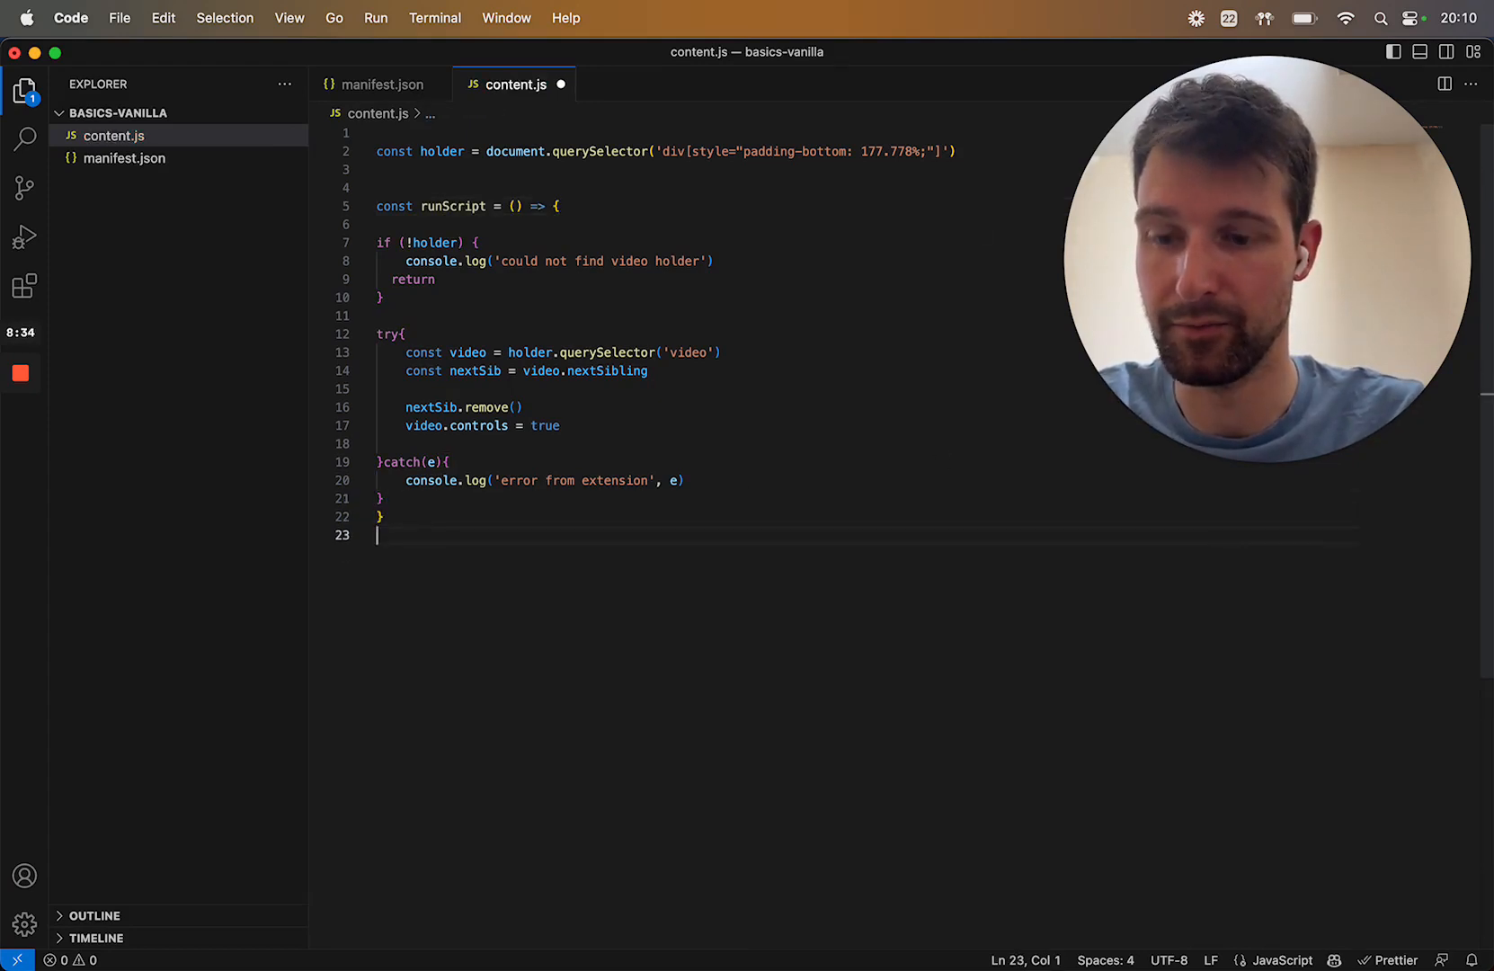
type("runScript()")
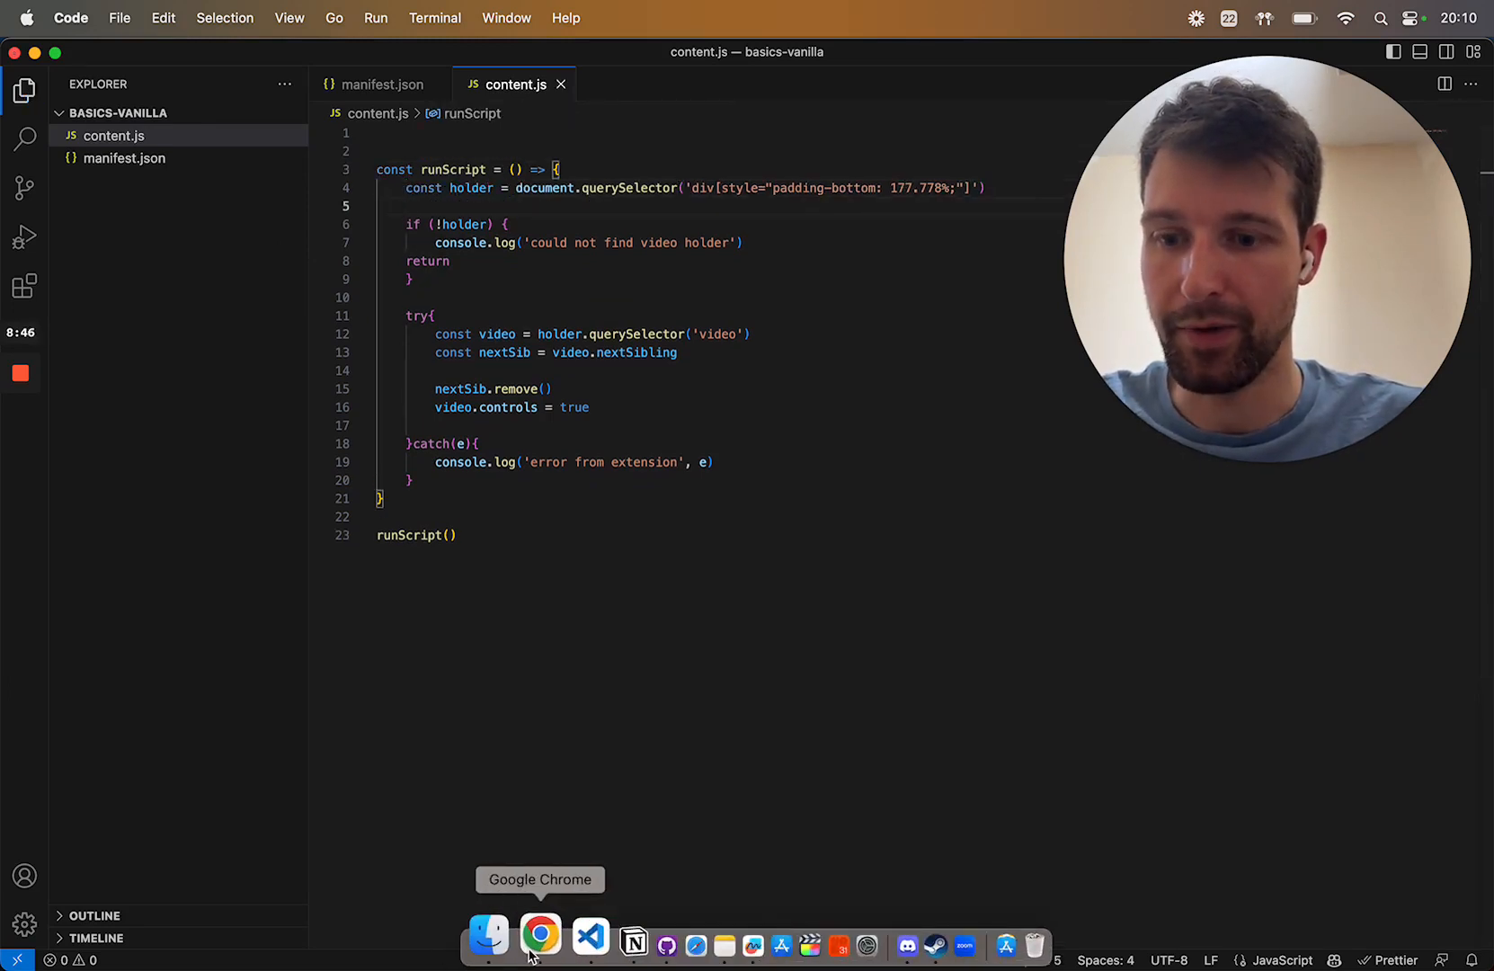
Reload the extension on chrome://extensions so the updated content script is active.
left_click(540, 935)
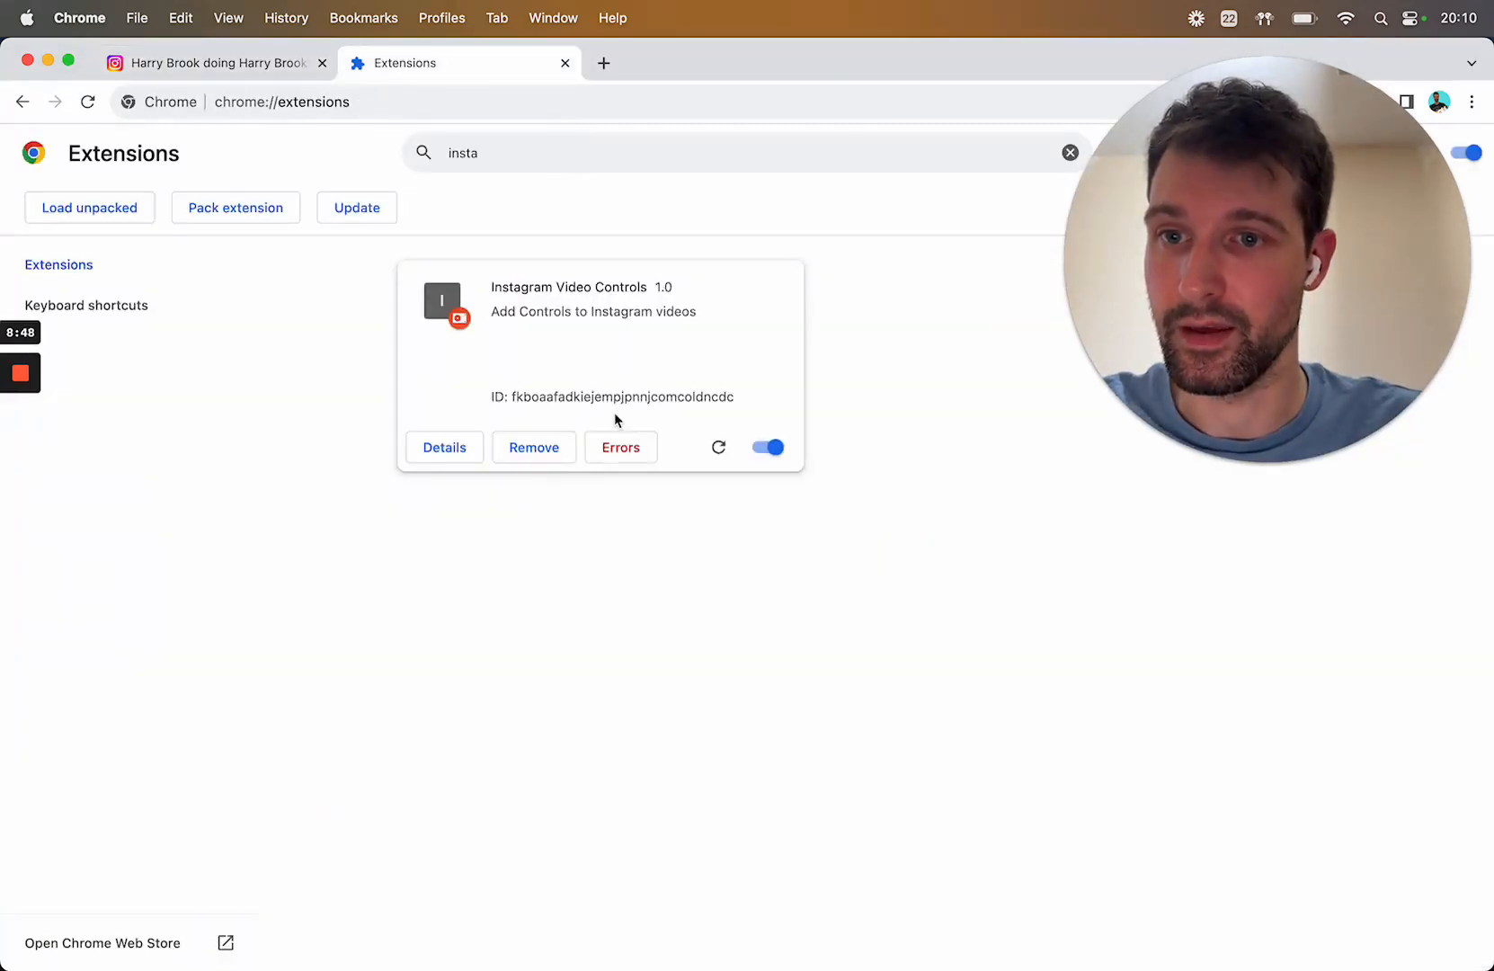
left_click(620, 446)
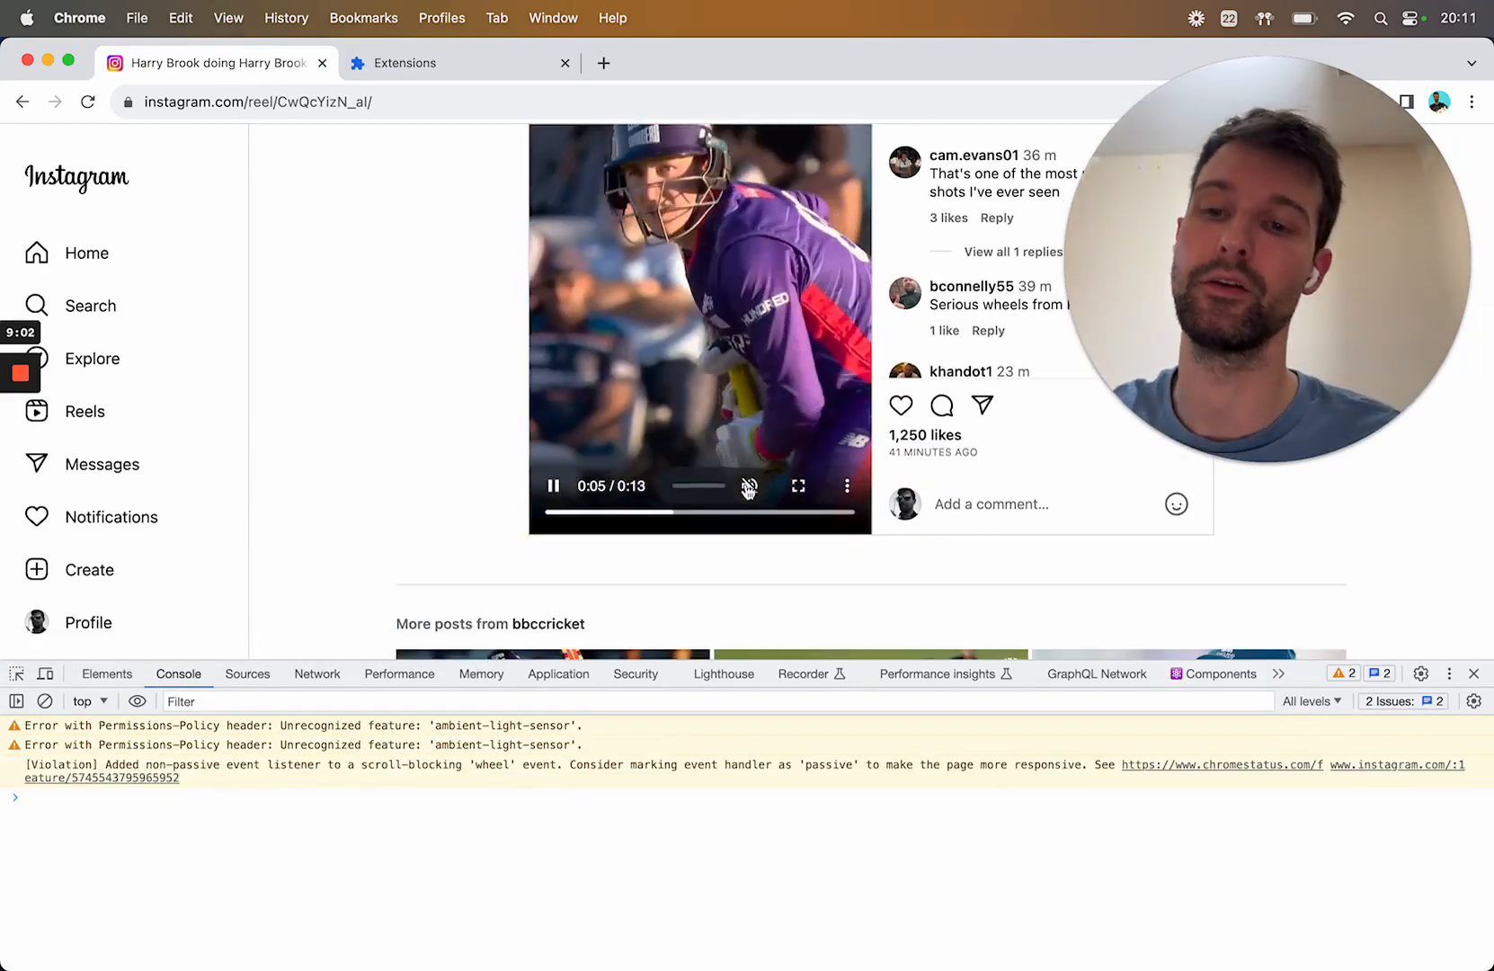
On the Instagram reel, use the native controls to unmute, play and pause the video.
left_click(748, 485)
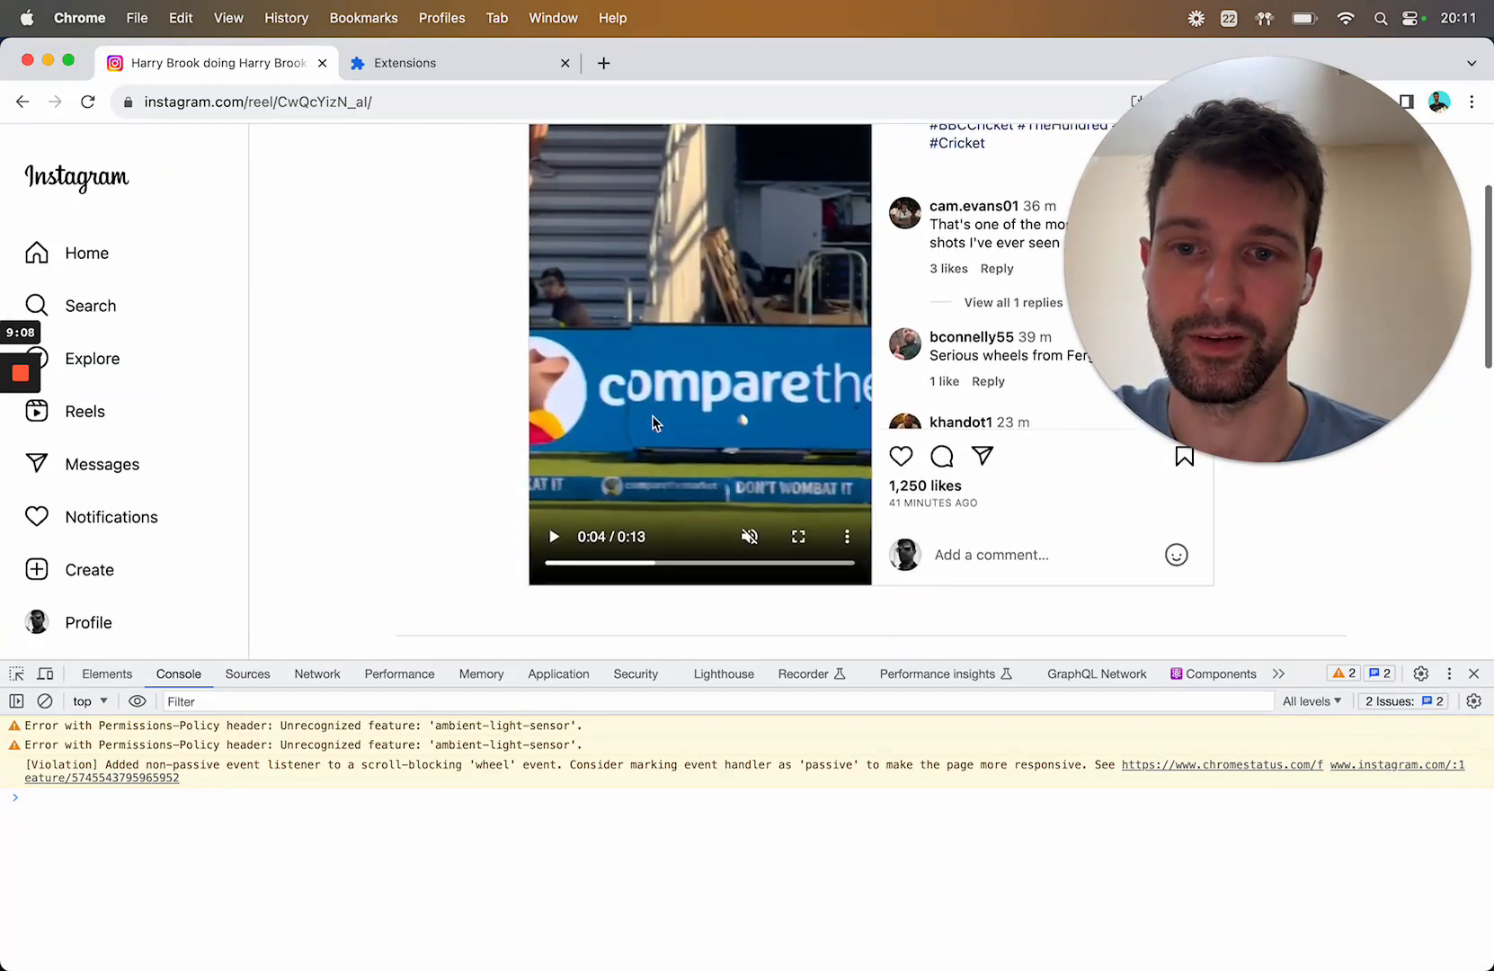
left_click(846, 536)
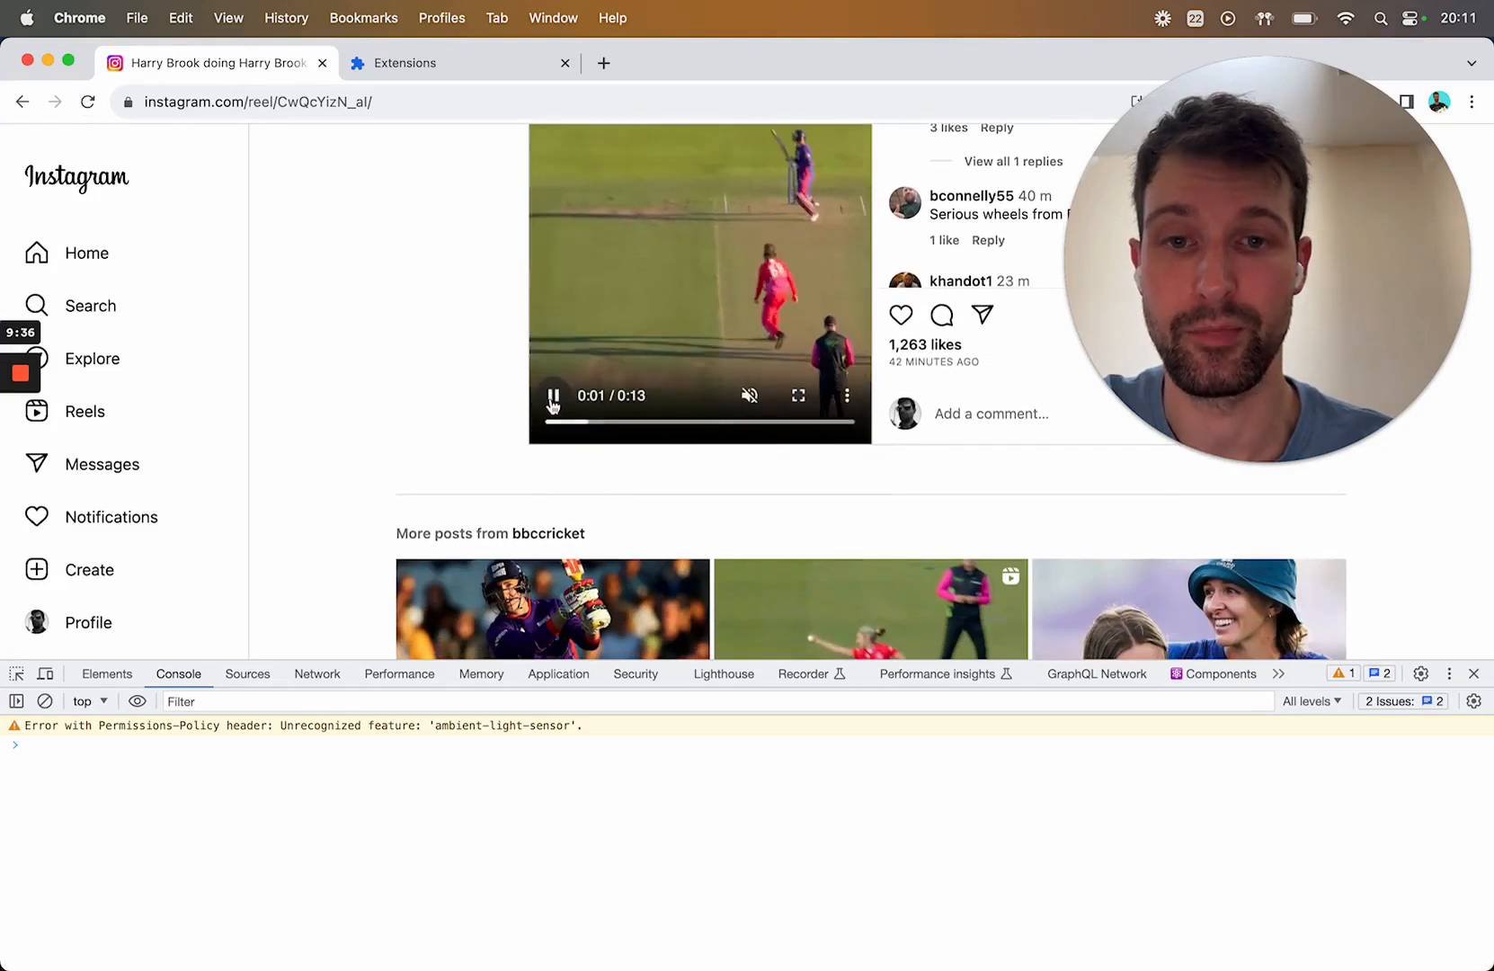
left_click(554, 394)
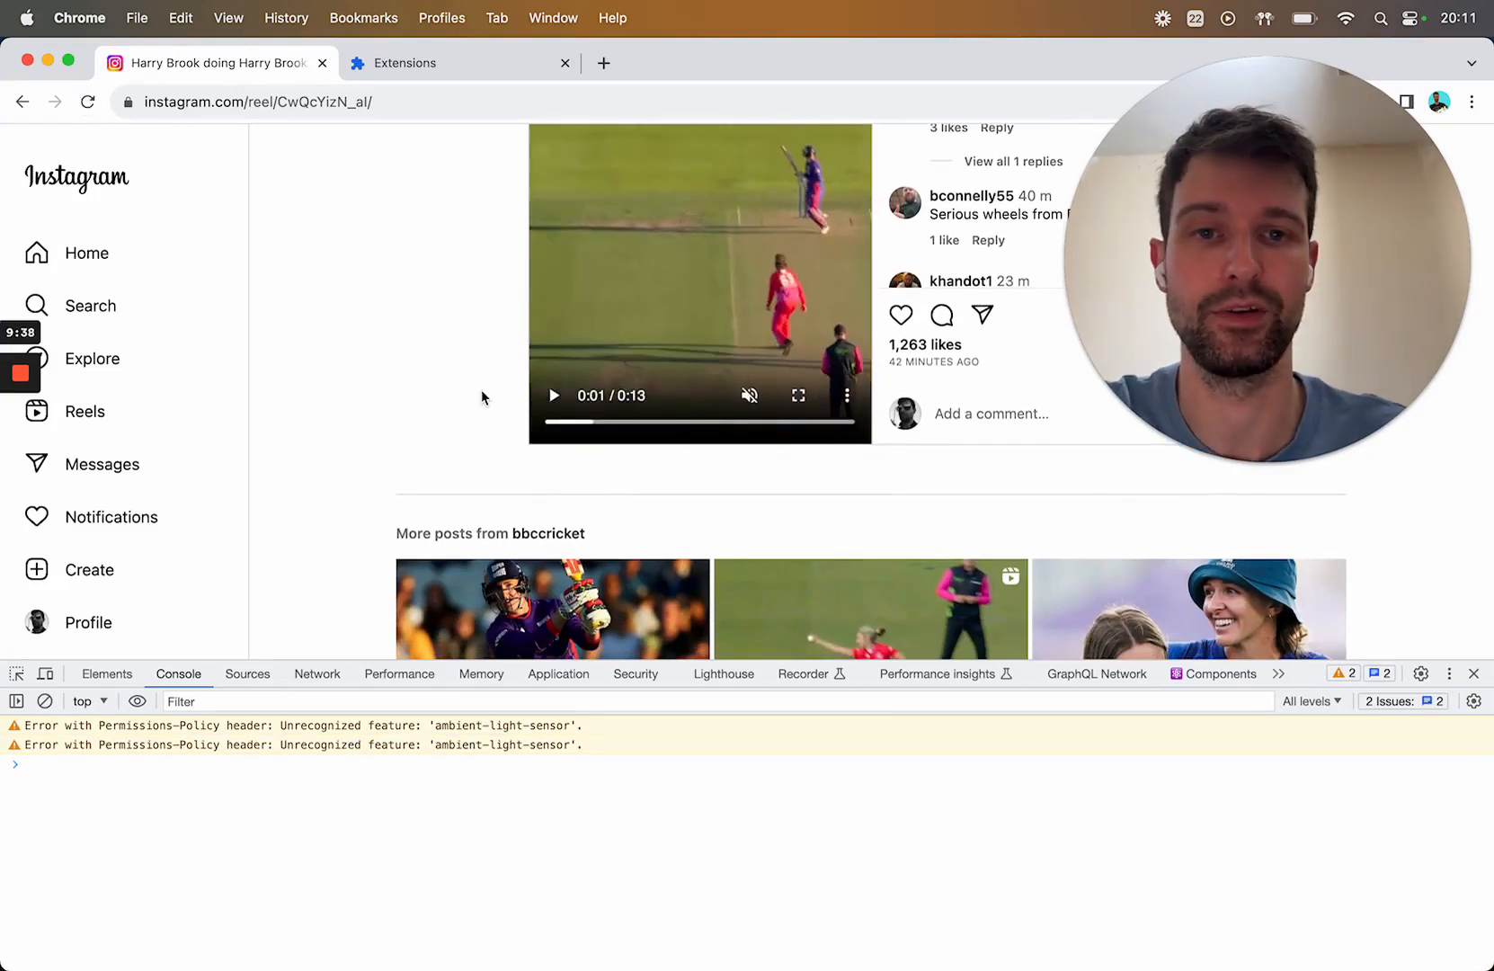